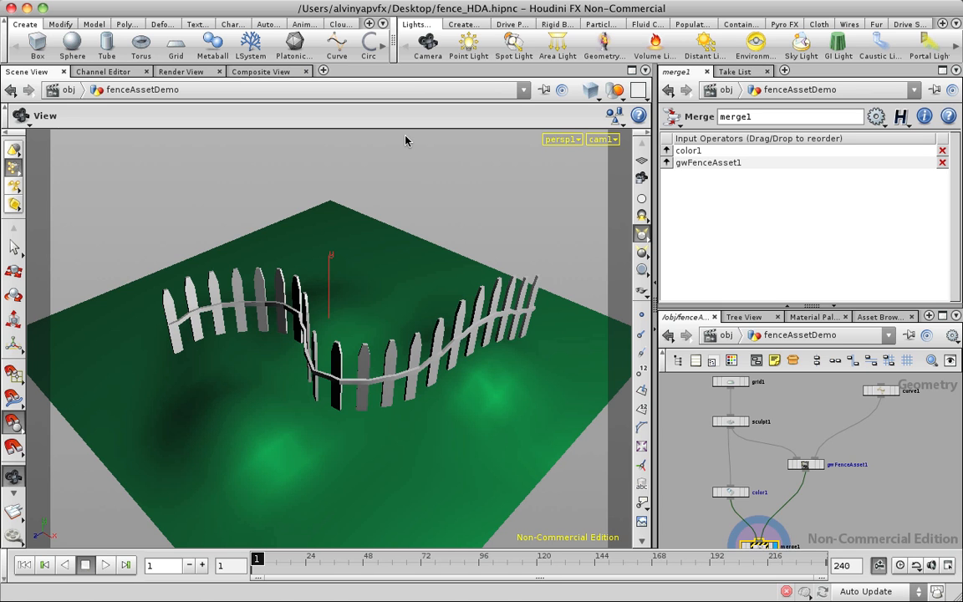
{"action": "mouse_move", "coordinate": [379, 243]}
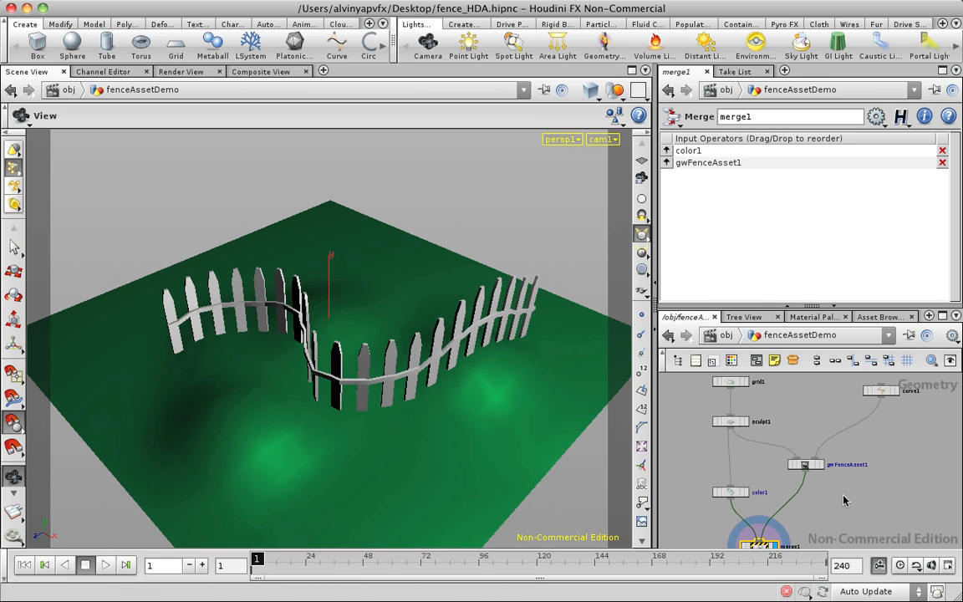
Select the gwFenceAsset1 node to show its GW Fence Creator parameters
{"action": "left_click", "coordinate": [805, 464]}
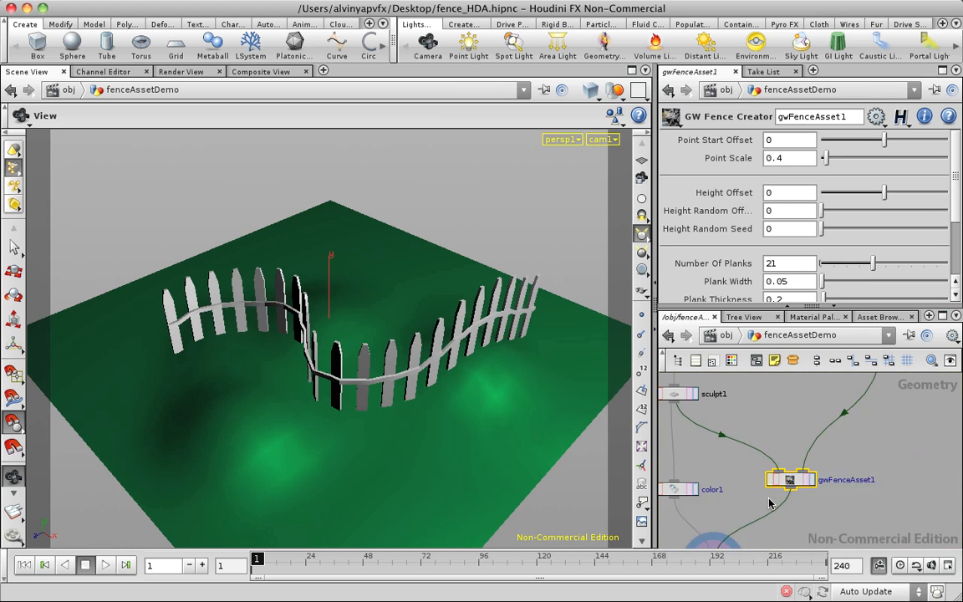
{"action": "mouse_move", "coordinate": [840, 504]}
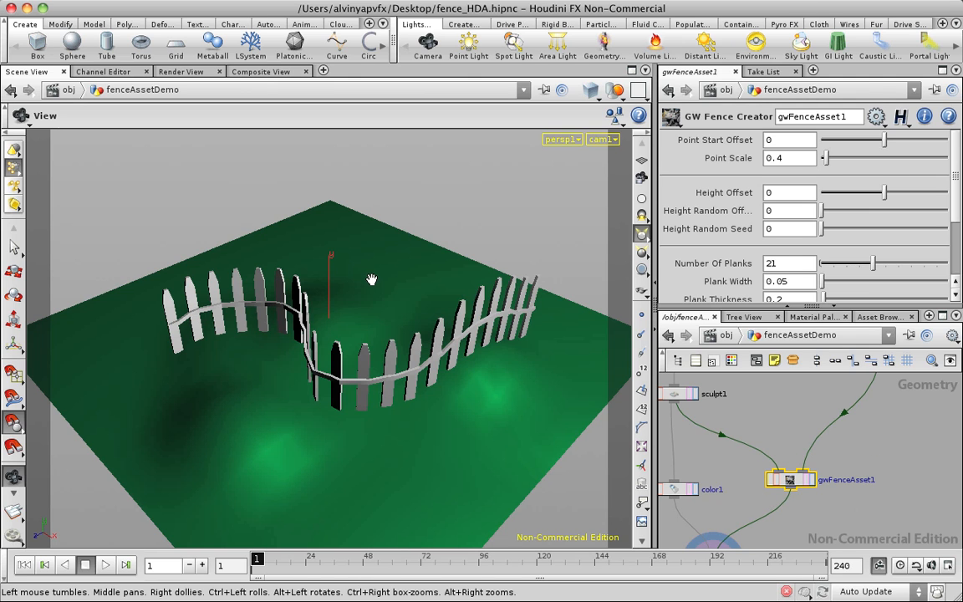
{"action": "mouse_move", "coordinate": [791, 431]}
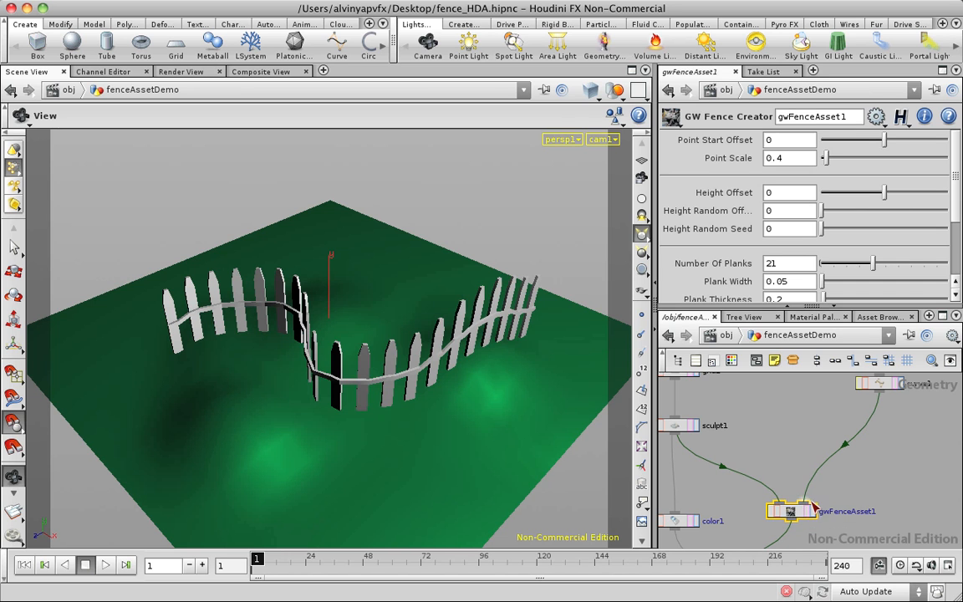
{"action": "mouse_move", "coordinate": [771, 473]}
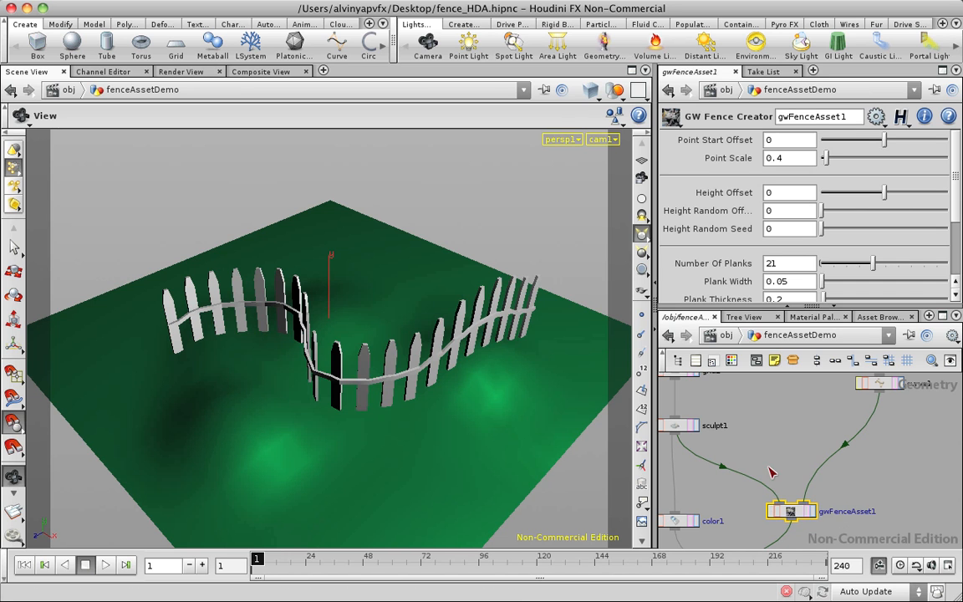
{"action": "mouse_move", "coordinate": [687, 458]}
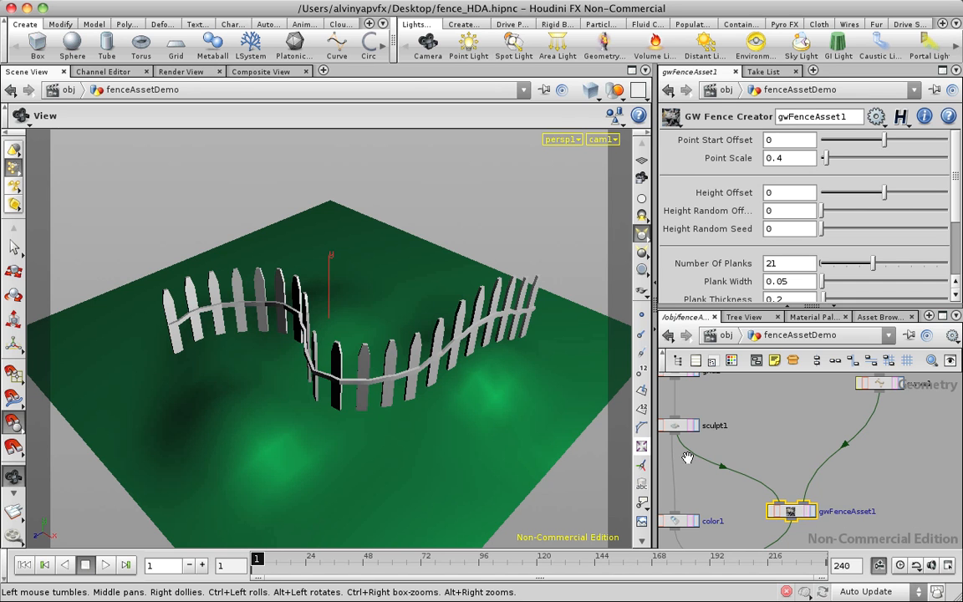
{"action": "mouse_move", "coordinate": [406, 374]}
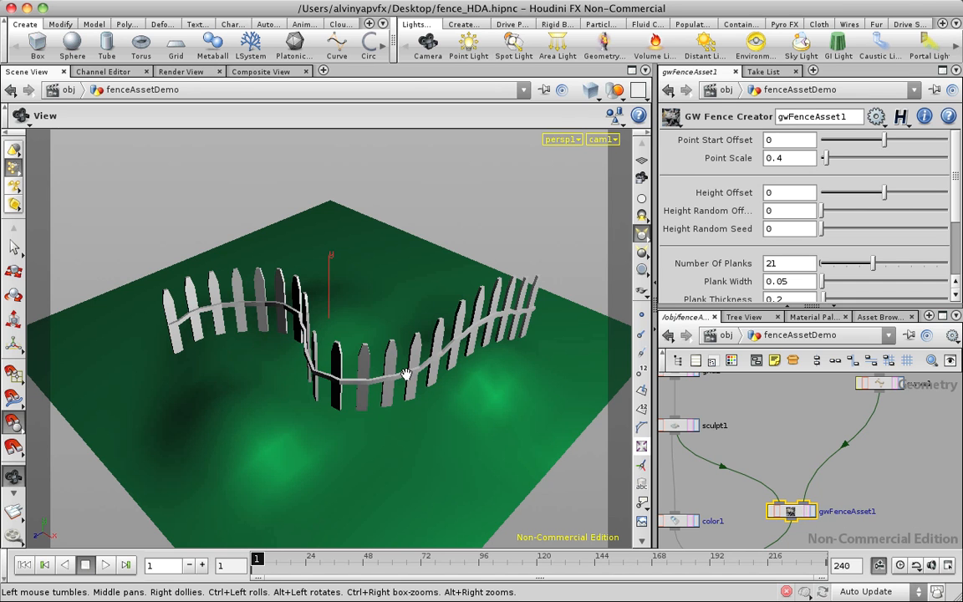
{"action": "mouse_move", "coordinate": [408, 327]}
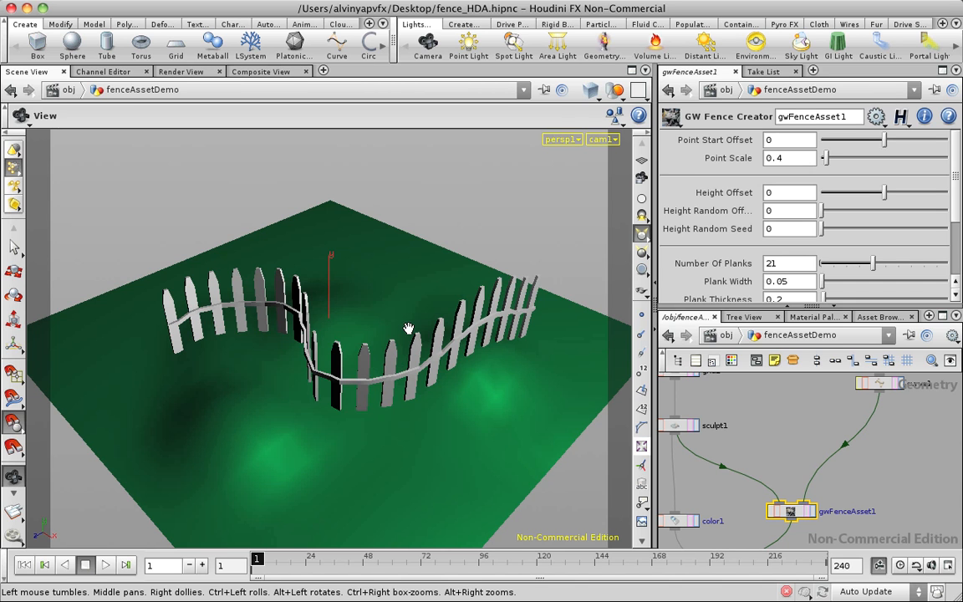
{"action": "mouse_move", "coordinate": [941, 413]}
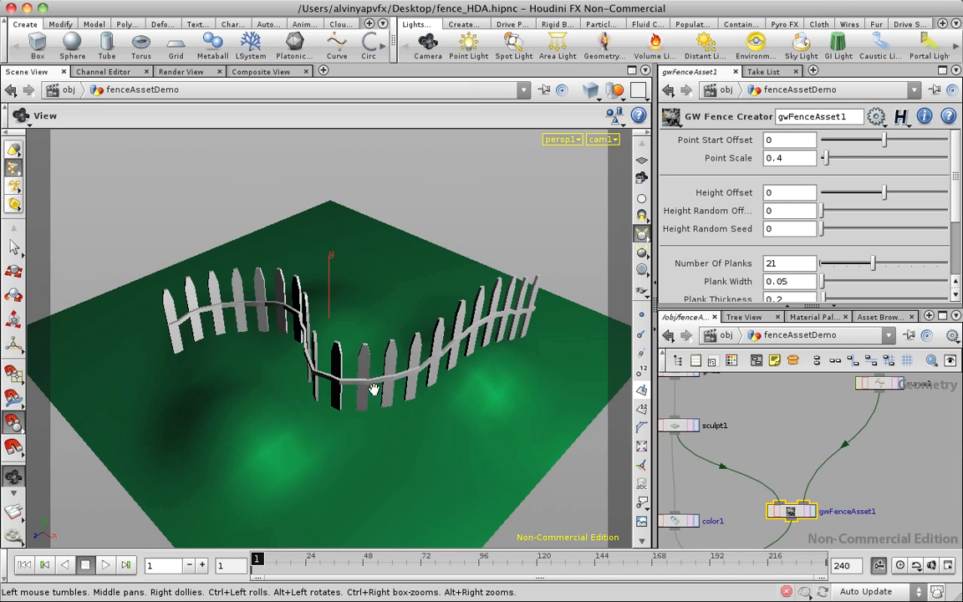
{"action": "mouse_move", "coordinate": [227, 351]}
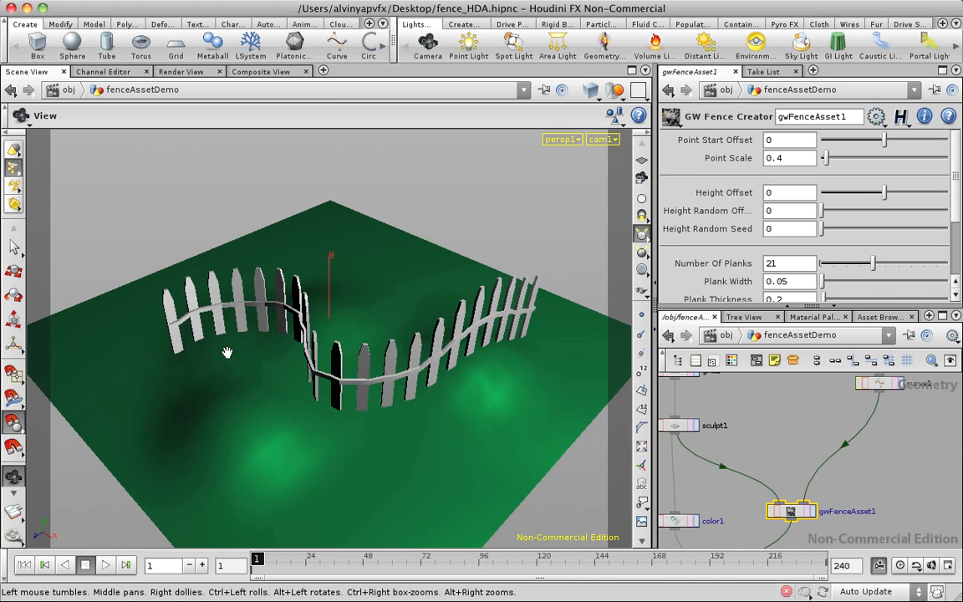
{"action": "mouse_move", "coordinate": [349, 393]}
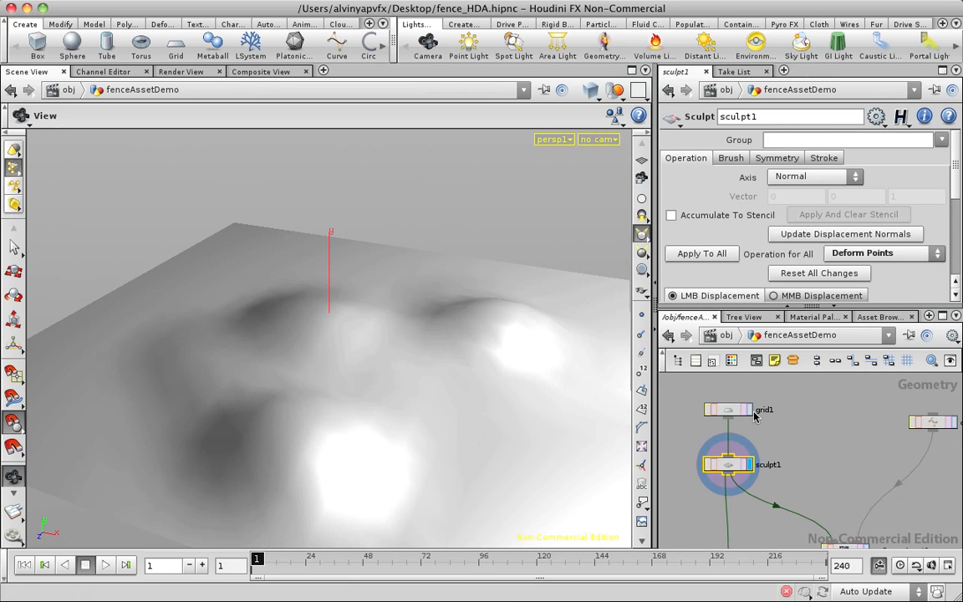
{"action": "left_click", "coordinate": [727, 409]}
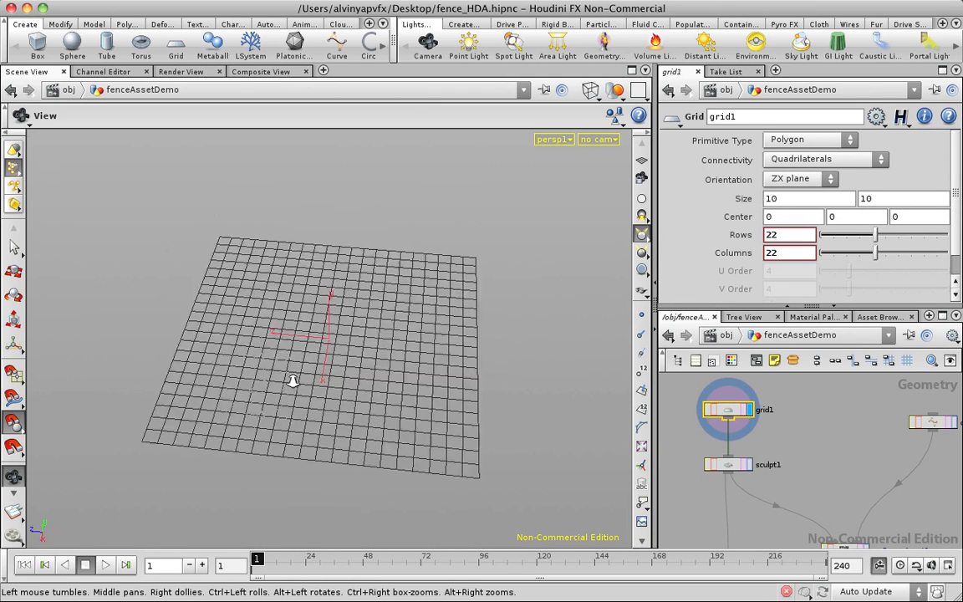
{"action": "left_click_drag", "start_coordinate": [292, 381], "coordinate": [401, 397]}
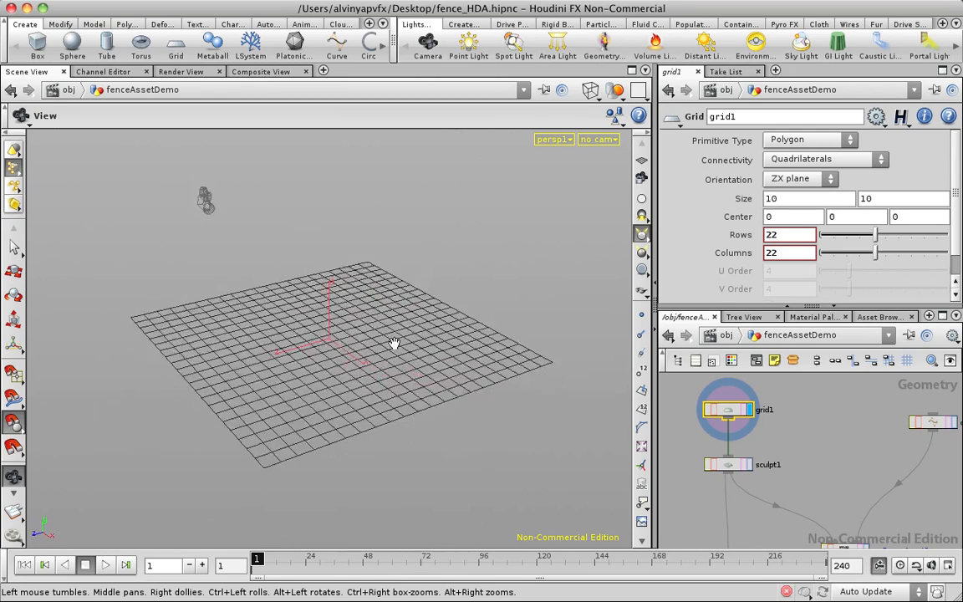
{"action": "left_click", "coordinate": [728, 408]}
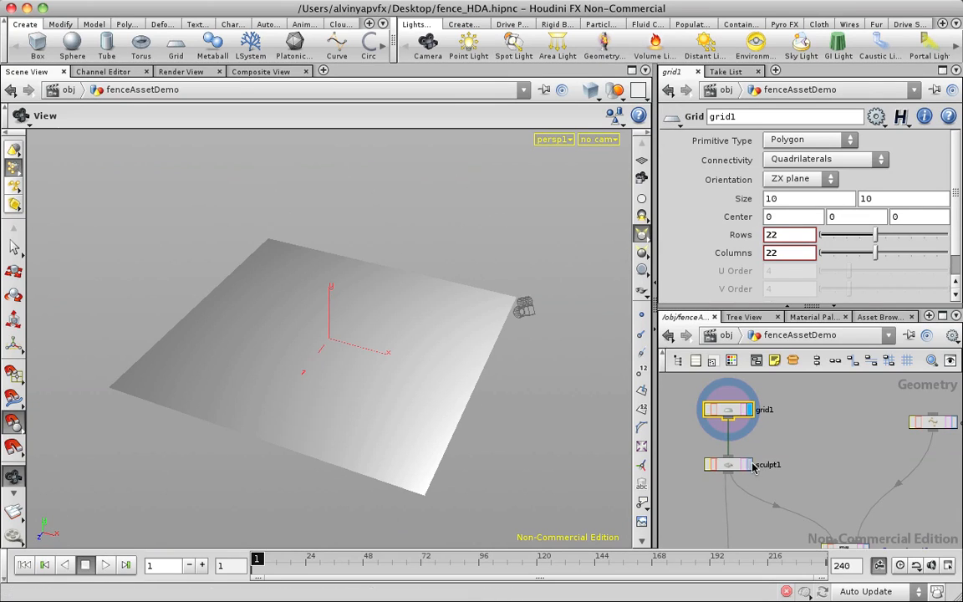
{"action": "left_click", "coordinate": [727, 464]}
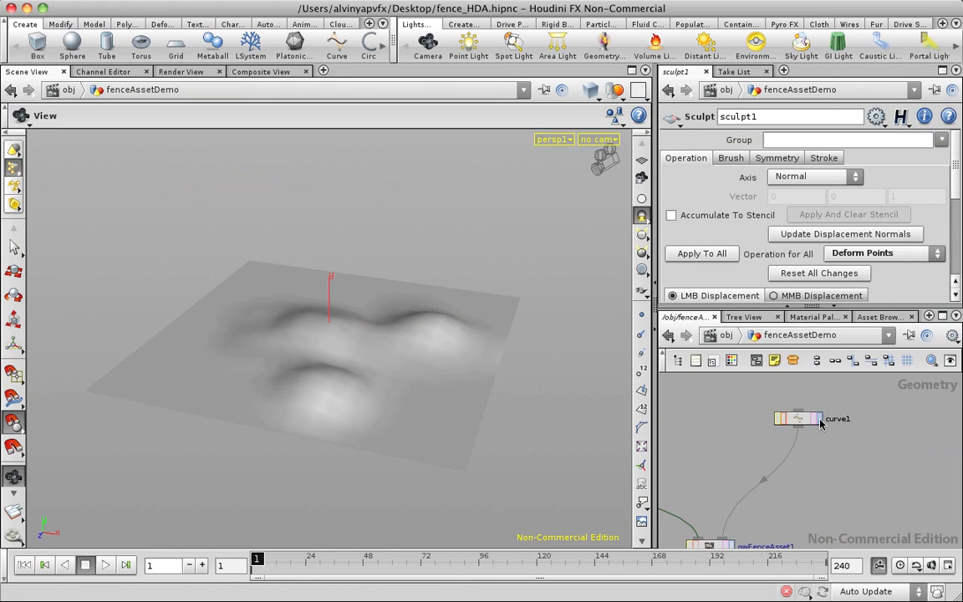
Select curve1 and orbit the view to inspect the S-shaped guide curve
{"action": "left_click", "coordinate": [797, 418]}
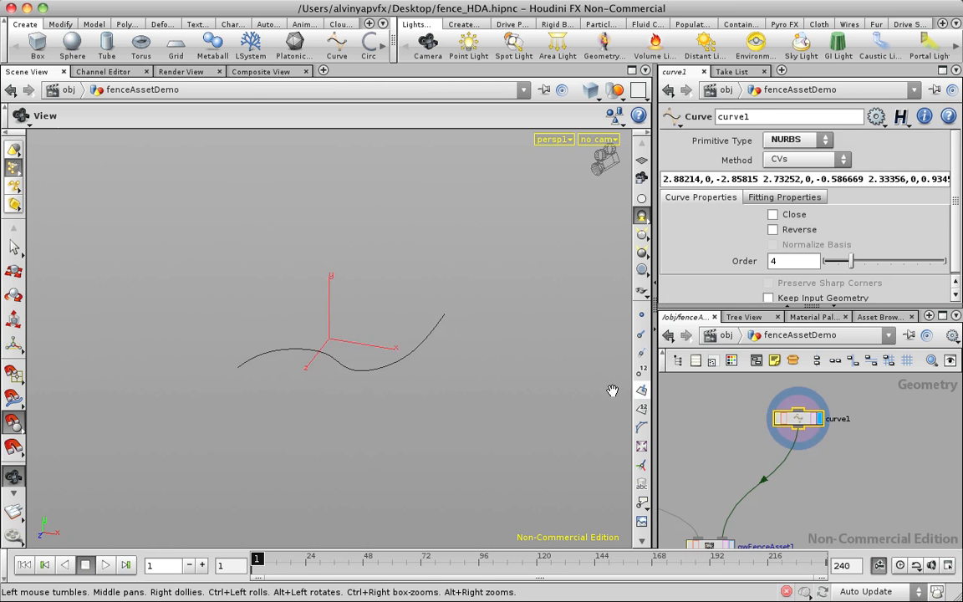
{"action": "left_click_drag", "start_coordinate": [613, 391], "coordinate": [442, 272]}
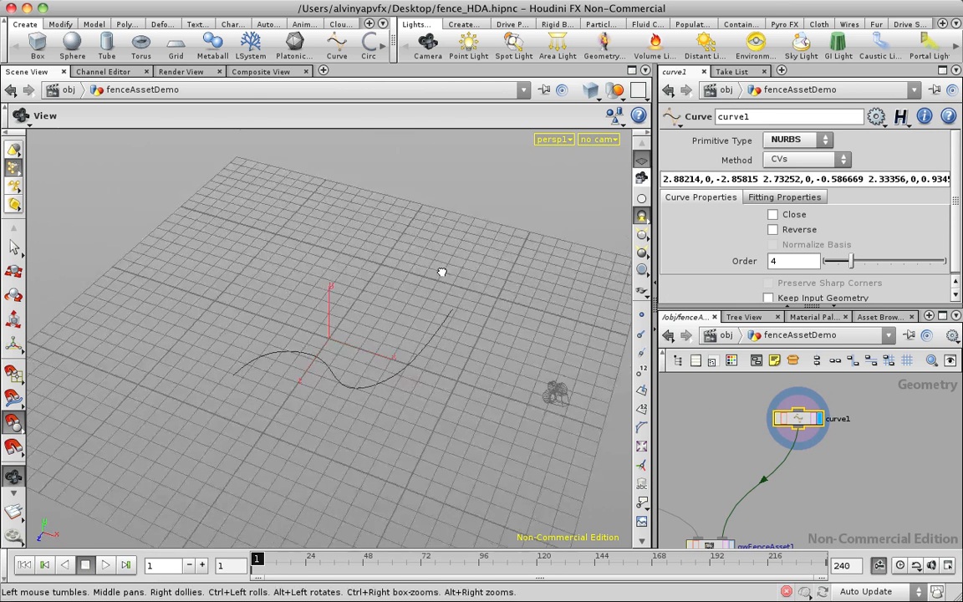
{"action": "left_click_drag", "start_coordinate": [441, 272], "coordinate": [370, 347]}
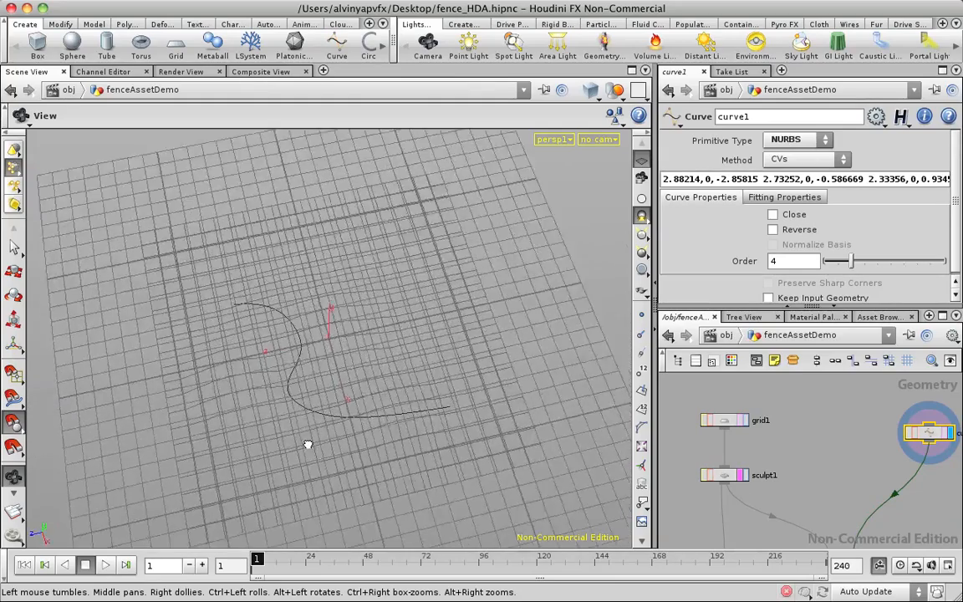
{"action": "left_click_drag", "start_coordinate": [307, 444], "coordinate": [254, 347]}
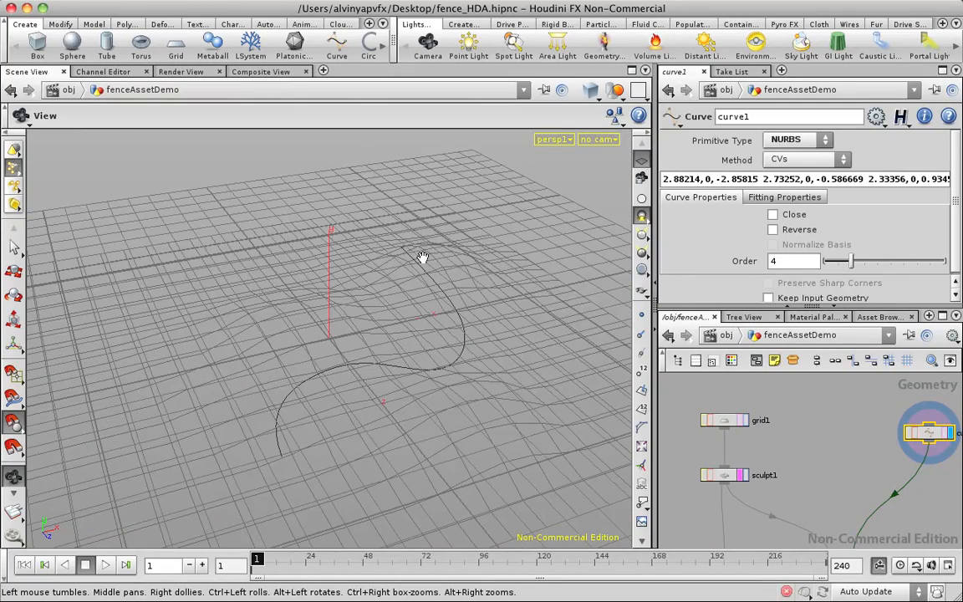
{"action": "left_click_drag", "start_coordinate": [422, 256], "coordinate": [374, 351]}
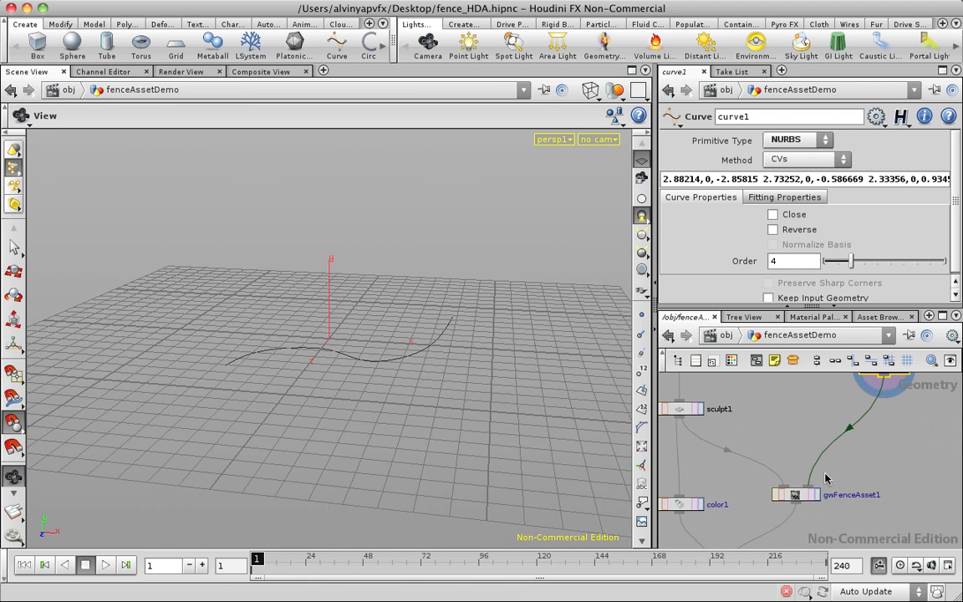
Template the sculpt1 terrain as reference, then display the gwFenceAsset1 fence output
{"action": "left_click", "coordinate": [680, 409]}
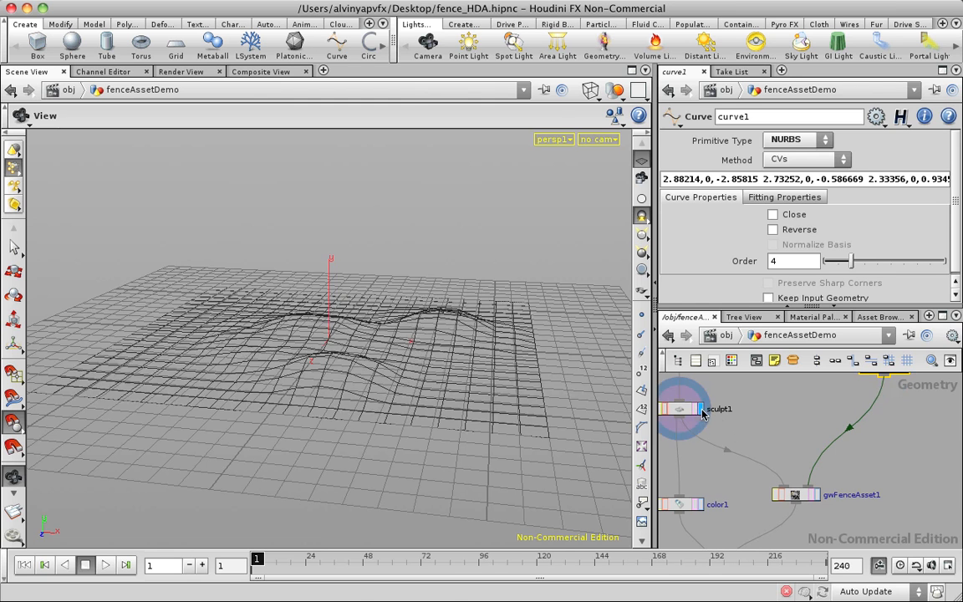
{"action": "left_click", "coordinate": [680, 408]}
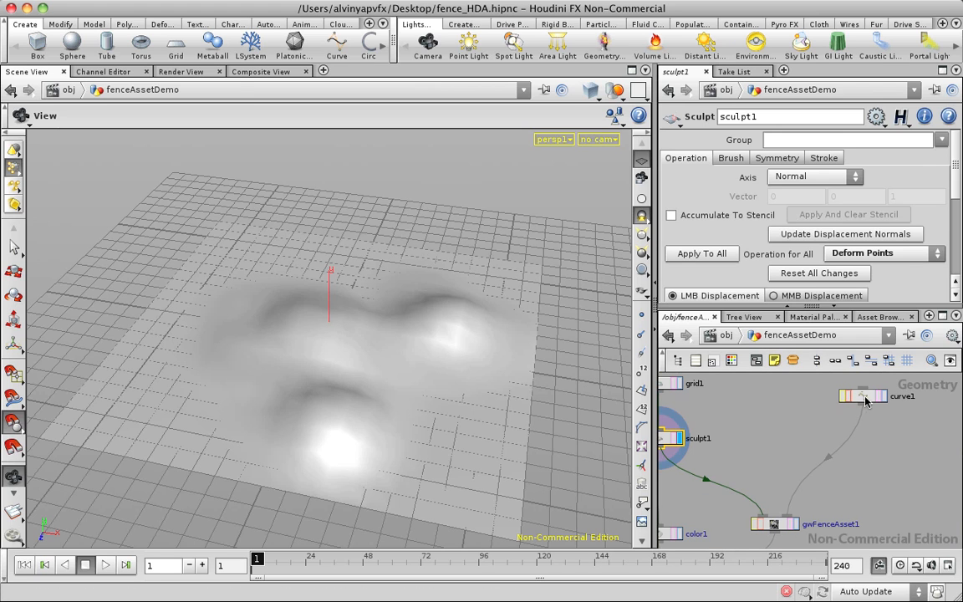
{"action": "left_click", "coordinate": [773, 523]}
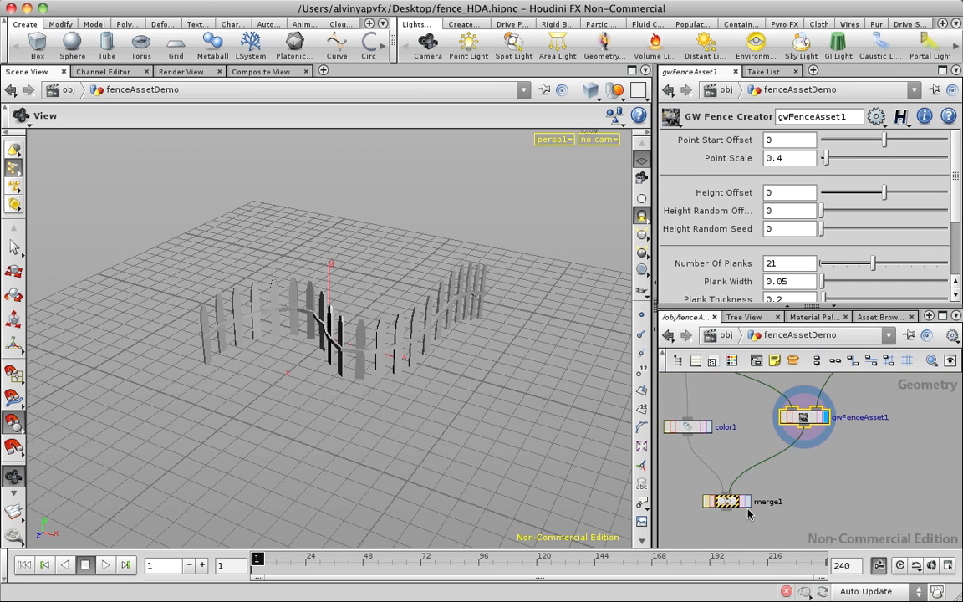
Insert a Color SOP whitening the fence before merge1, display merge1, and view through the camera
{"action": "left_click", "coordinate": [727, 500]}
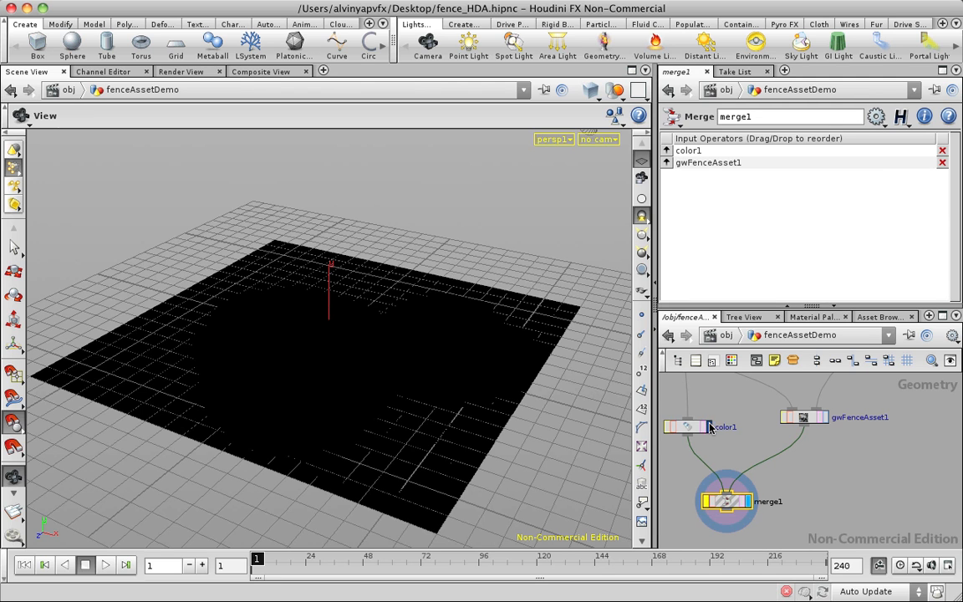
{"action": "left_click", "coordinate": [688, 426]}
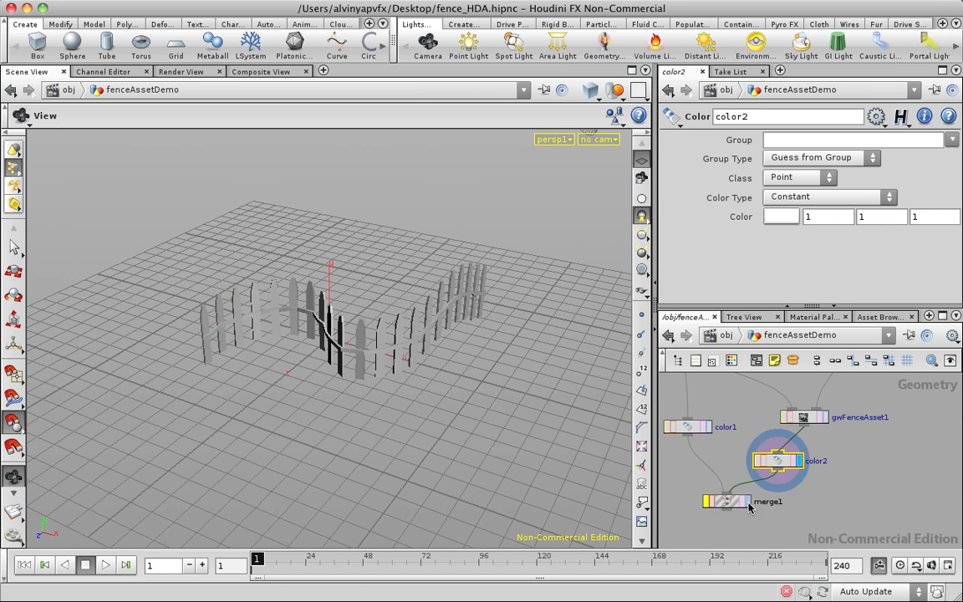
{"action": "left_click", "coordinate": [726, 501]}
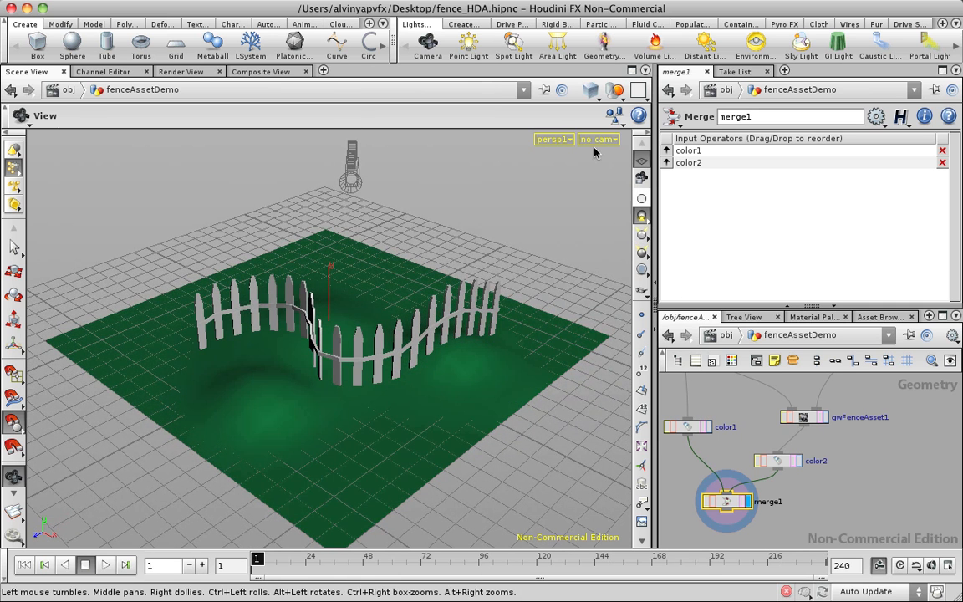
{"action": "left_click", "coordinate": [599, 138]}
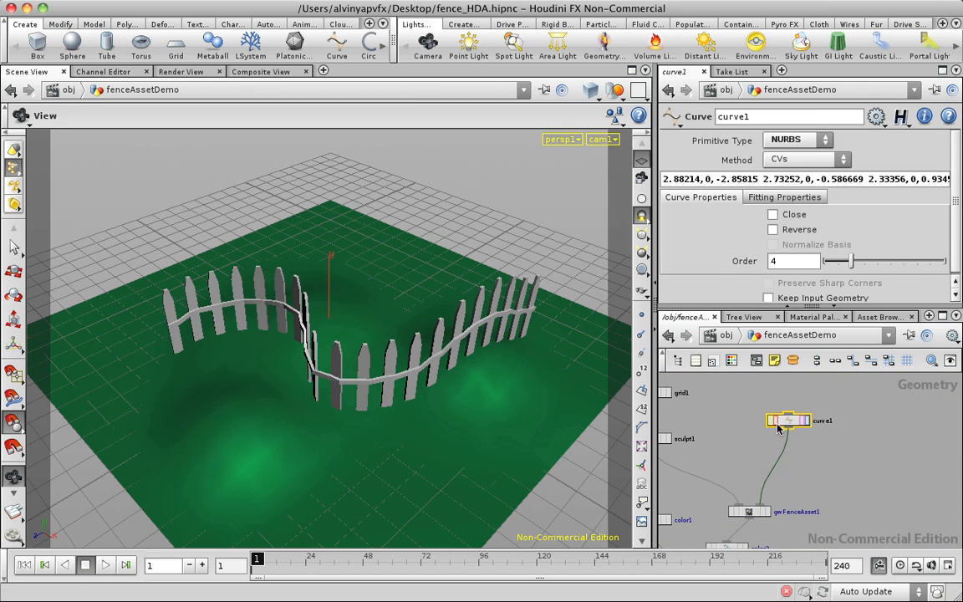
Move curve1's CV points, including the far-left end, into a deeper S path
{"action": "left_click", "coordinate": [787, 419]}
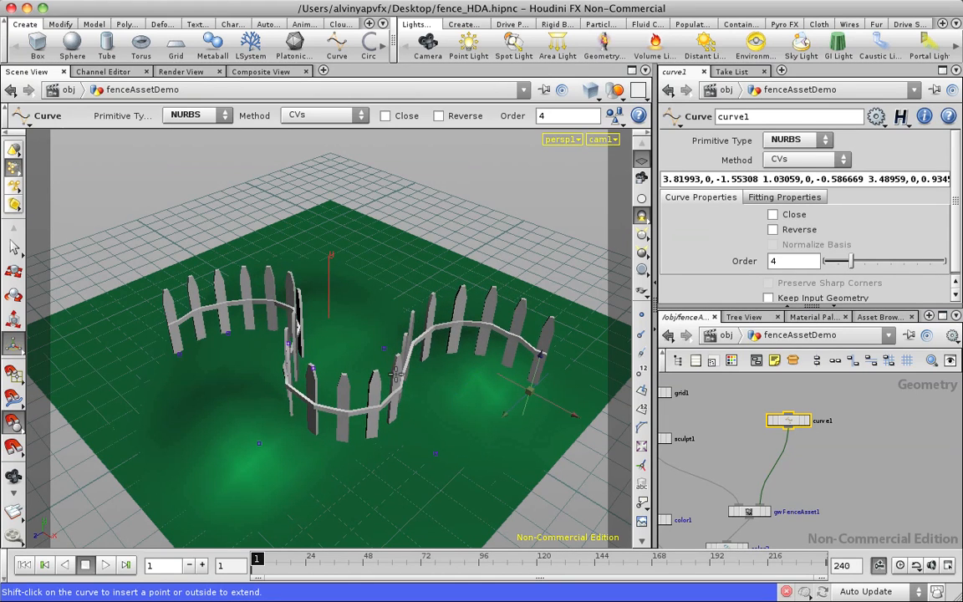
{"action": "left_click", "coordinate": [179, 358]}
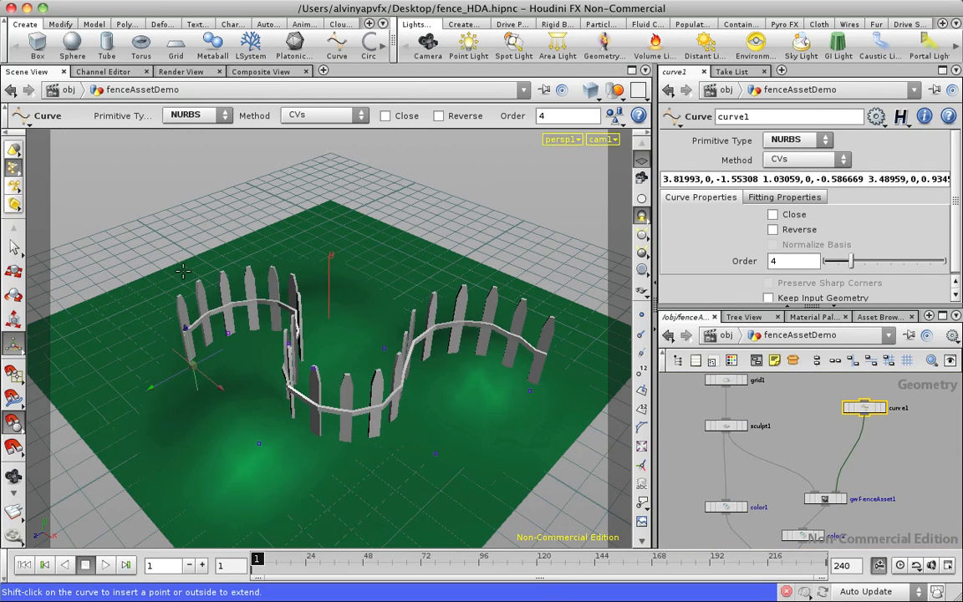
{"action": "left_click", "coordinate": [726, 426]}
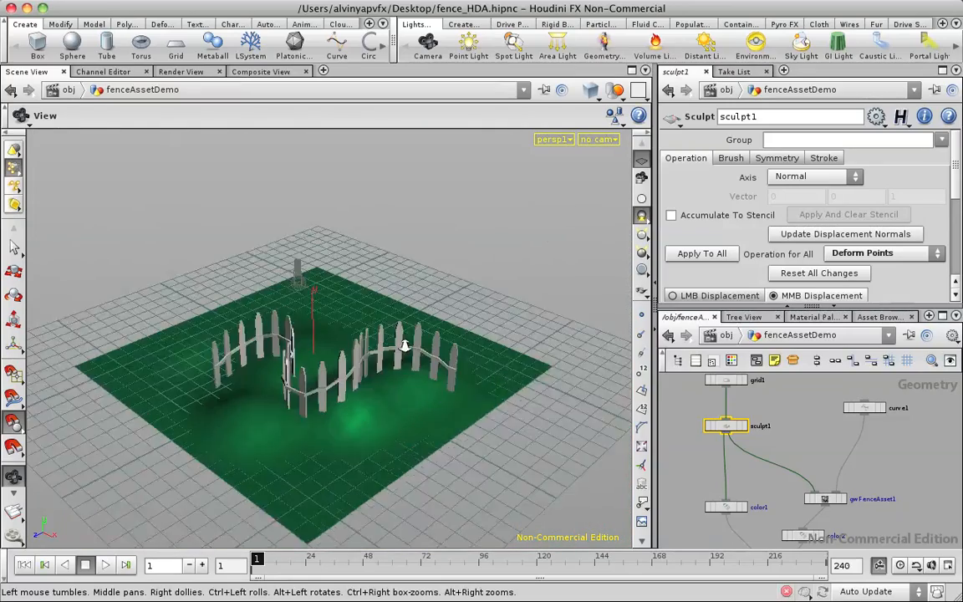
Orbit the fence scene, then set the display flag on curve1 and then sculpt1
{"action": "left_click_drag", "start_coordinate": [401, 347], "coordinate": [322, 335]}
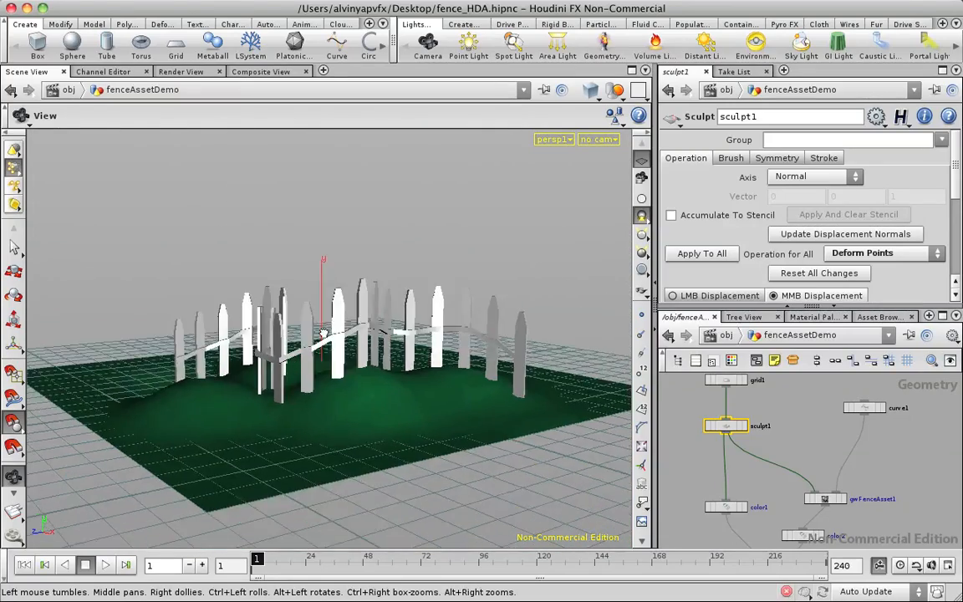
{"action": "left_click_drag", "start_coordinate": [322, 334], "coordinate": [554, 223]}
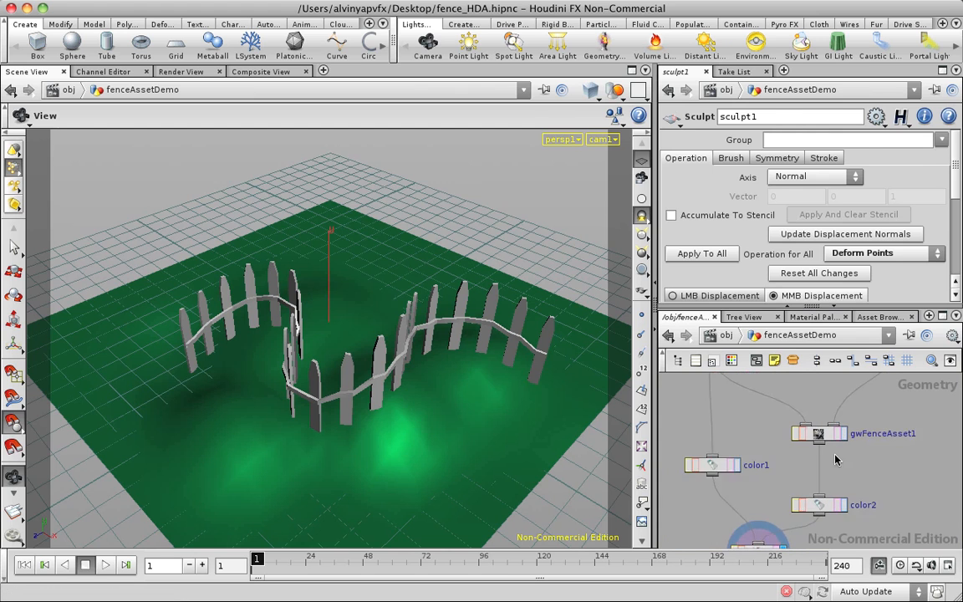
{"action": "left_click", "coordinate": [816, 429]}
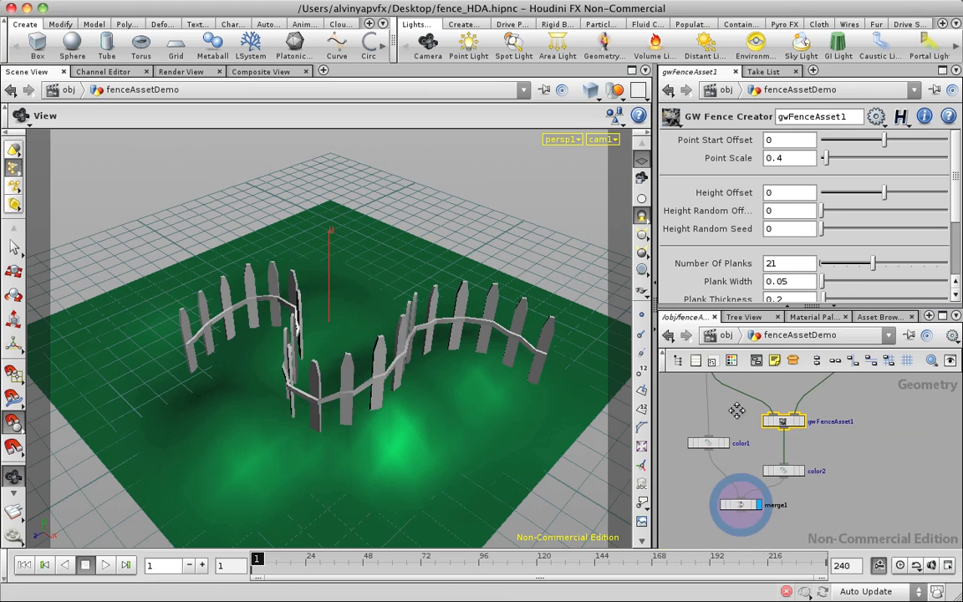
{"action": "scroll", "scroll_direction": "down", "scroll_amount": 3}
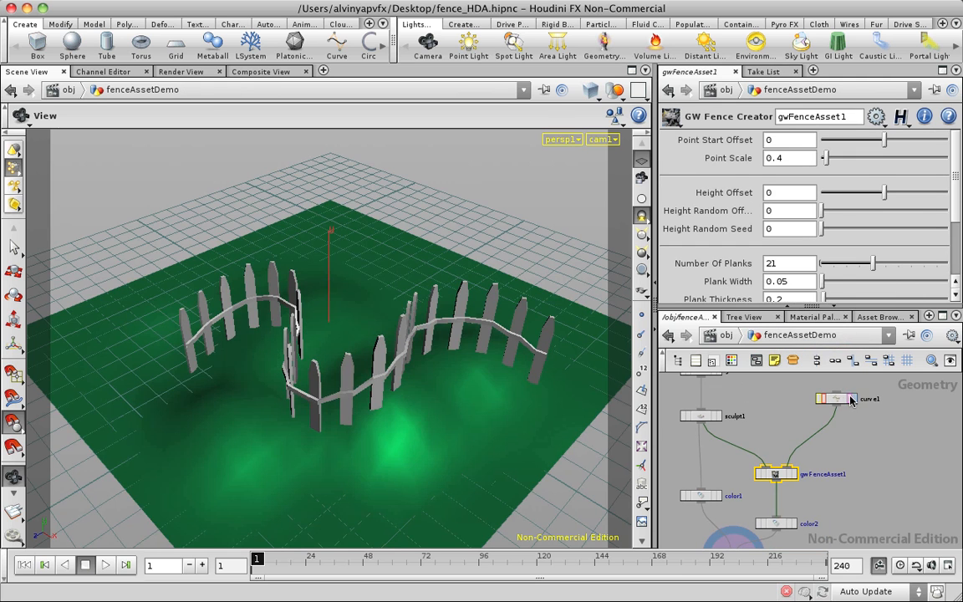
{"action": "left_click", "coordinate": [836, 398]}
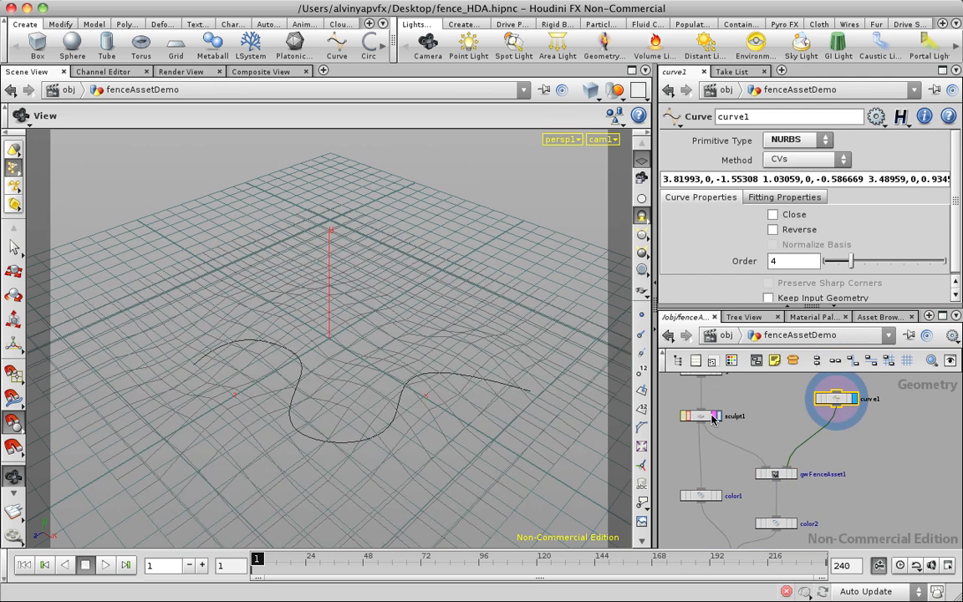
{"action": "left_click", "coordinate": [701, 416]}
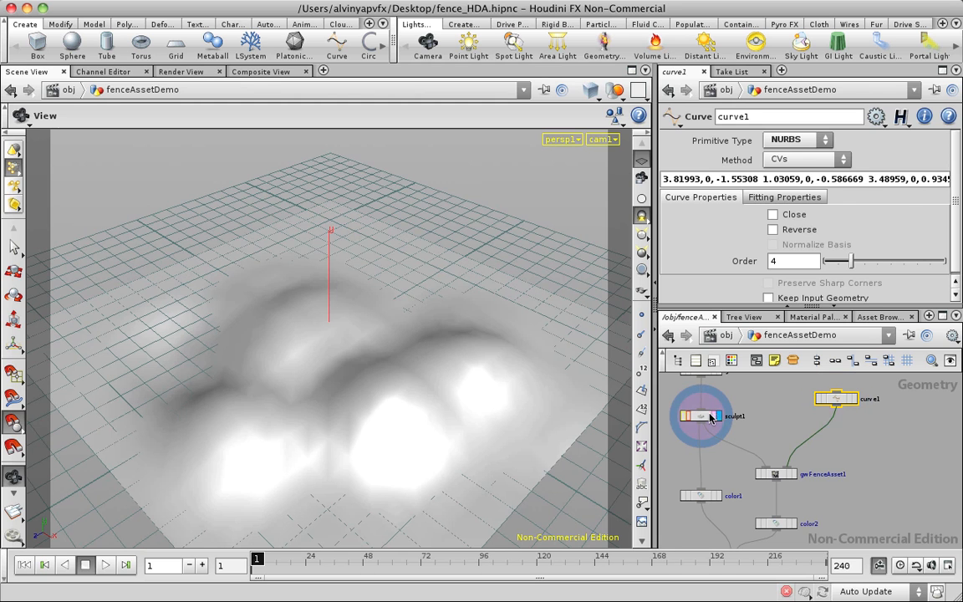
Display gwFenceAsset1's output and dive into its internal network, returning to obj level and back
{"action": "left_click", "coordinate": [700, 416]}
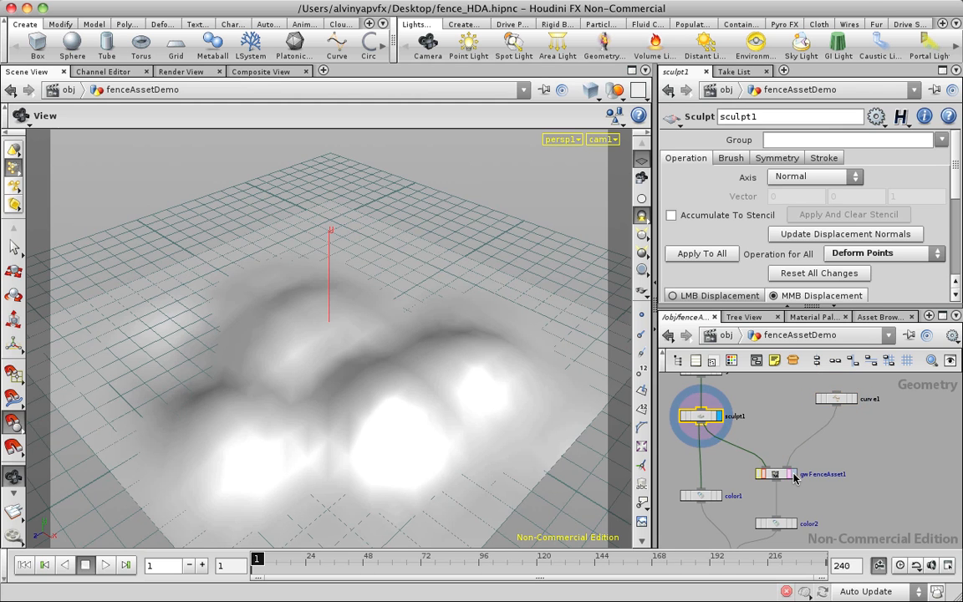
{"action": "left_click", "coordinate": [775, 474]}
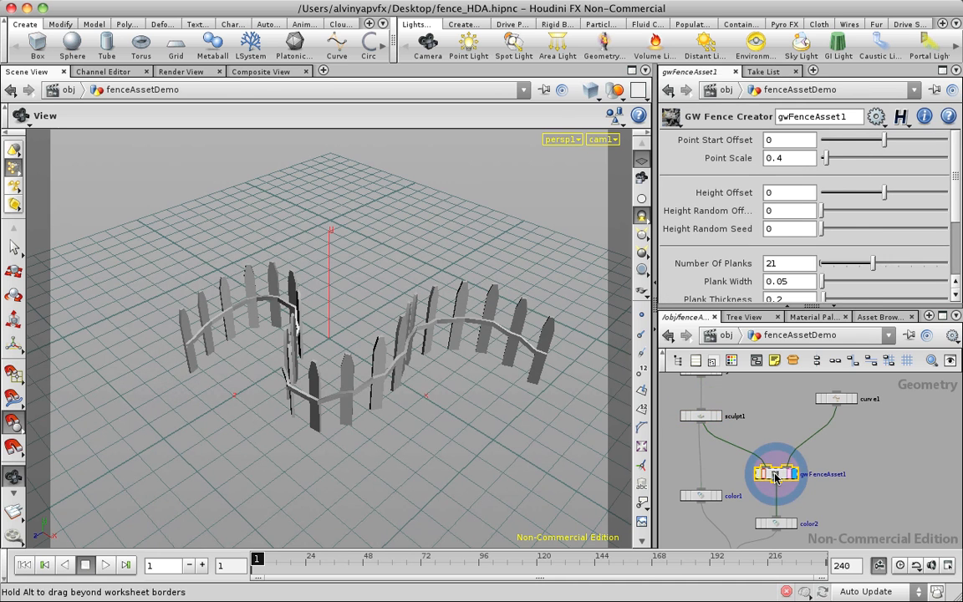
{"action": "double_click", "coordinate": [775, 474]}
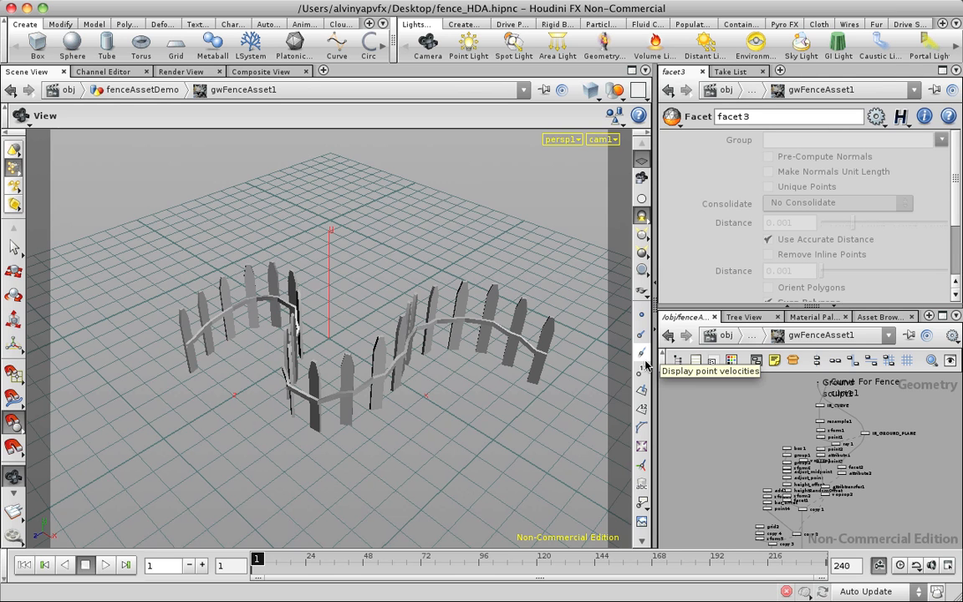
{"action": "mouse_move", "coordinate": [752, 422]}
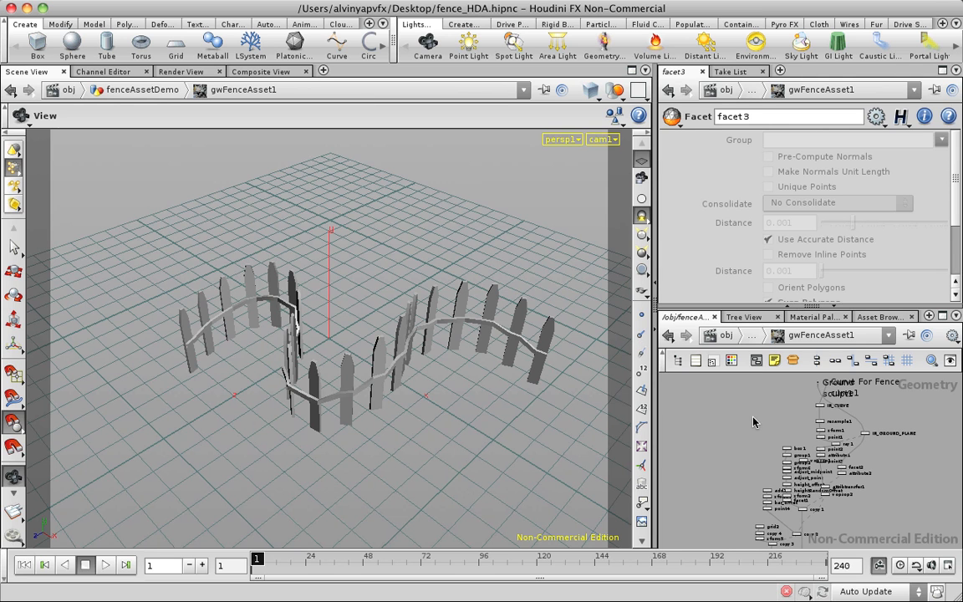
{"action": "left_click", "coordinate": [772, 477]}
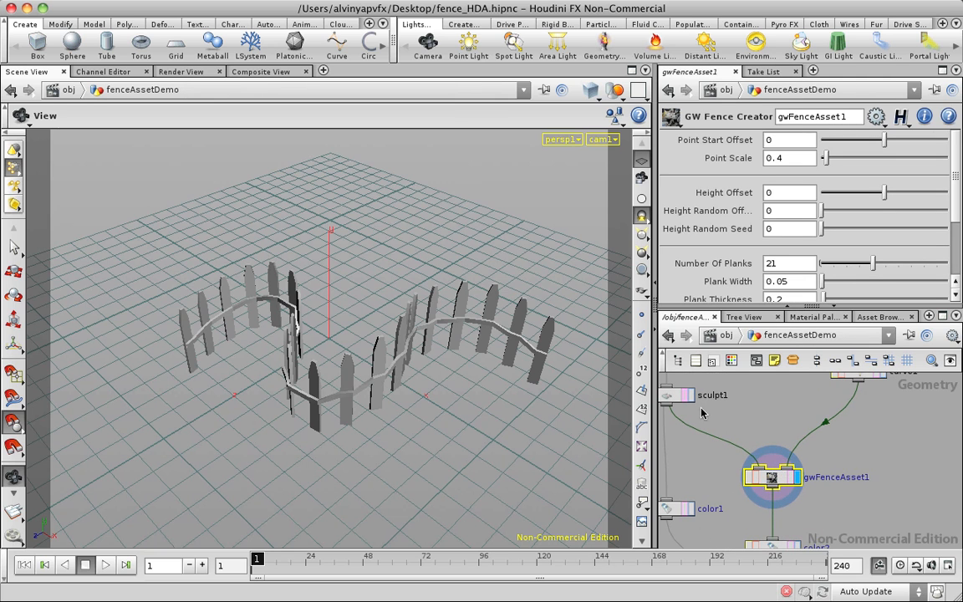
{"action": "double_click", "coordinate": [771, 477]}
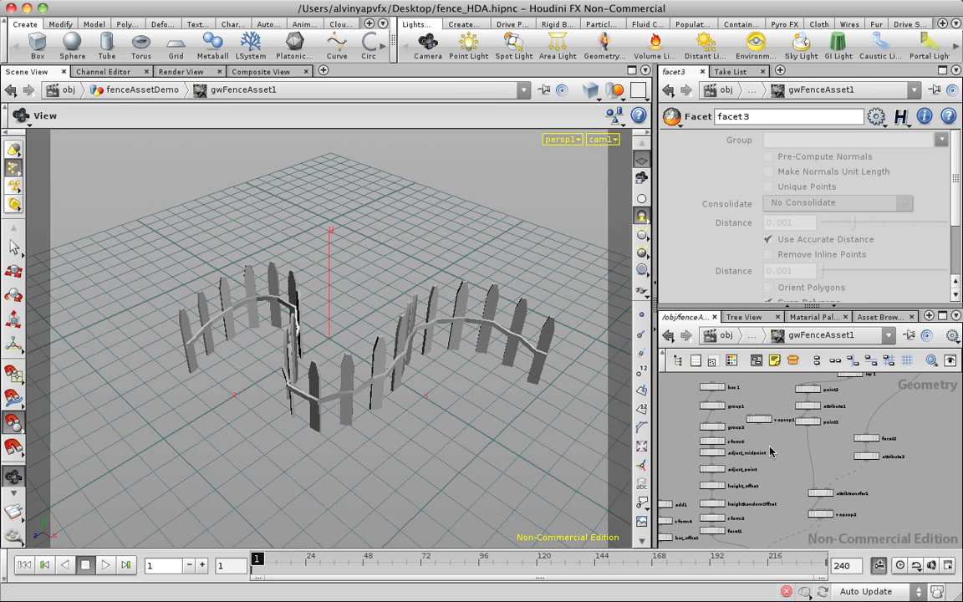
{"action": "mouse_move", "coordinate": [760, 407]}
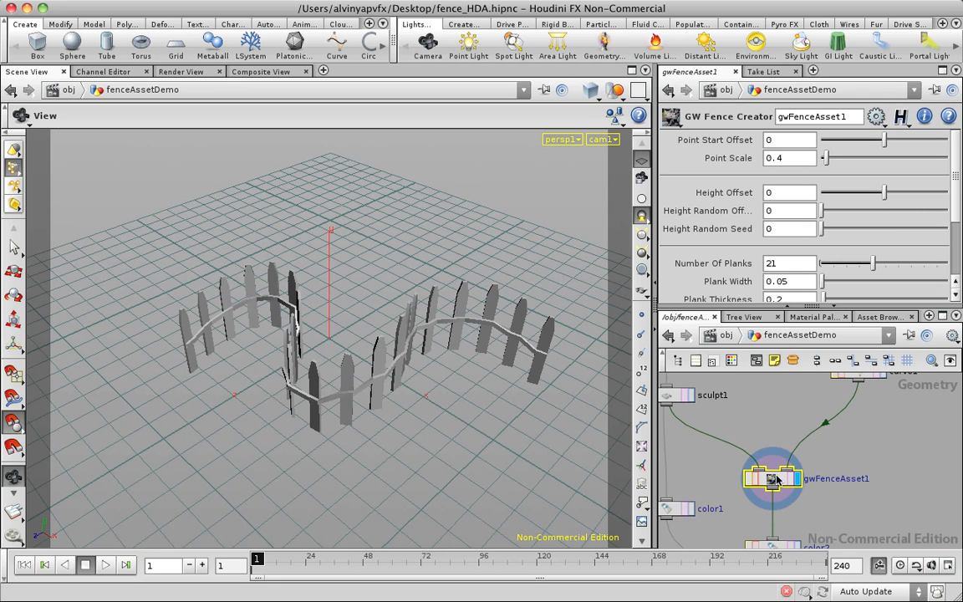
{"action": "mouse_move", "coordinate": [841, 470]}
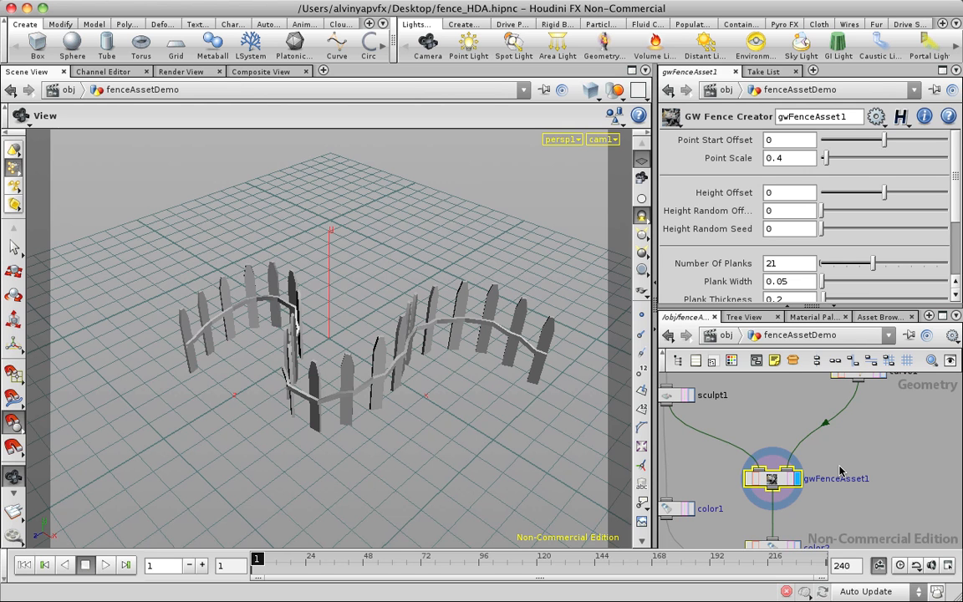
{"action": "mouse_move", "coordinate": [754, 462]}
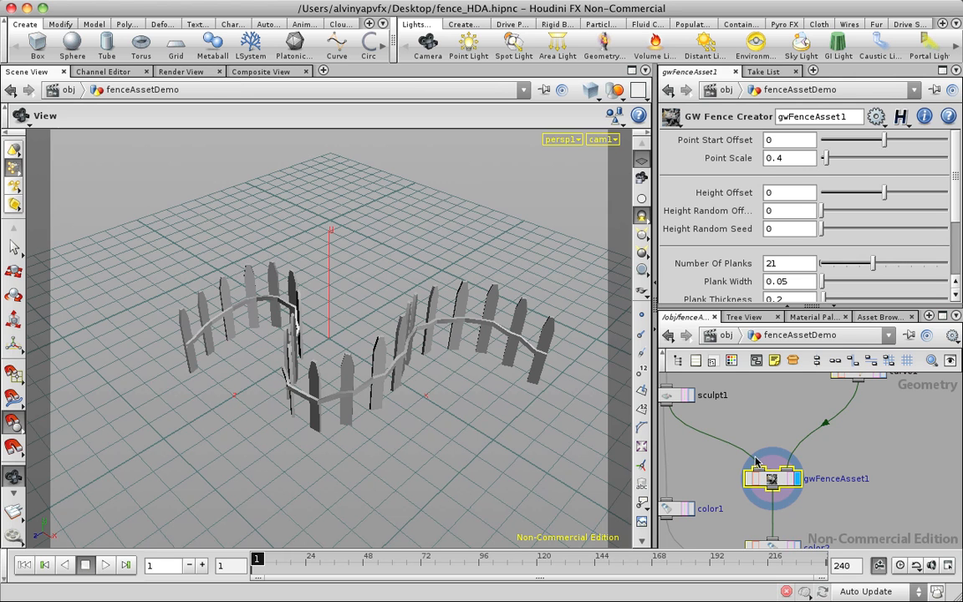
{"action": "mouse_move", "coordinate": [396, 300]}
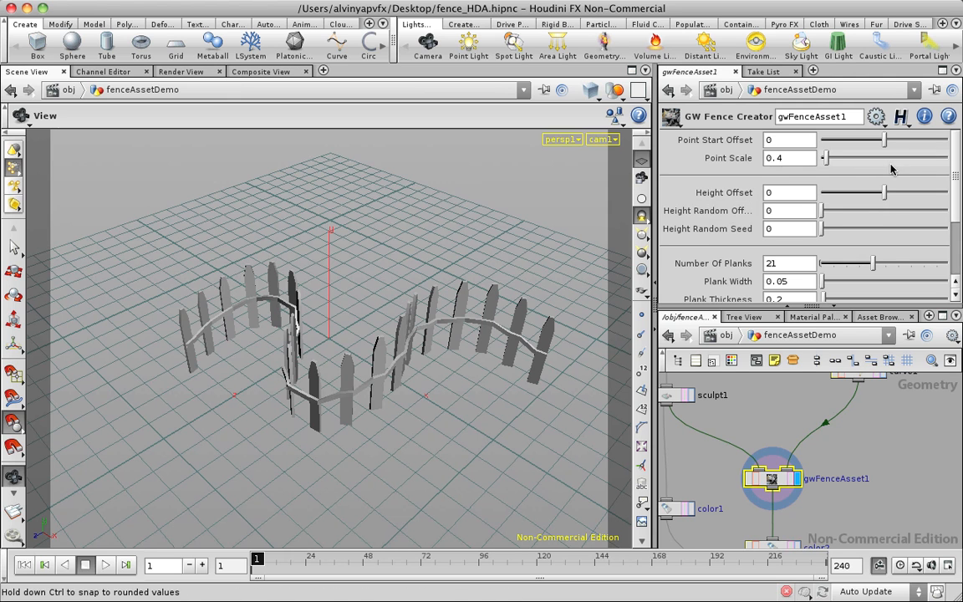
{"action": "mouse_move", "coordinate": [454, 343]}
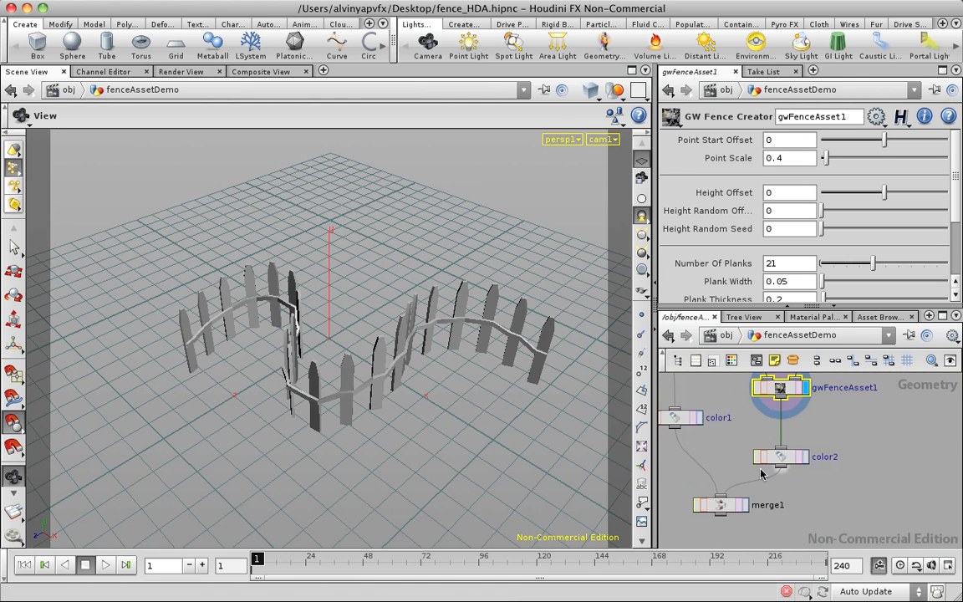
Display merge1 for the full scene, then select gwFenceAsset1 and scroll its parameters
{"action": "left_click", "coordinate": [721, 504]}
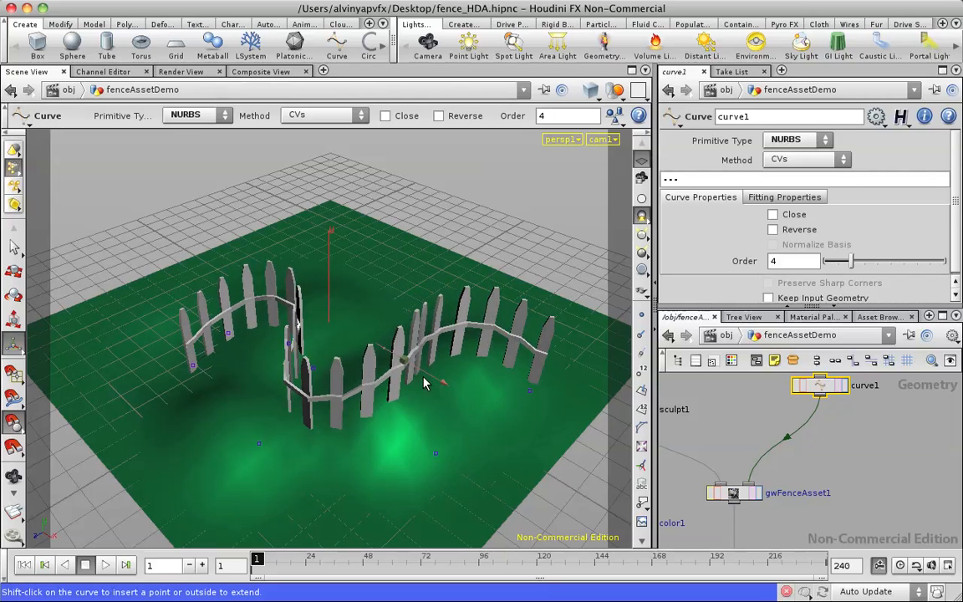
{"action": "left_click", "coordinate": [733, 492]}
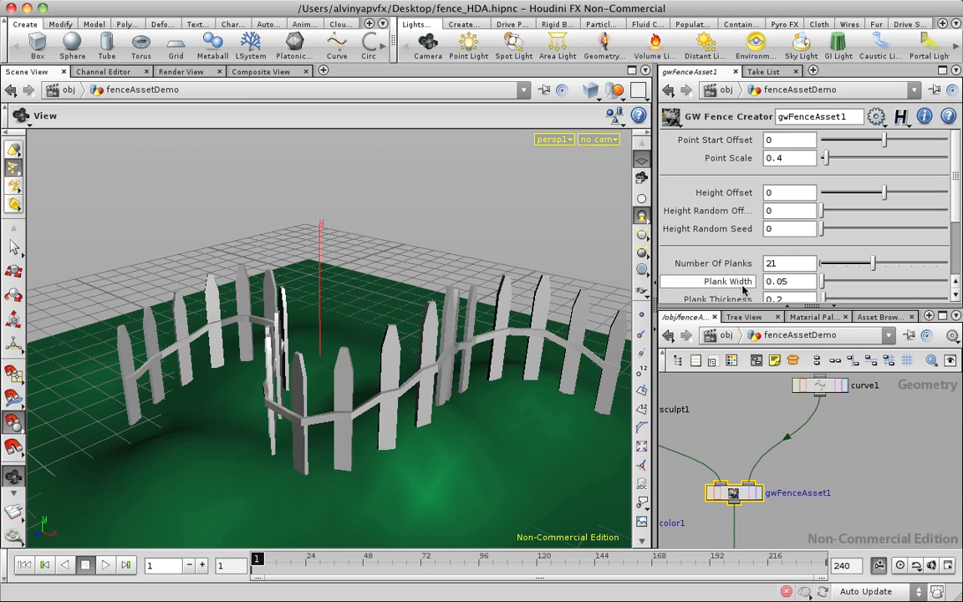
{"action": "scroll", "scroll_direction": "down", "scroll_amount": 3}
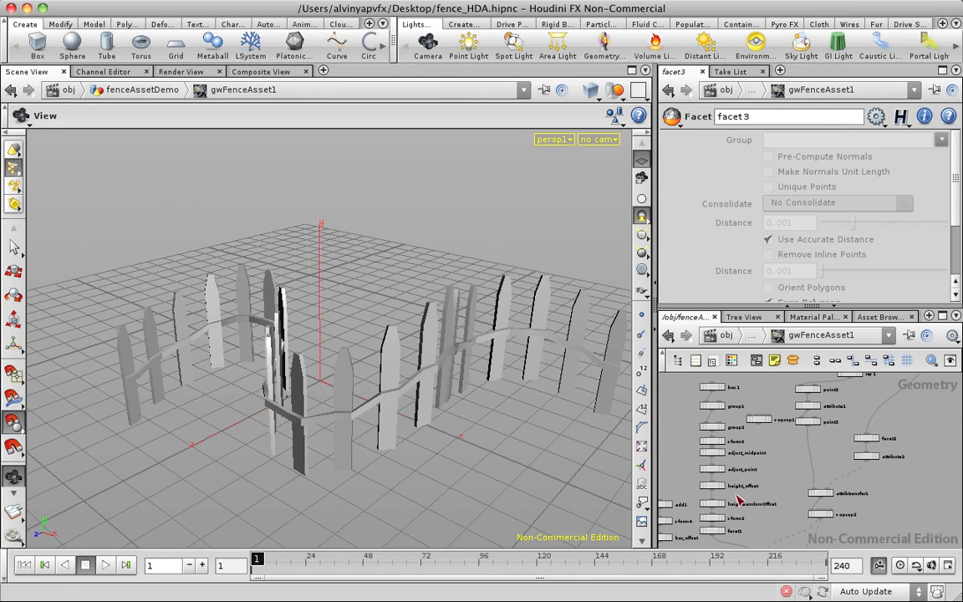
{"action": "mouse_move", "coordinate": [771, 444]}
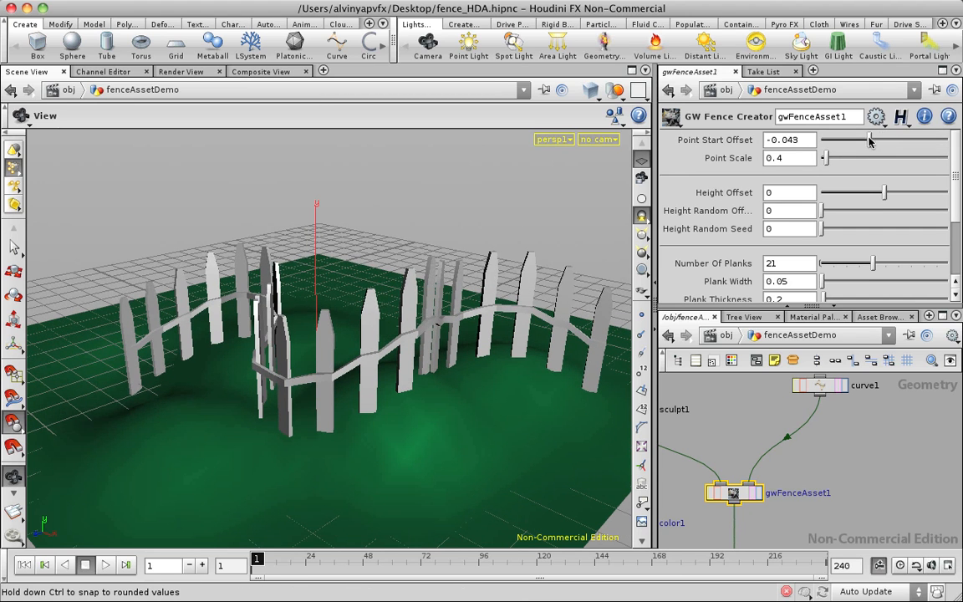
Set point start offset 0.076, point scale 0.48 and height offset 0.46 for taller pickets
{"action": "left_click_drag", "start_coordinate": [869, 140], "coordinate": [932, 140]}
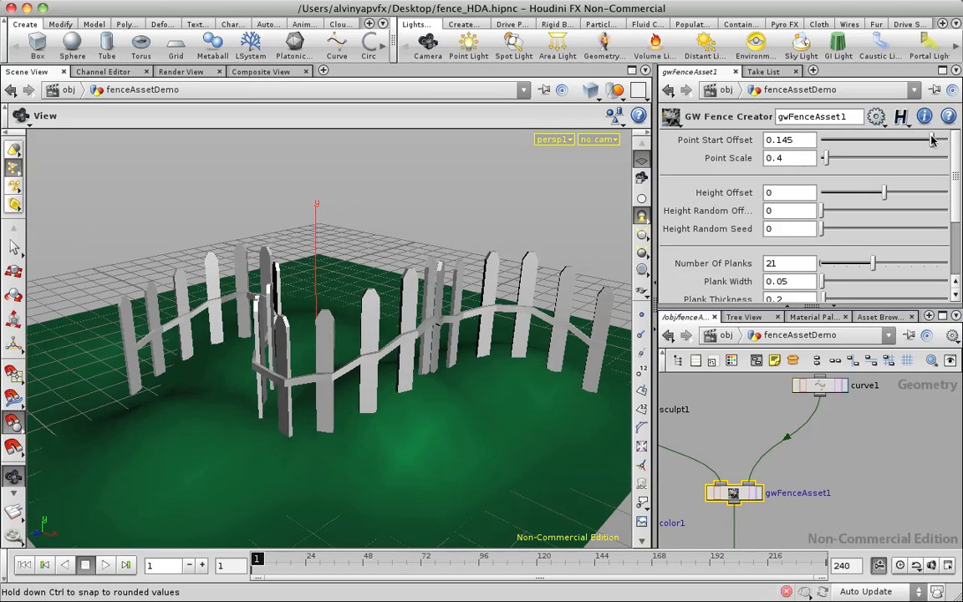
{"action": "left_click_drag", "start_coordinate": [936, 140], "coordinate": [873, 140]}
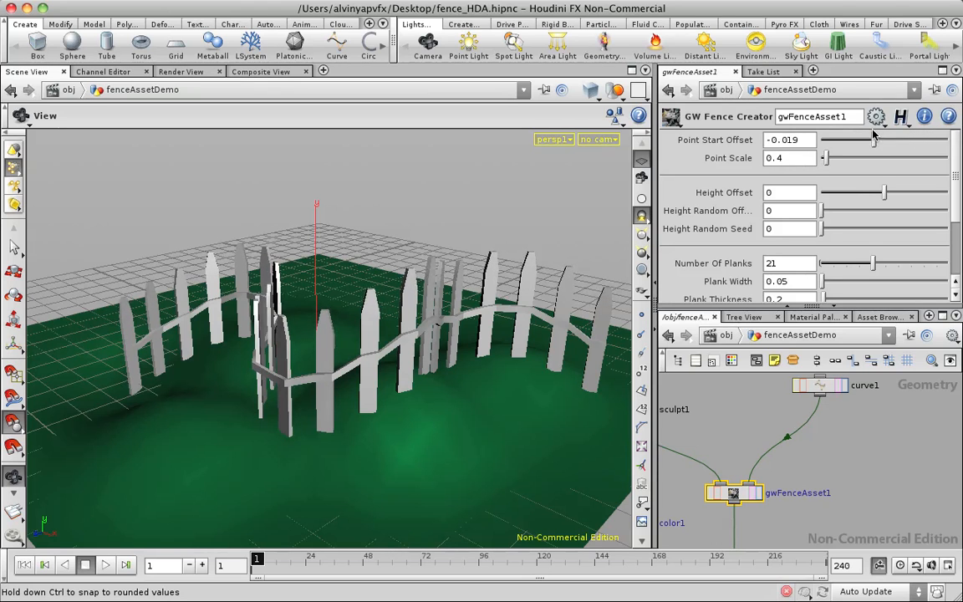
{"action": "left_click_drag", "start_coordinate": [874, 140], "coordinate": [908, 140]}
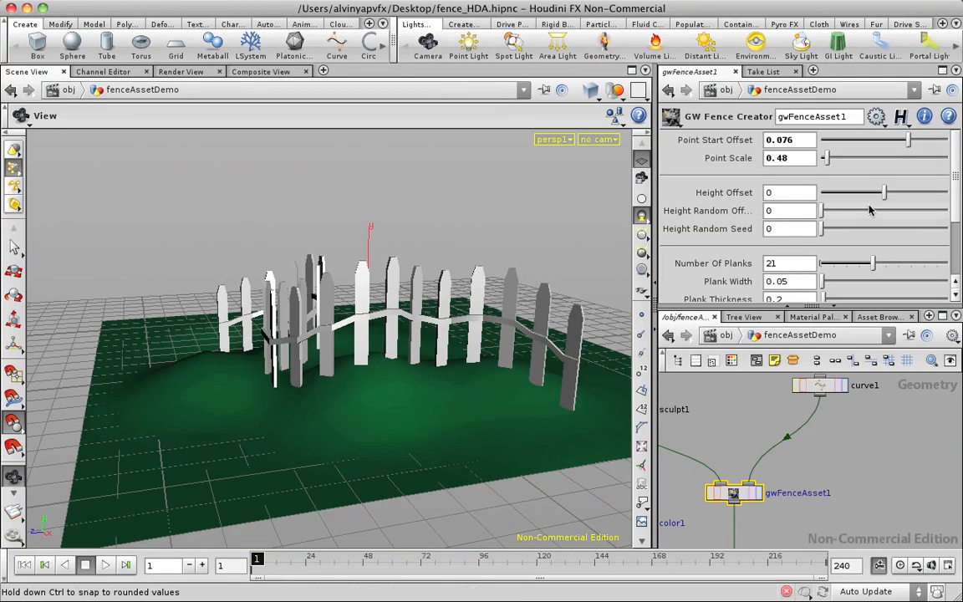
{"action": "left_click_drag", "start_coordinate": [882, 192], "coordinate": [863, 192]}
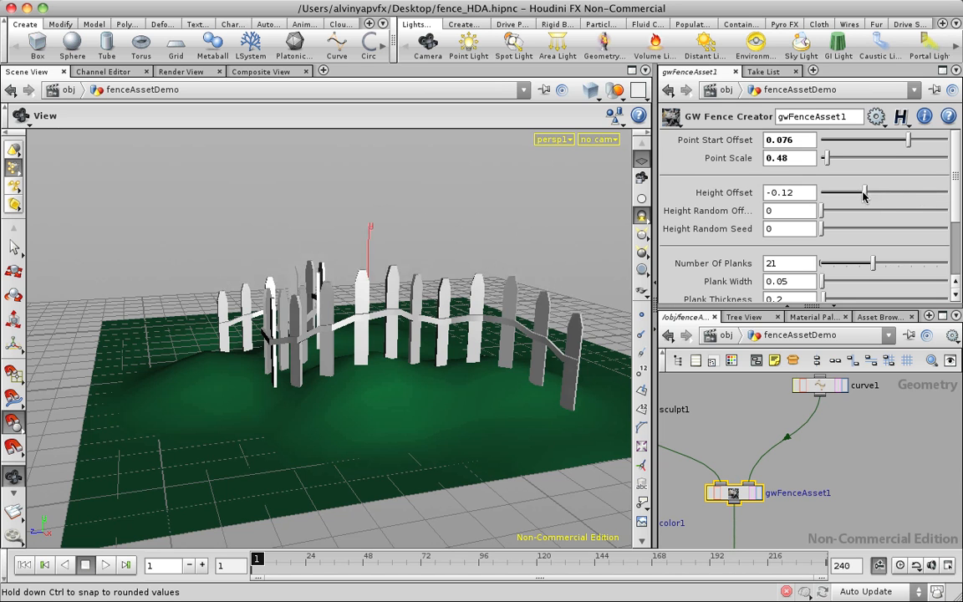
{"action": "left_click_drag", "start_coordinate": [865, 193], "coordinate": [911, 192]}
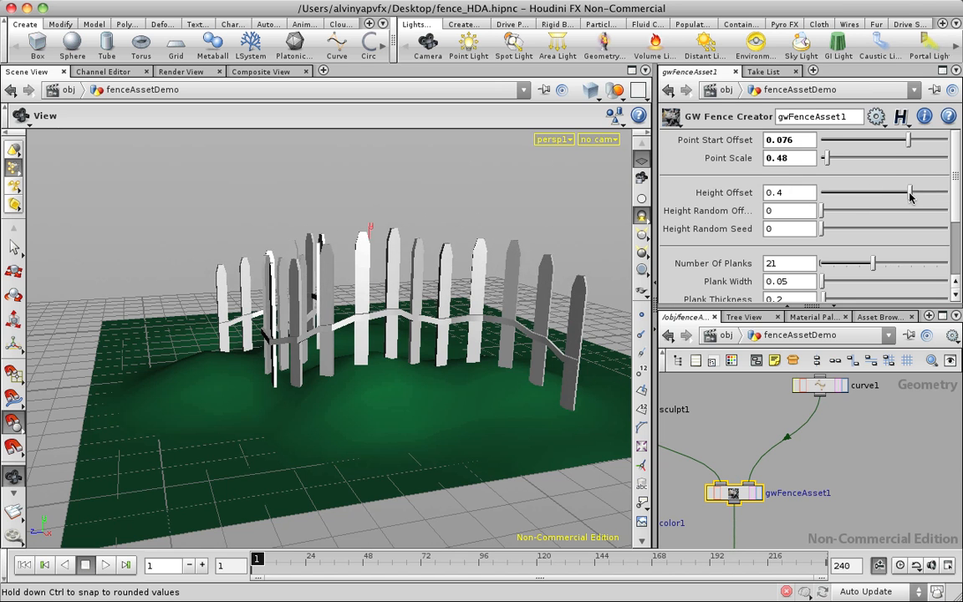
{"action": "left_click_drag", "start_coordinate": [909, 192], "coordinate": [915, 192]}
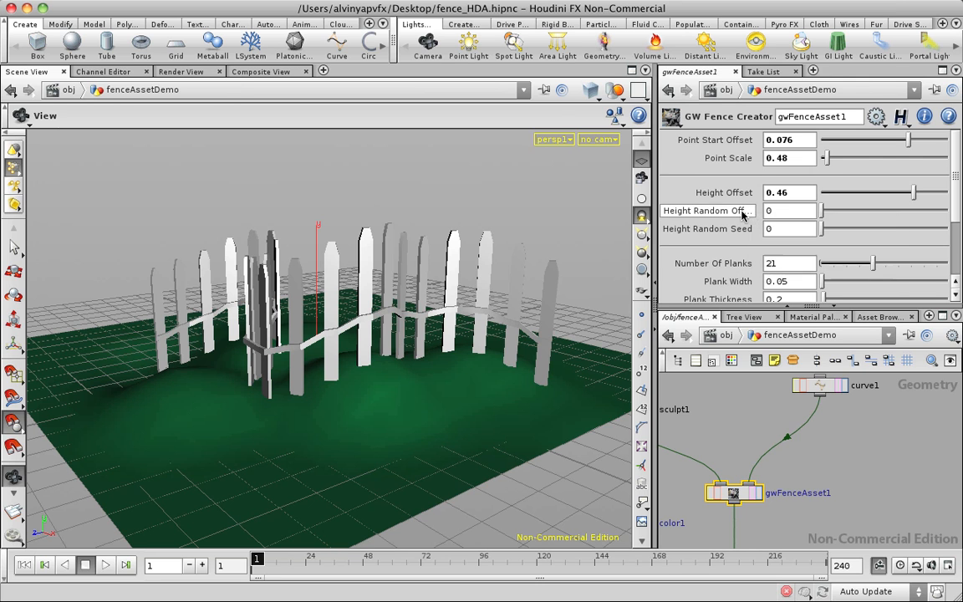
Set height offset -0.07, height random offset 0.262 and random seed 2.62
{"action": "left_click_drag", "start_coordinate": [819, 211], "coordinate": [871, 211]}
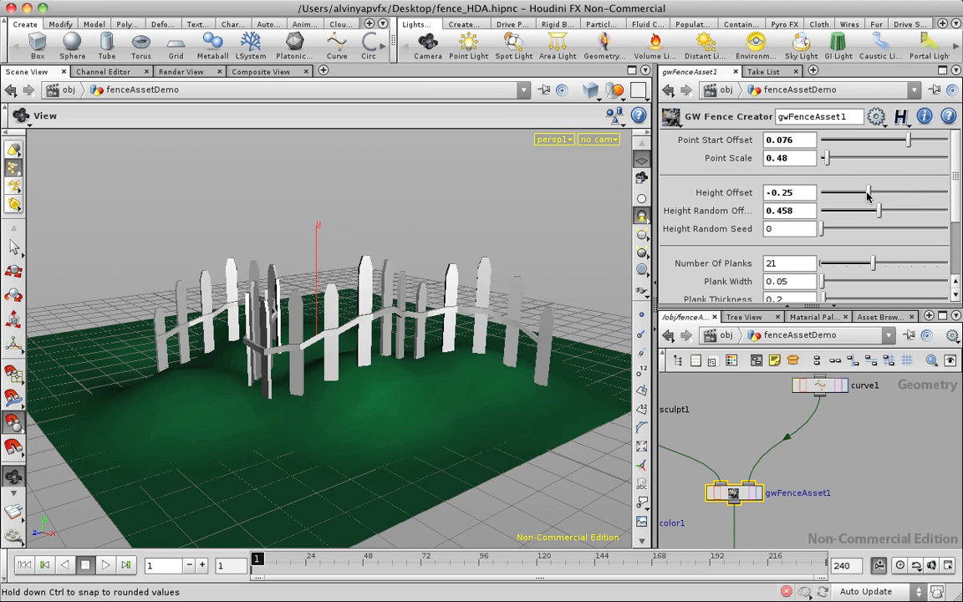
{"action": "left_click_drag", "start_coordinate": [867, 192], "coordinate": [879, 192]}
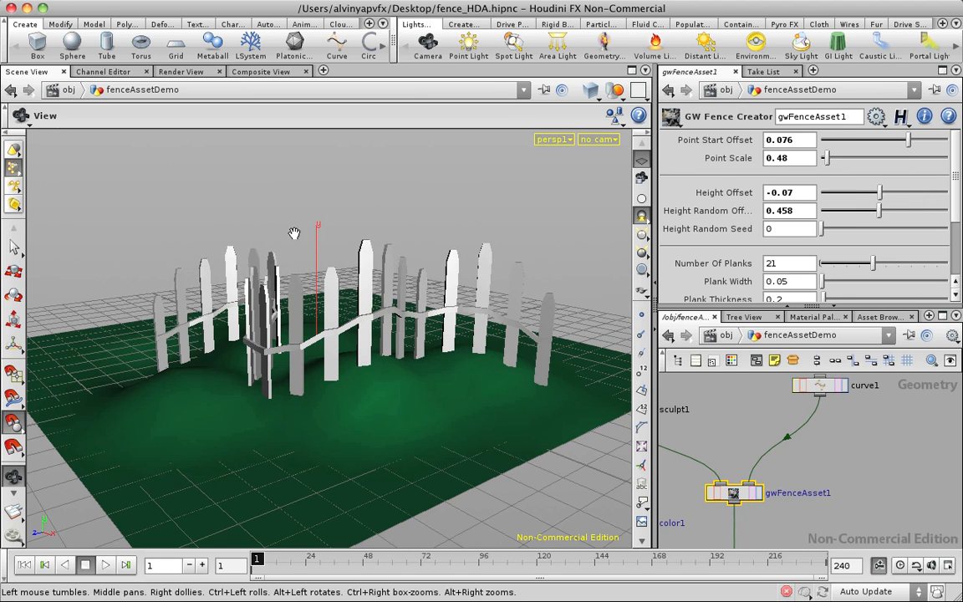
{"action": "left_click_drag", "start_coordinate": [294, 232], "coordinate": [368, 219]}
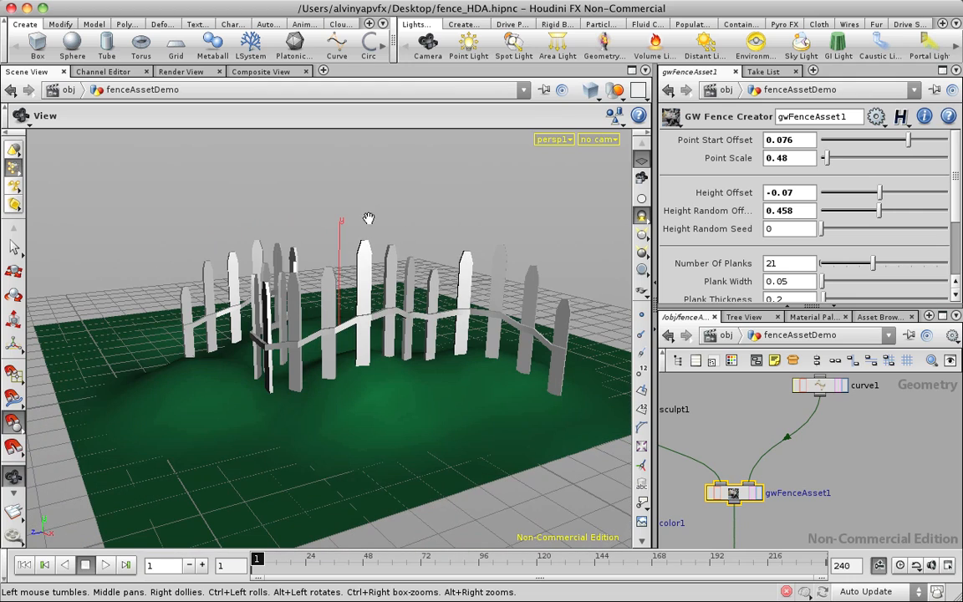
{"action": "mouse_move", "coordinate": [457, 254]}
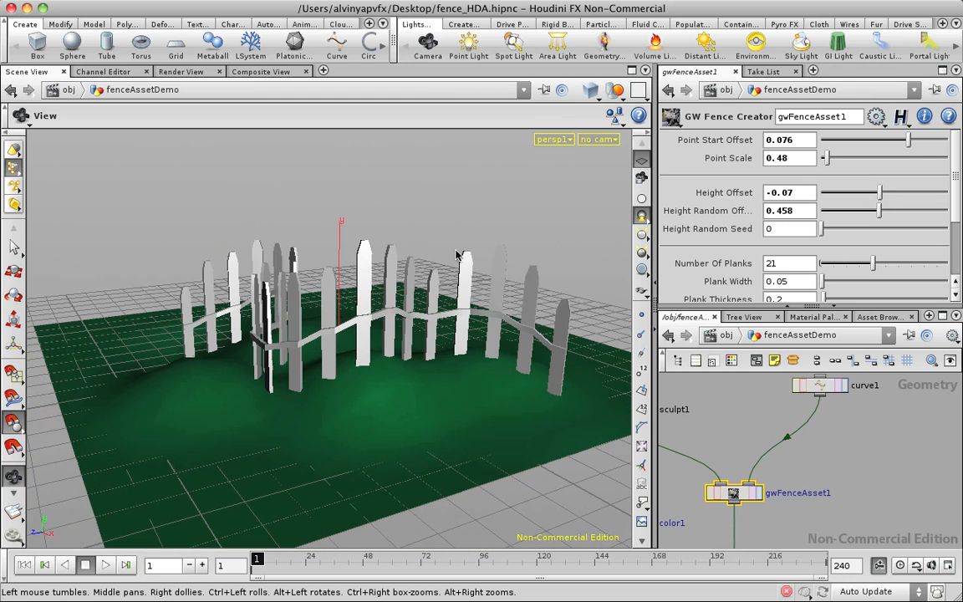
{"action": "left_click_drag", "start_coordinate": [877, 211], "coordinate": [871, 211]}
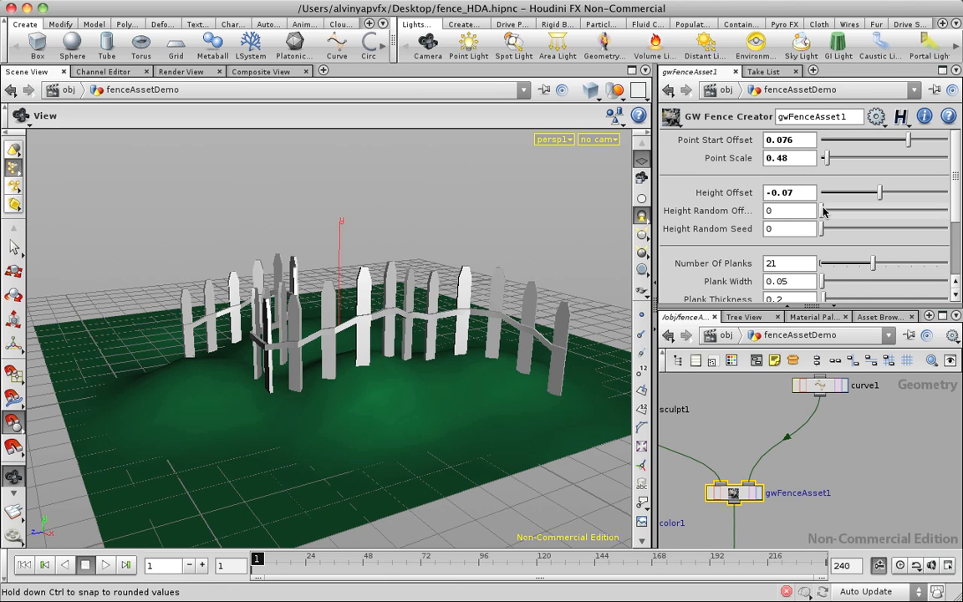
{"action": "left_click_drag", "start_coordinate": [824, 210], "coordinate": [854, 211]}
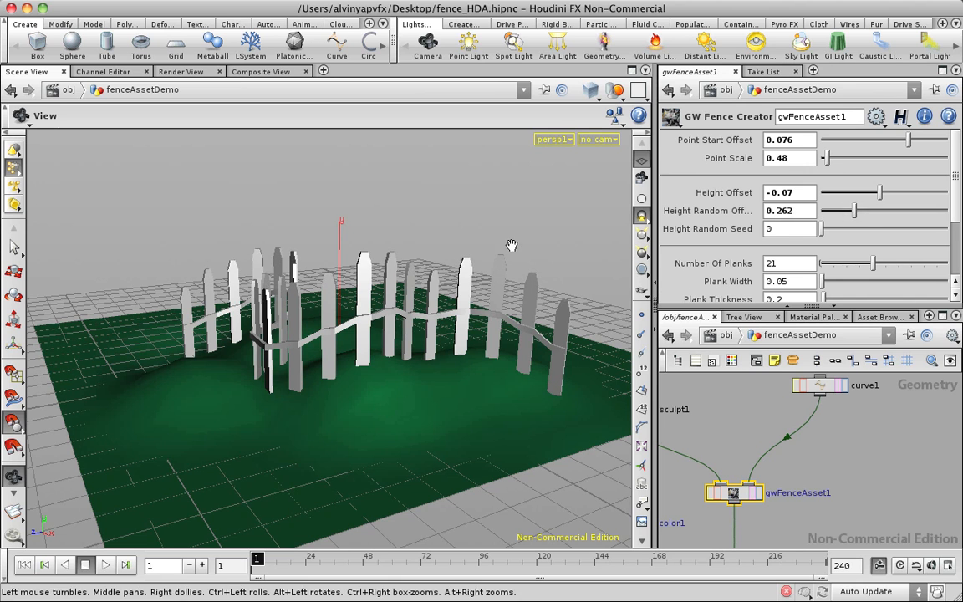
{"action": "left_click_drag", "start_coordinate": [823, 229], "coordinate": [840, 228]}
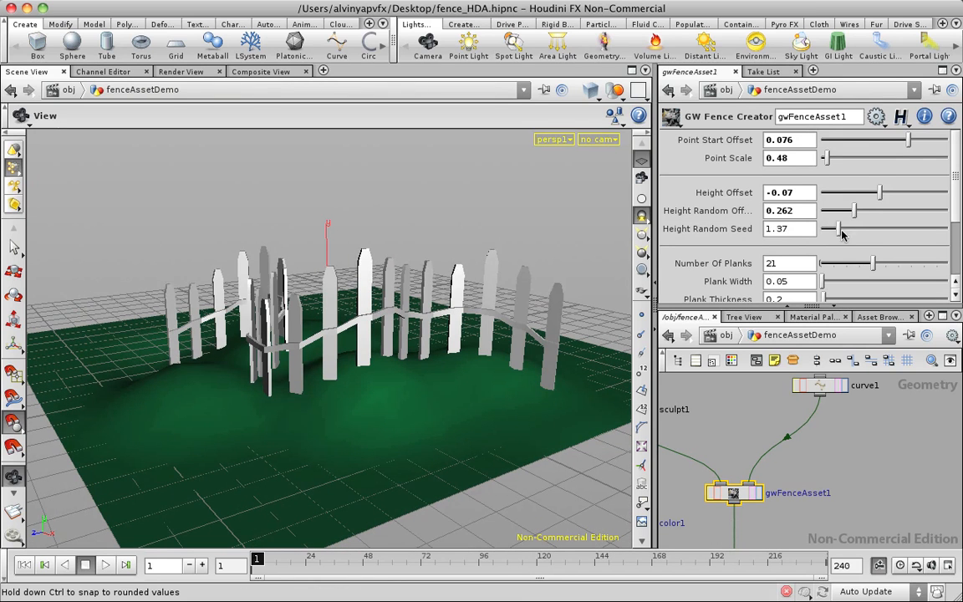
{"action": "left_click_drag", "start_coordinate": [827, 228], "coordinate": [857, 228]}
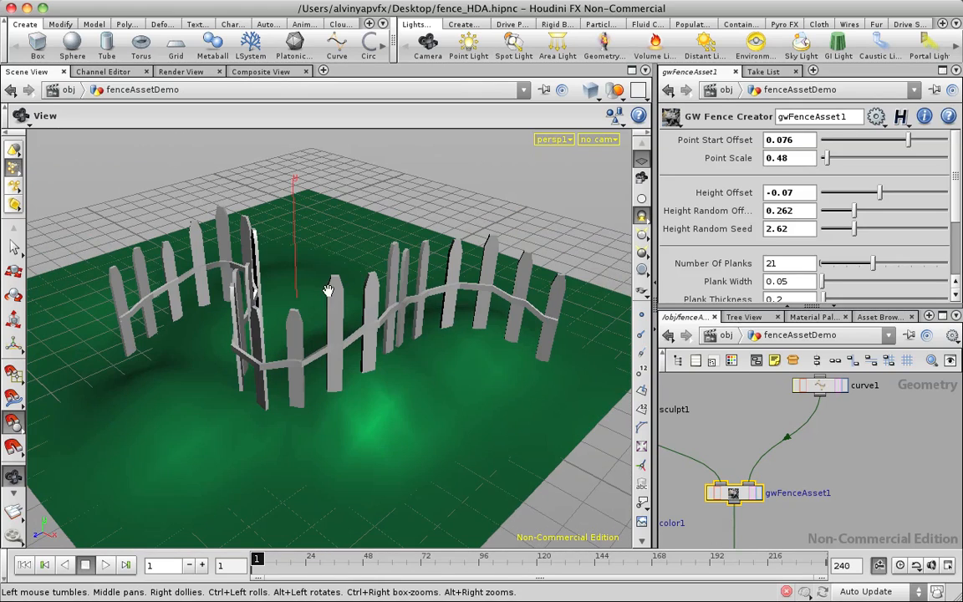
Drag Number Of Planks through several values, settling the fence on 25 planks
{"action": "scroll", "scroll_direction": "down", "scroll_amount": 3}
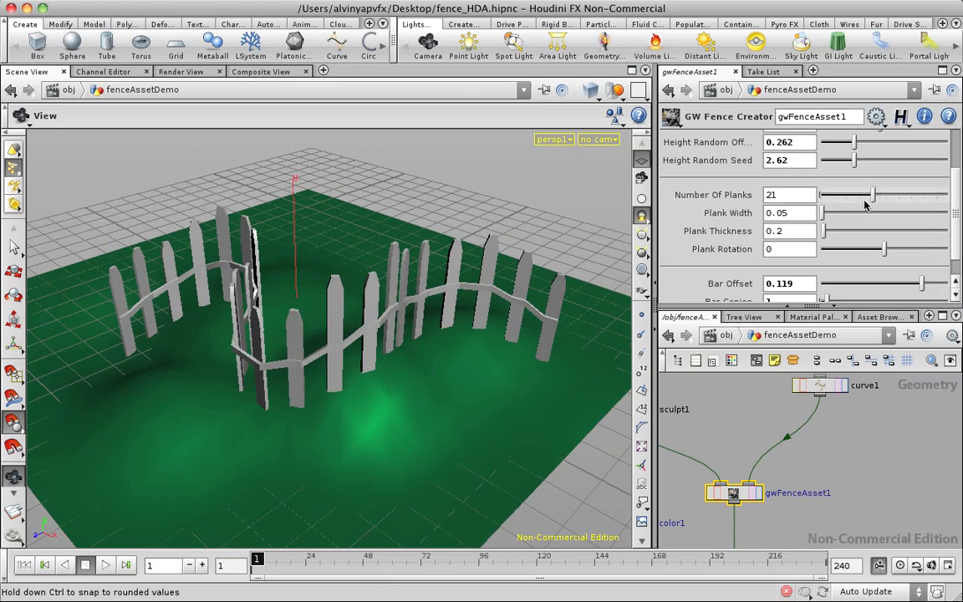
{"action": "left_click_drag", "start_coordinate": [865, 195], "coordinate": [827, 195]}
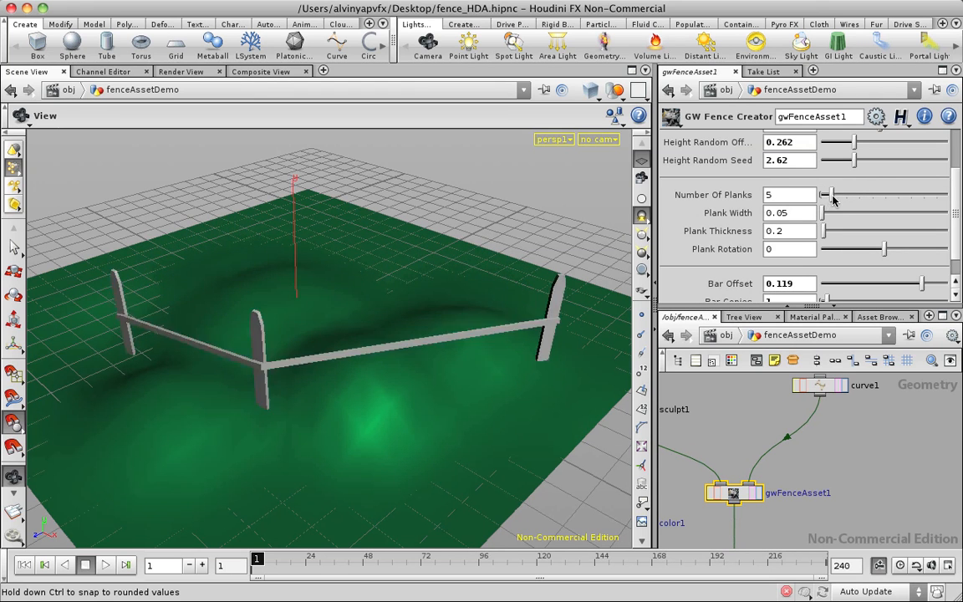
{"action": "left_click_drag", "start_coordinate": [825, 195], "coordinate": [901, 195]}
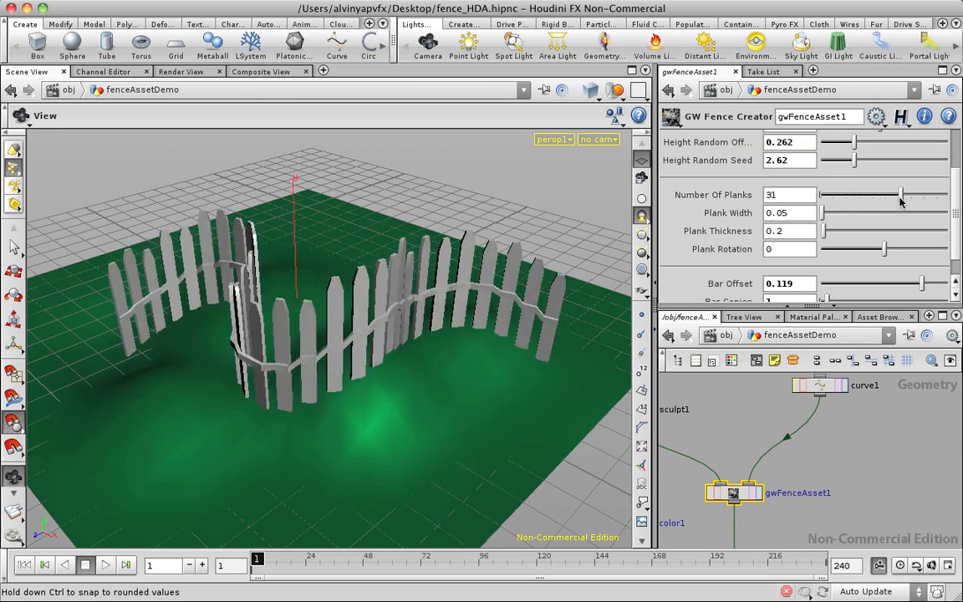
{"action": "left_click_drag", "start_coordinate": [901, 195], "coordinate": [870, 195]}
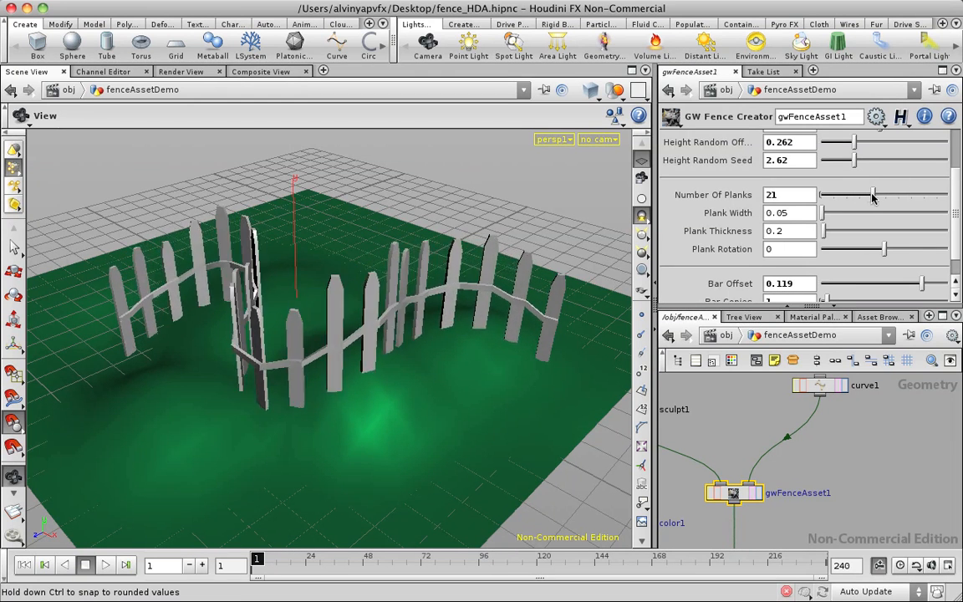
{"action": "left_click_drag", "start_coordinate": [872, 198], "coordinate": [880, 198]}
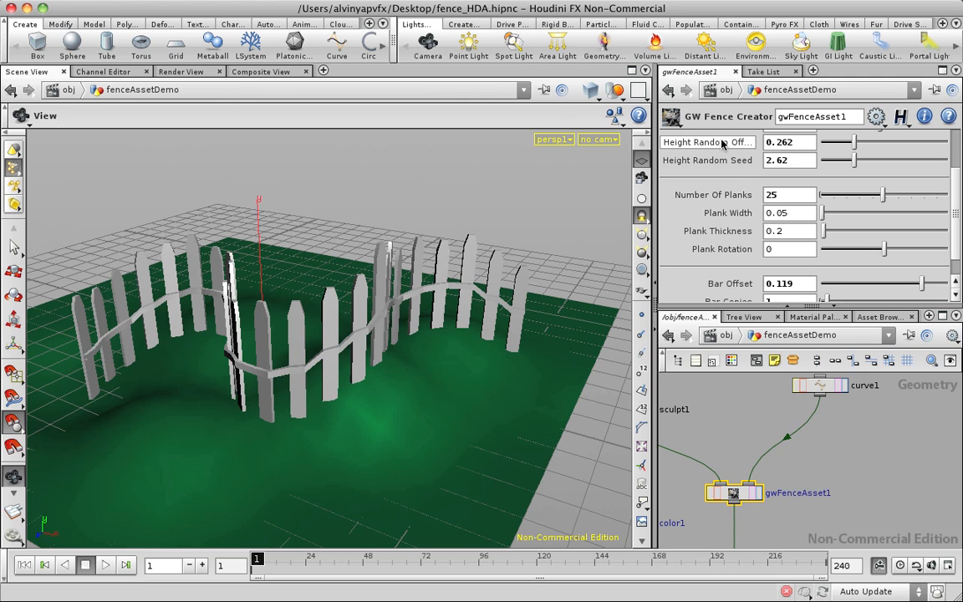
{"action": "mouse_move", "coordinate": [694, 212]}
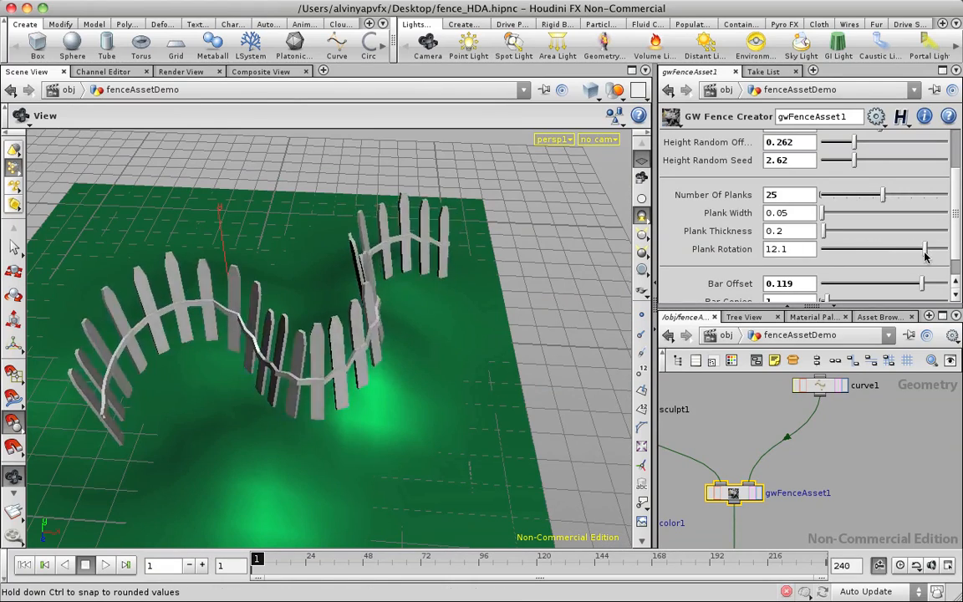
Twist the fence planks by sweeping Plank Rotation from 12.1 through 7.6 to -5.5
{"action": "left_click_drag", "start_coordinate": [923, 249], "coordinate": [907, 249]}
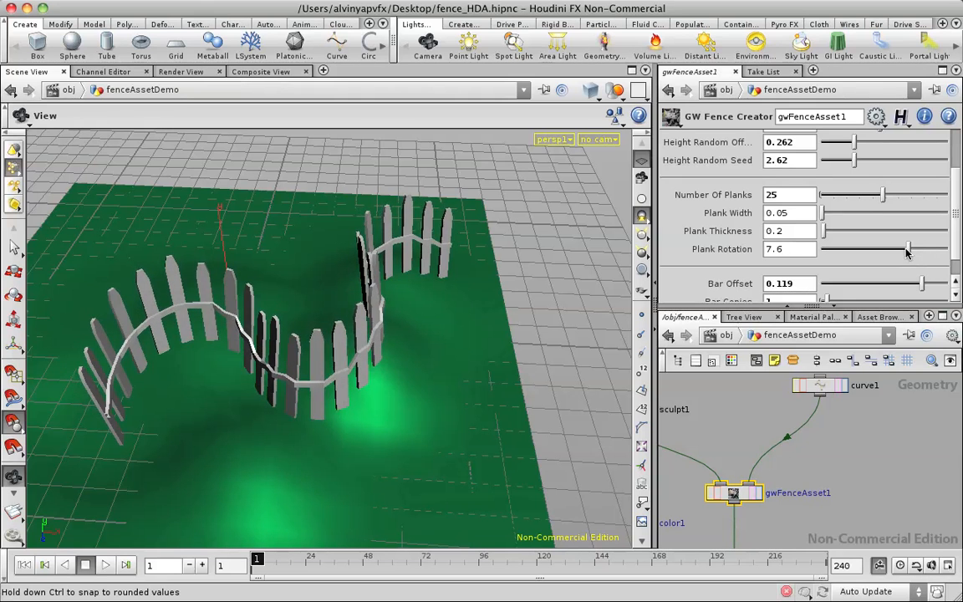
{"action": "left_click_drag", "start_coordinate": [907, 248], "coordinate": [869, 248]}
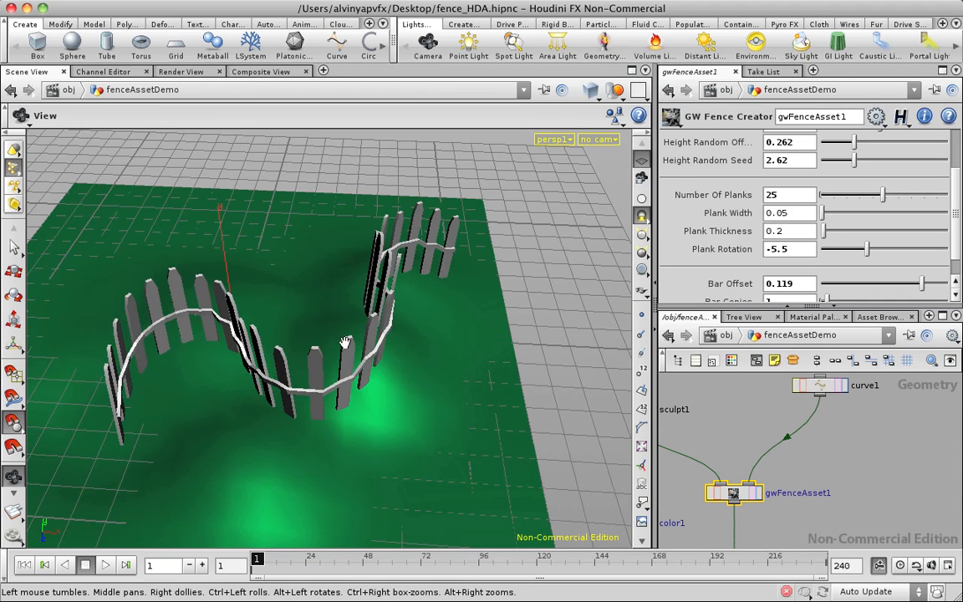
{"action": "mouse_move", "coordinate": [351, 357]}
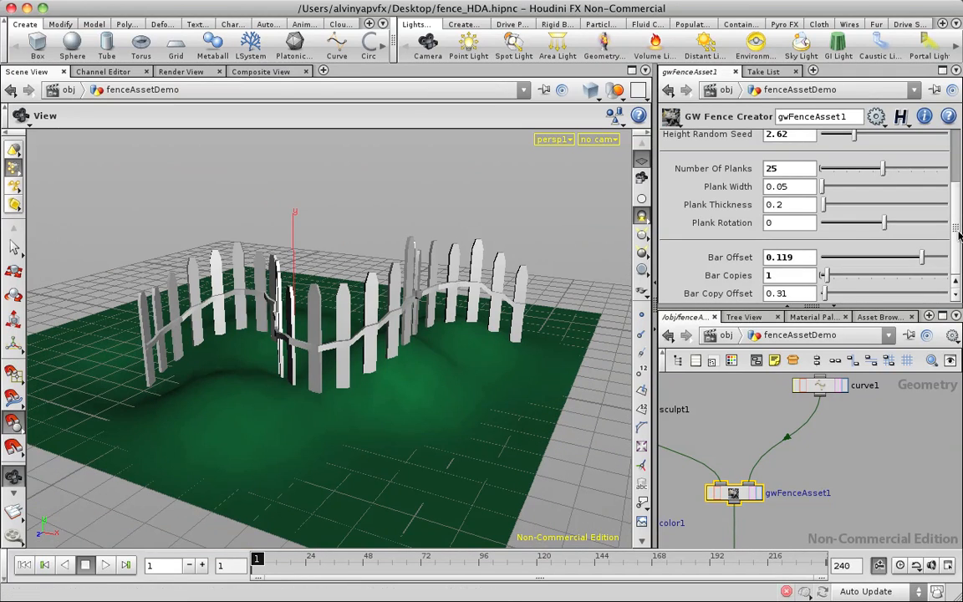
Lower the rail with Bar Offset -0.093 and raise Bar Copies to add more rails
{"action": "left_click_drag", "start_coordinate": [920, 257], "coordinate": [903, 257]}
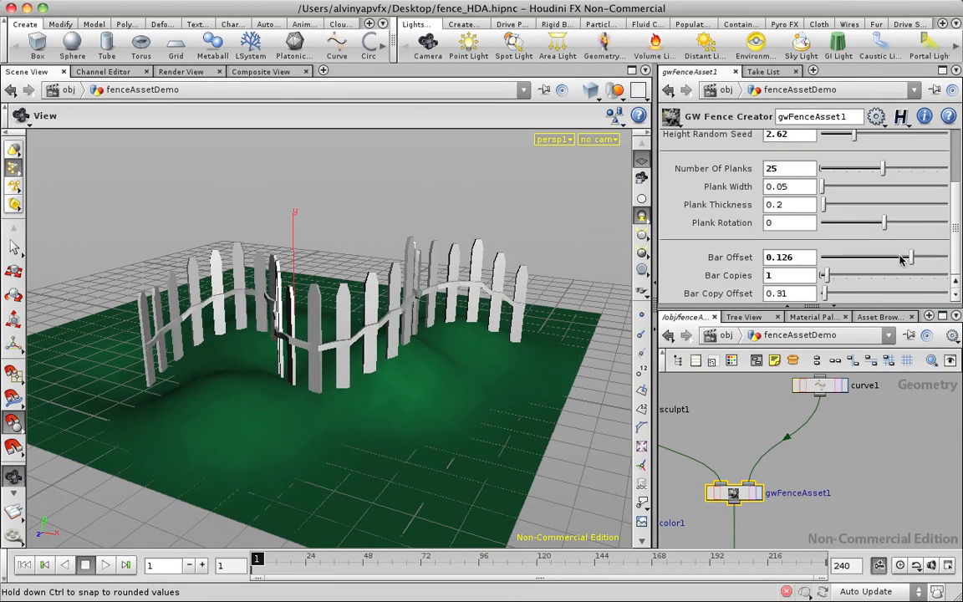
{"action": "left_click_drag", "start_coordinate": [907, 256], "coordinate": [824, 256]}
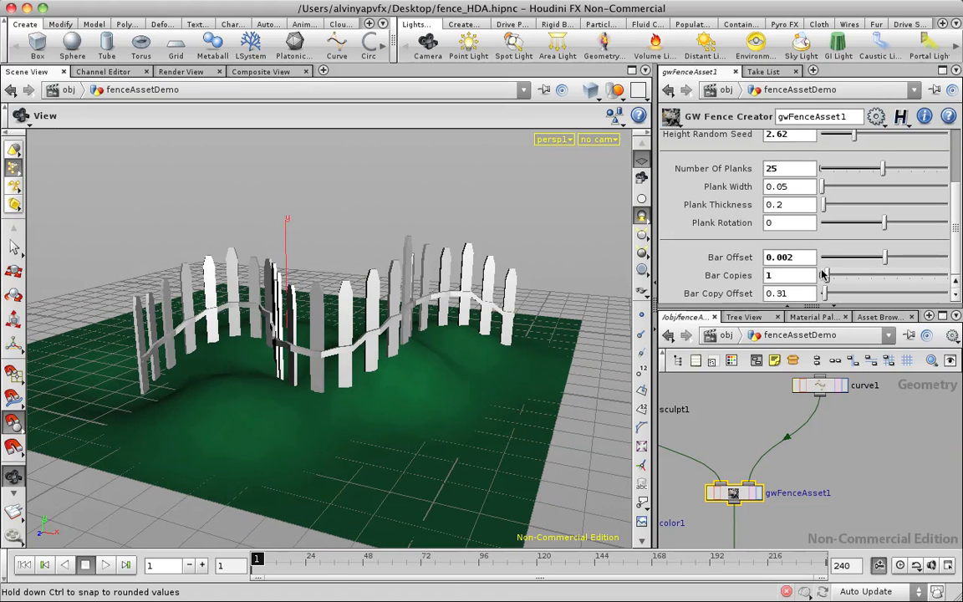
{"action": "left_click_drag", "start_coordinate": [823, 275], "coordinate": [838, 275]}
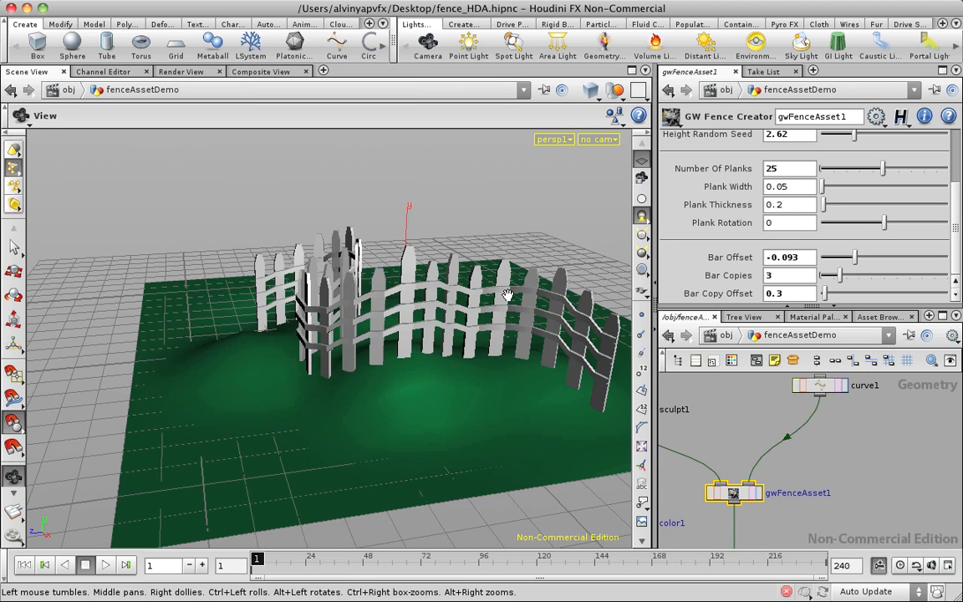
{"action": "mouse_move", "coordinate": [608, 316]}
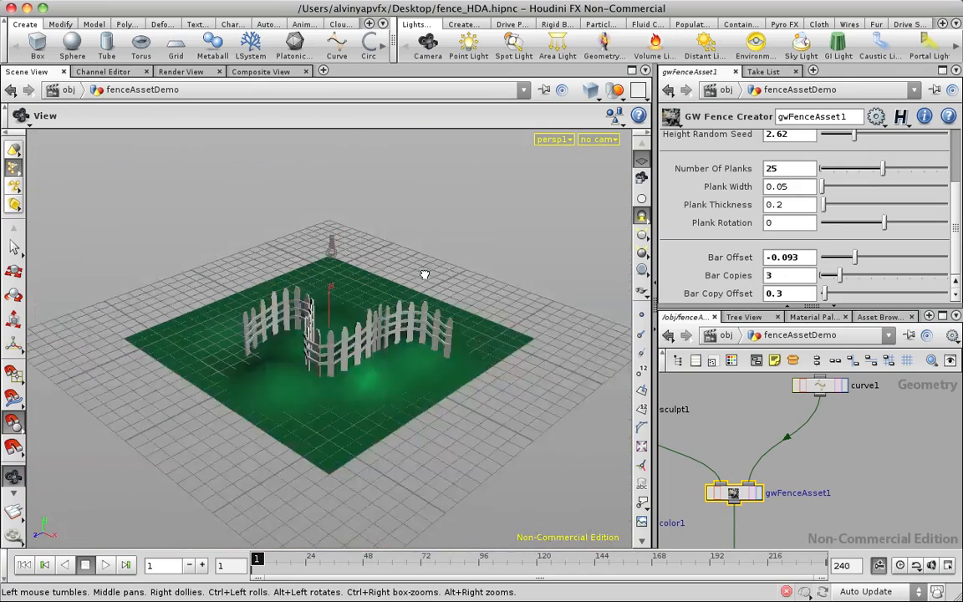
{"action": "left_click_drag", "start_coordinate": [424, 274], "coordinate": [483, 222]}
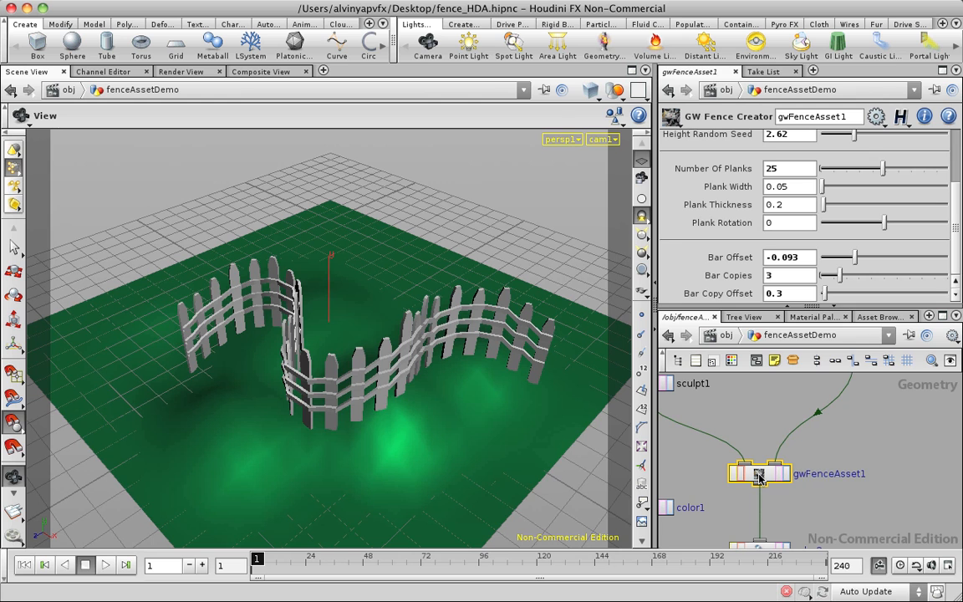
Enable Allow Editing of Contents on the gwFenceAsset1 node from its context menu
{"action": "right_click", "coordinate": [759, 473]}
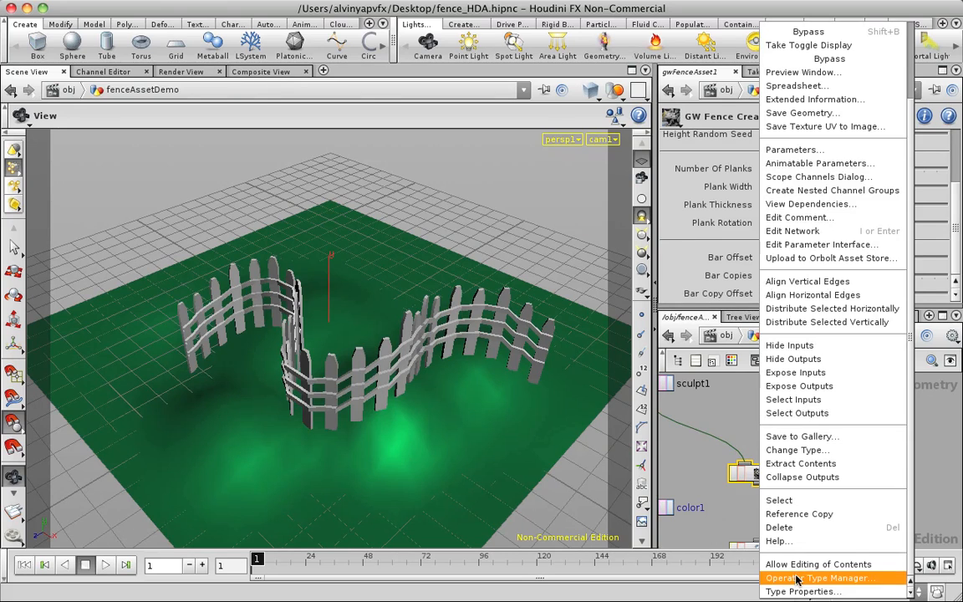
{"action": "left_click", "coordinate": [817, 564]}
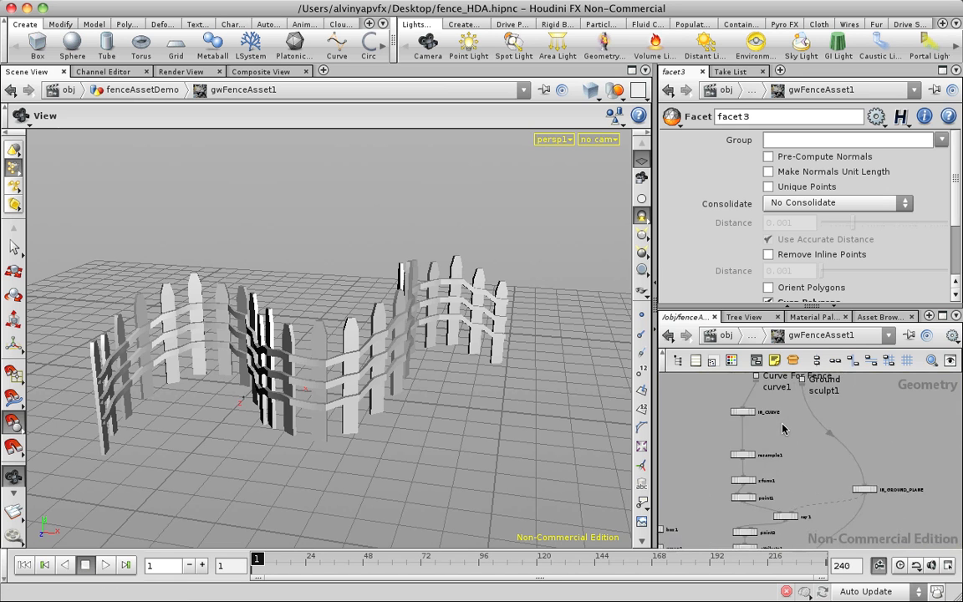
Display IN_CURVE, then IN_GROUND_PLANE, then the S-shaped IN_CURVE guide curve again
{"action": "left_click", "coordinate": [727, 407]}
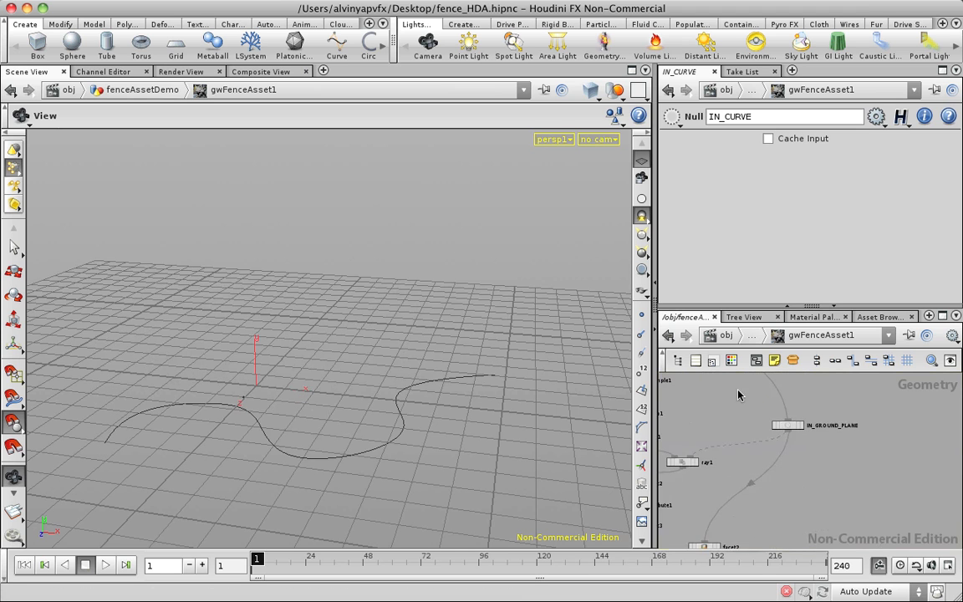
{"action": "left_click", "coordinate": [800, 435]}
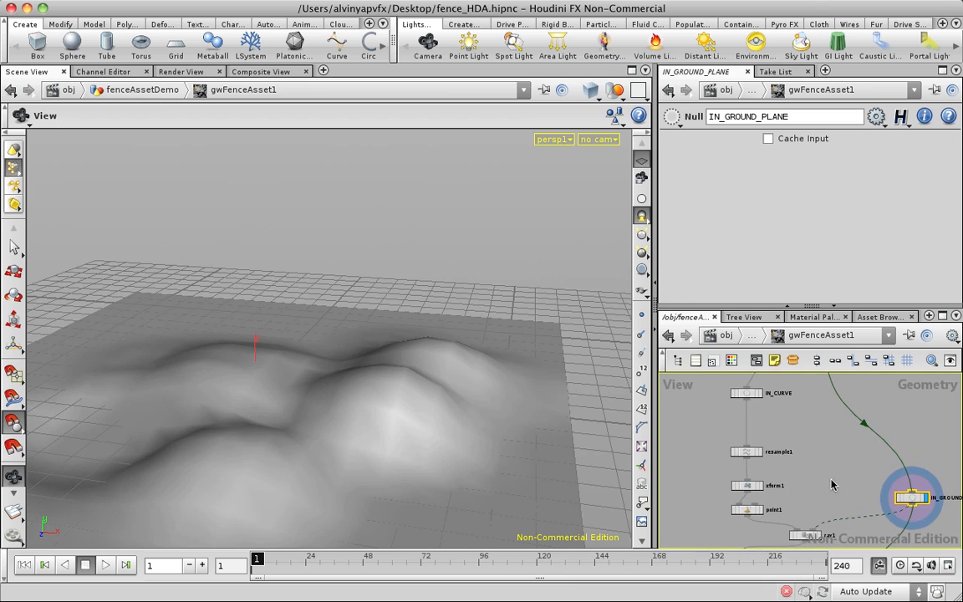
{"action": "left_click", "coordinate": [748, 393]}
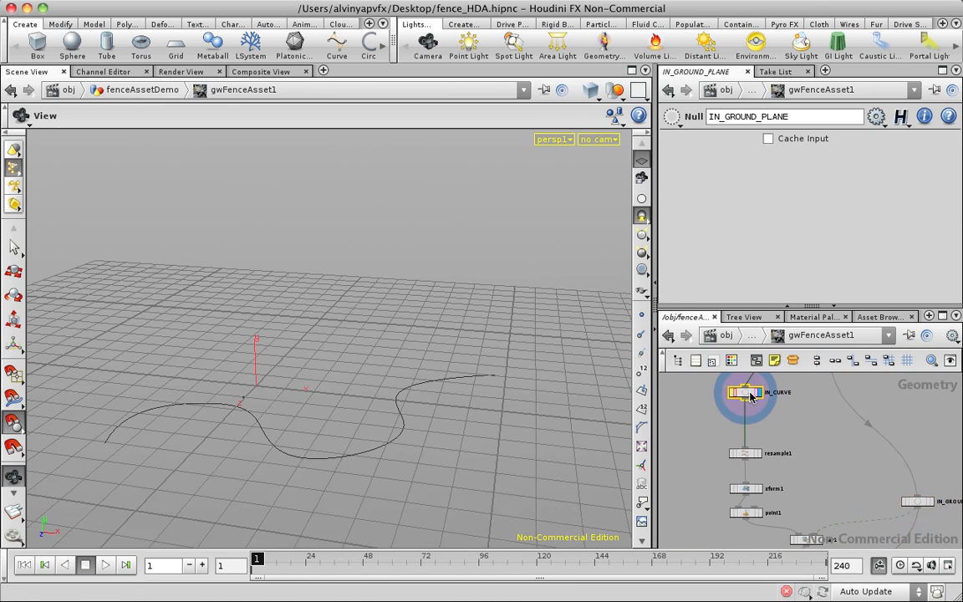
{"action": "left_click", "coordinate": [745, 392]}
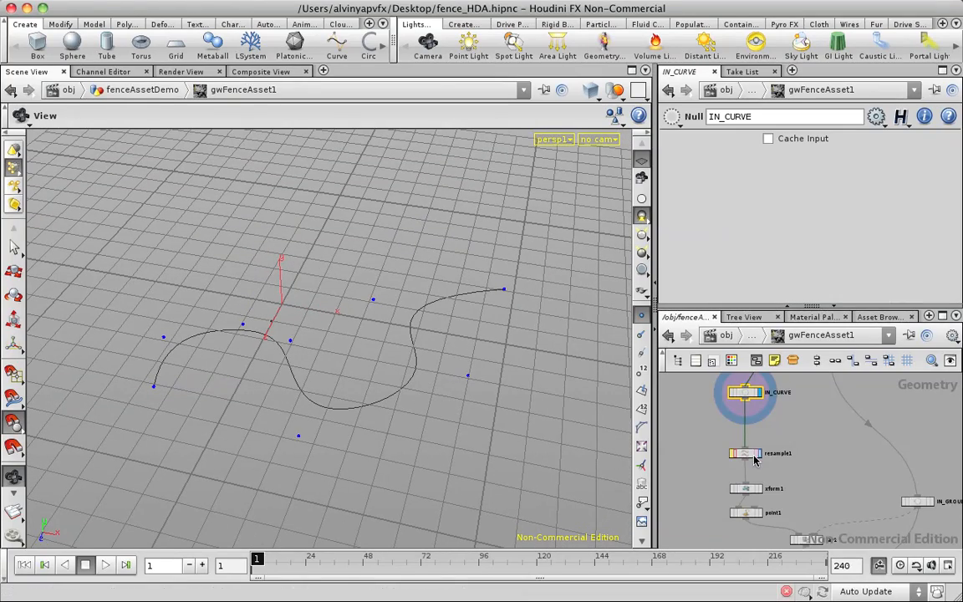
{"action": "left_click", "coordinate": [744, 453]}
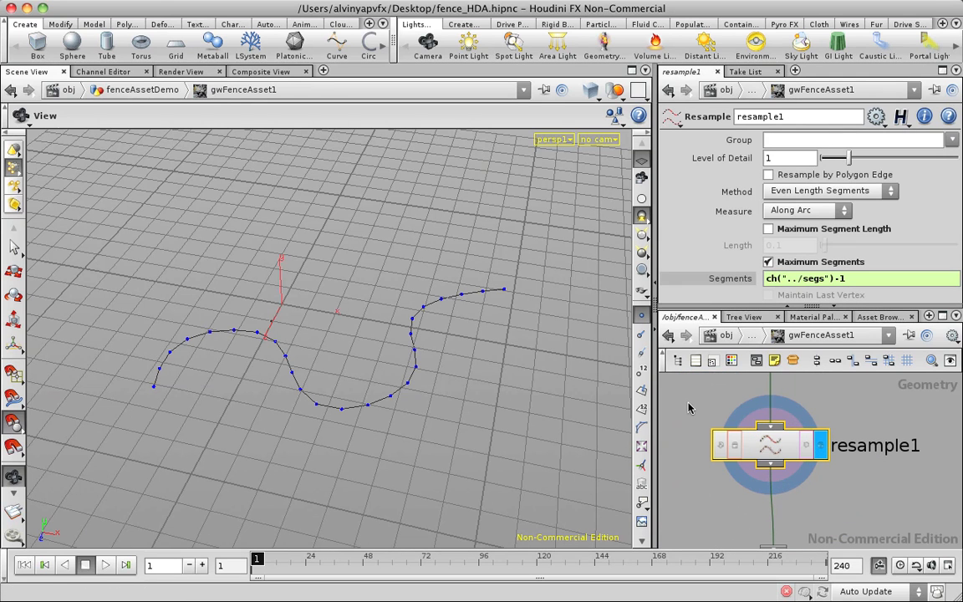
{"action": "mouse_move", "coordinate": [711, 186]}
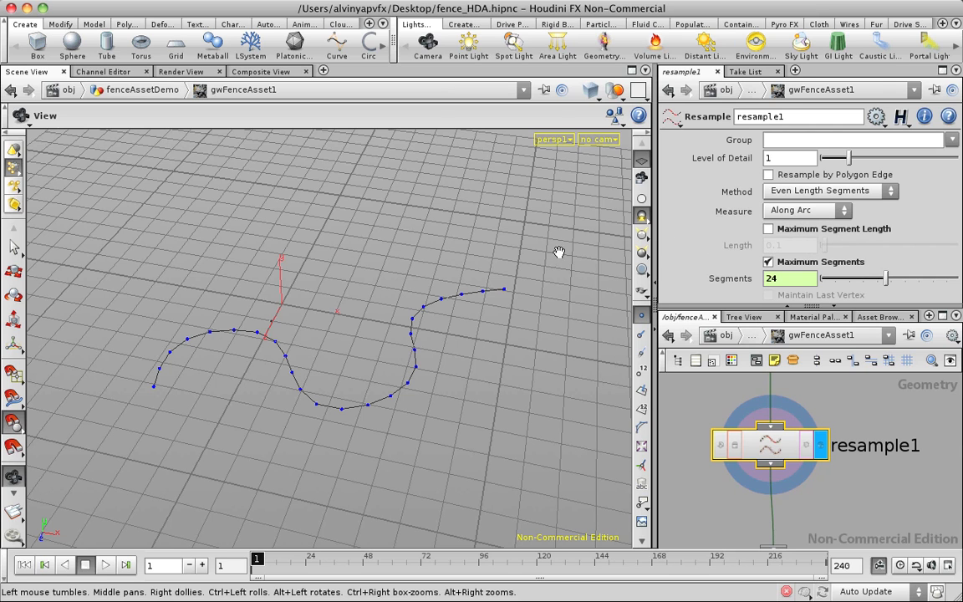
{"action": "mouse_move", "coordinate": [194, 309]}
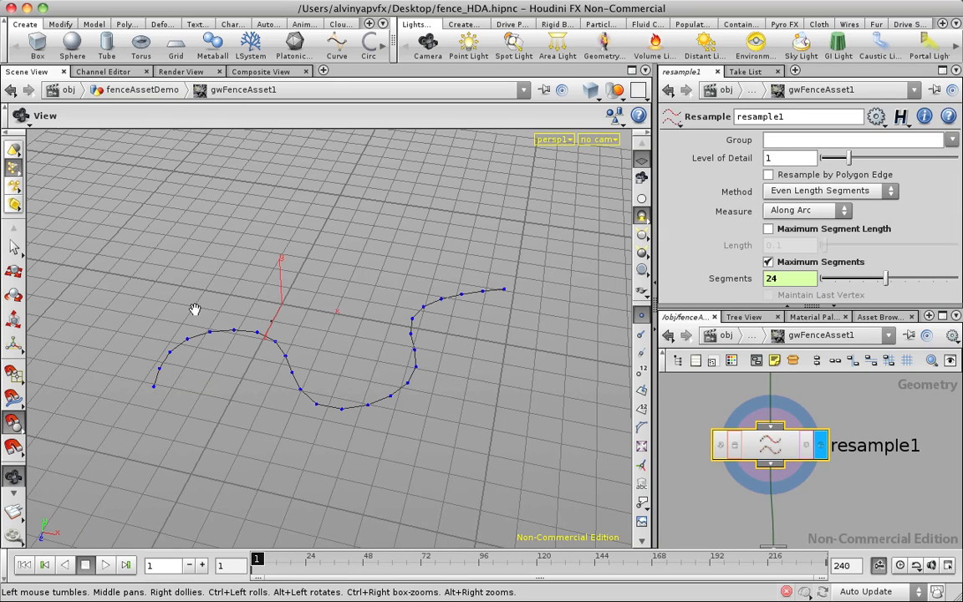
{"action": "mouse_move", "coordinate": [510, 311]}
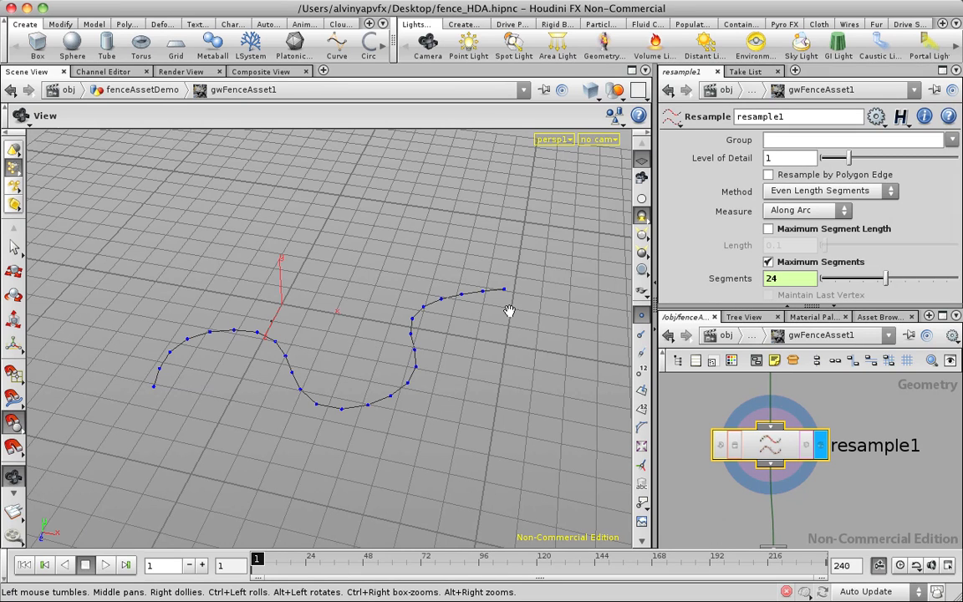
{"action": "mouse_move", "coordinate": [487, 313]}
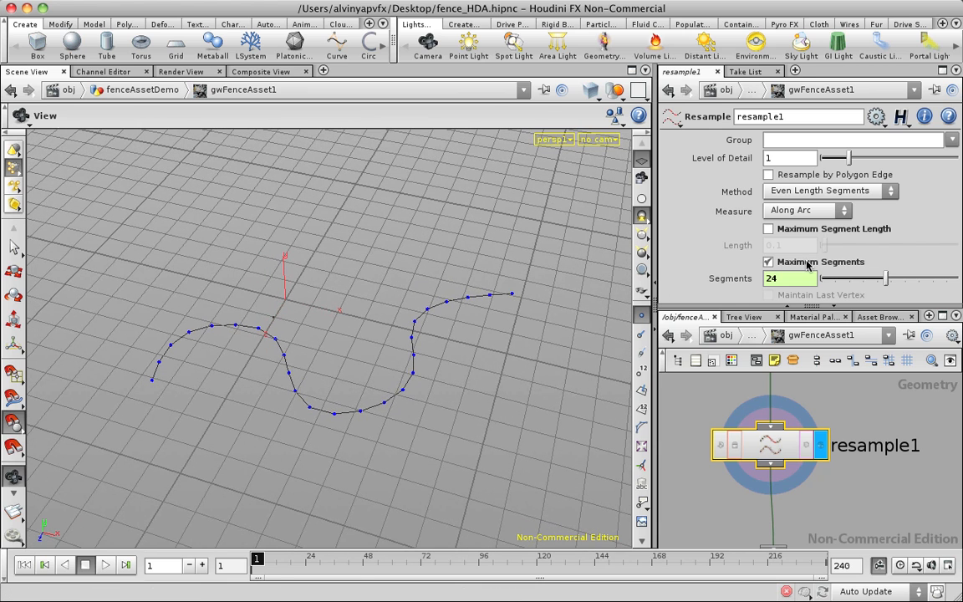
{"action": "mouse_move", "coordinate": [833, 232]}
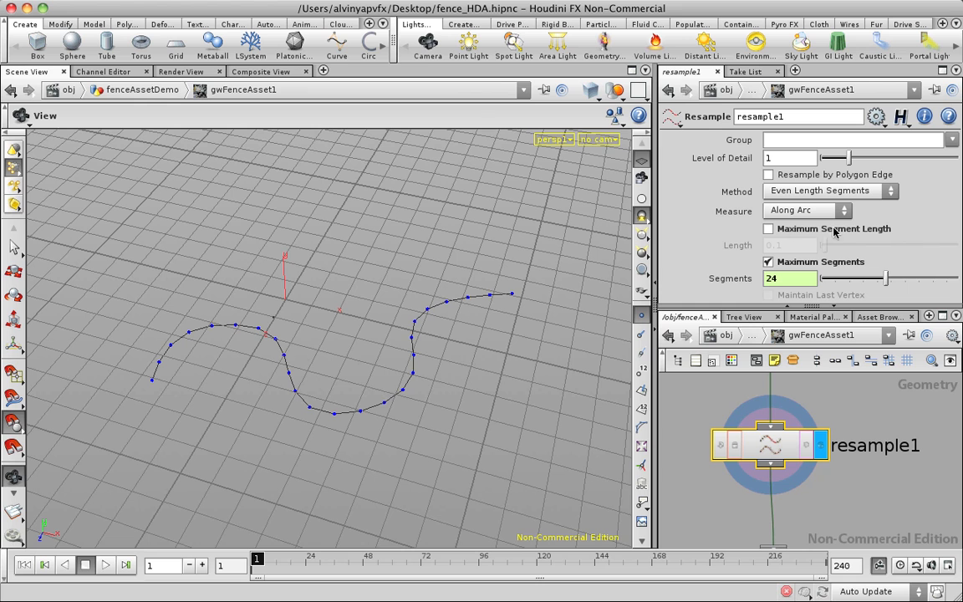
{"action": "mouse_move", "coordinate": [179, 334]}
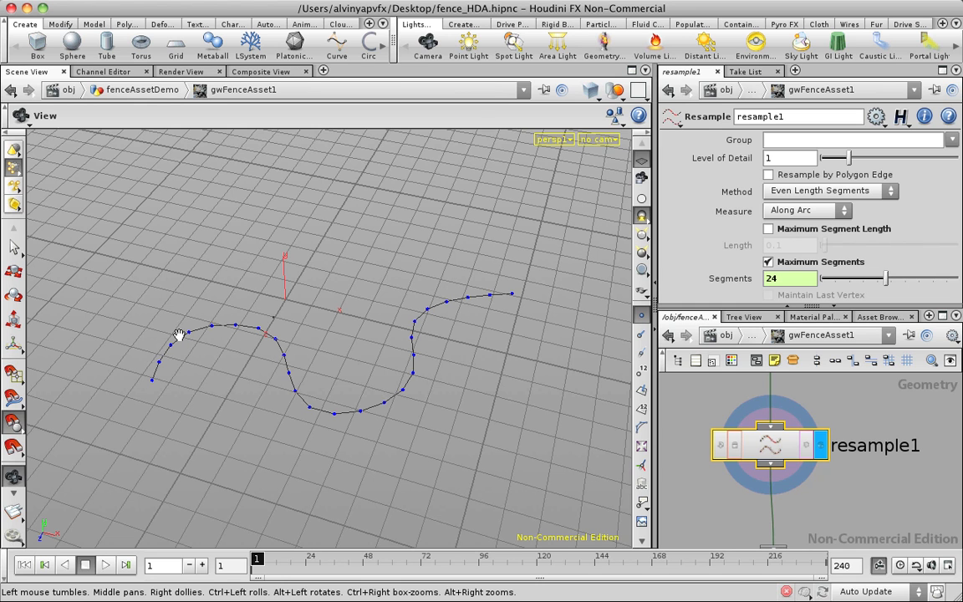
{"action": "mouse_move", "coordinate": [158, 349]}
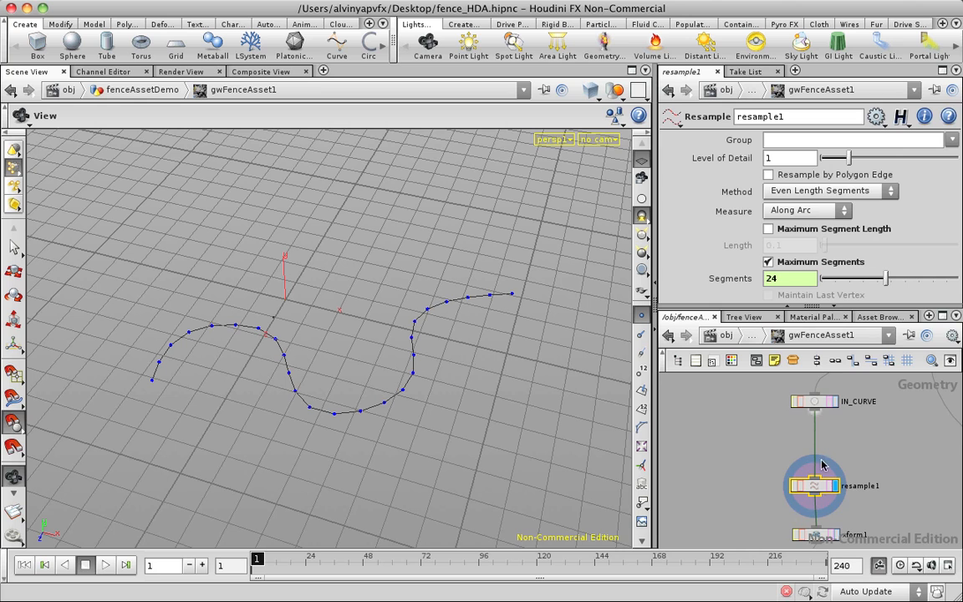
{"action": "mouse_move", "coordinate": [816, 317]}
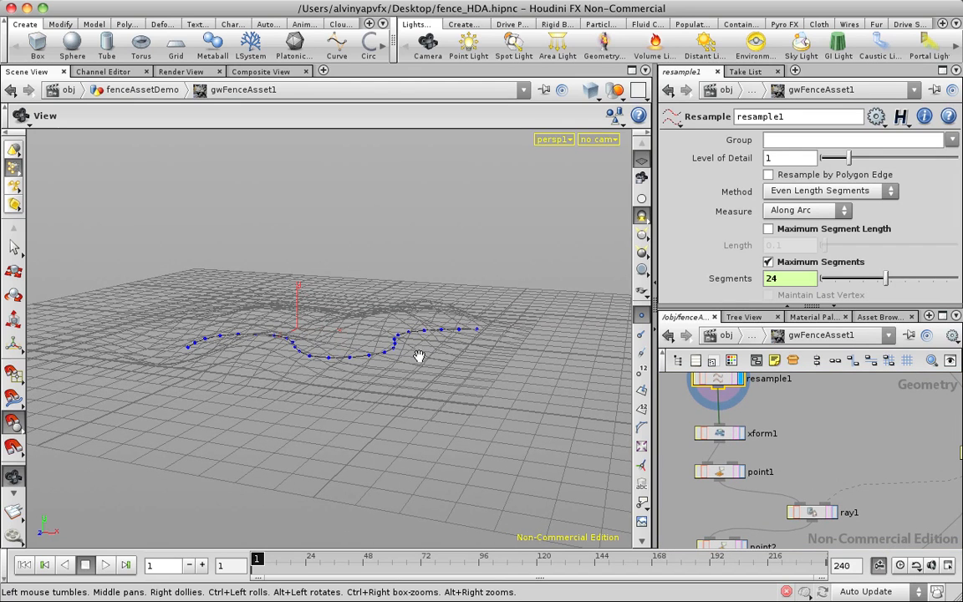
{"action": "mouse_move", "coordinate": [396, 195]}
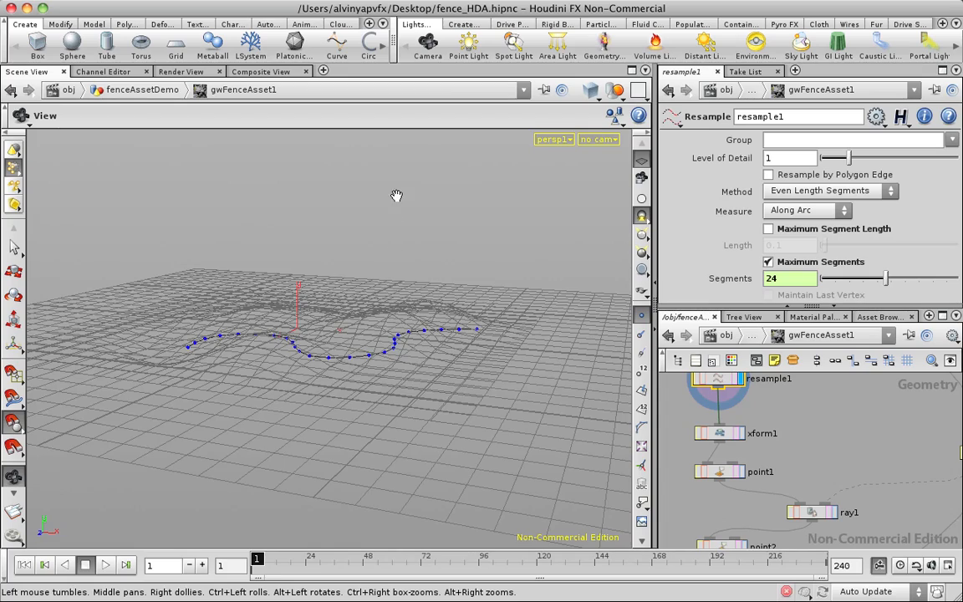
{"action": "left_click_drag", "start_coordinate": [396, 195], "coordinate": [386, 324]}
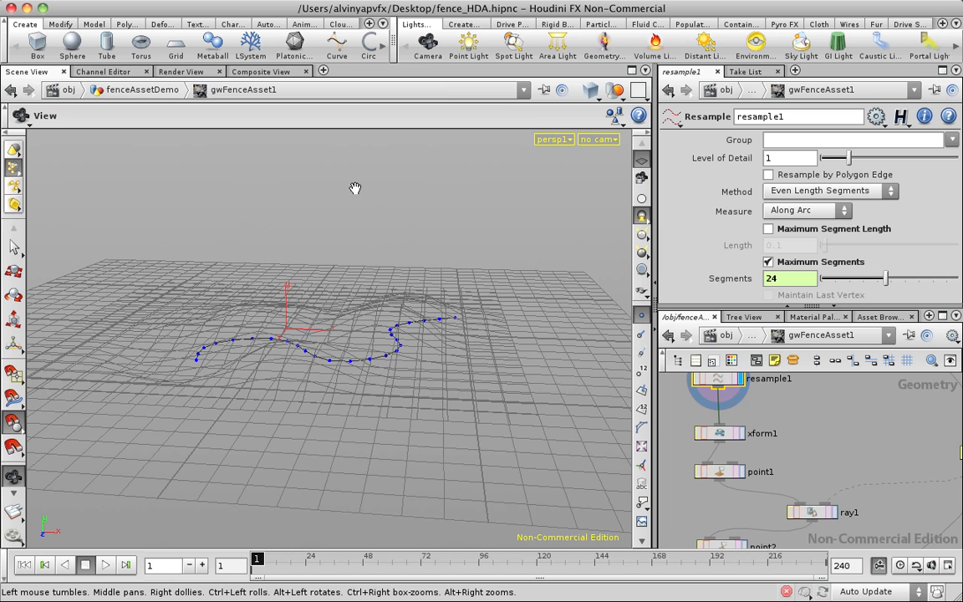
{"action": "mouse_move", "coordinate": [701, 389]}
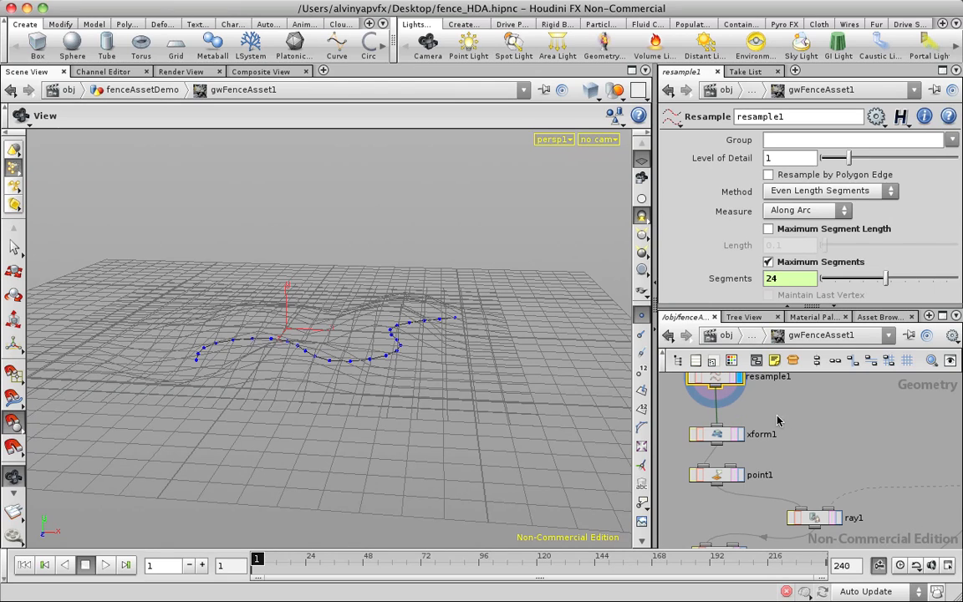
{"action": "mouse_move", "coordinate": [742, 433]}
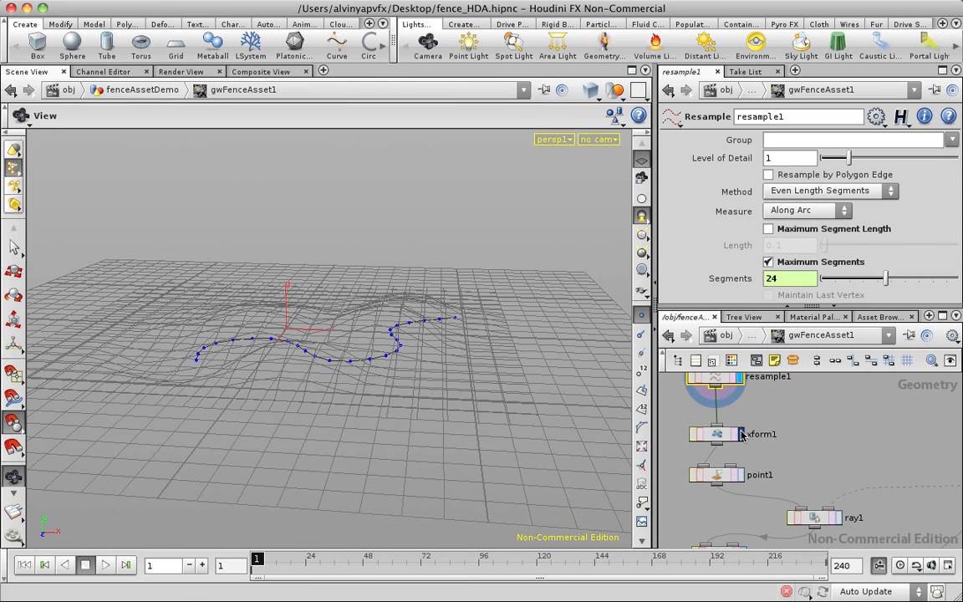
Display xform1's curve lifted 1.83835 above the terrain, then select point1
{"action": "left_click", "coordinate": [715, 434]}
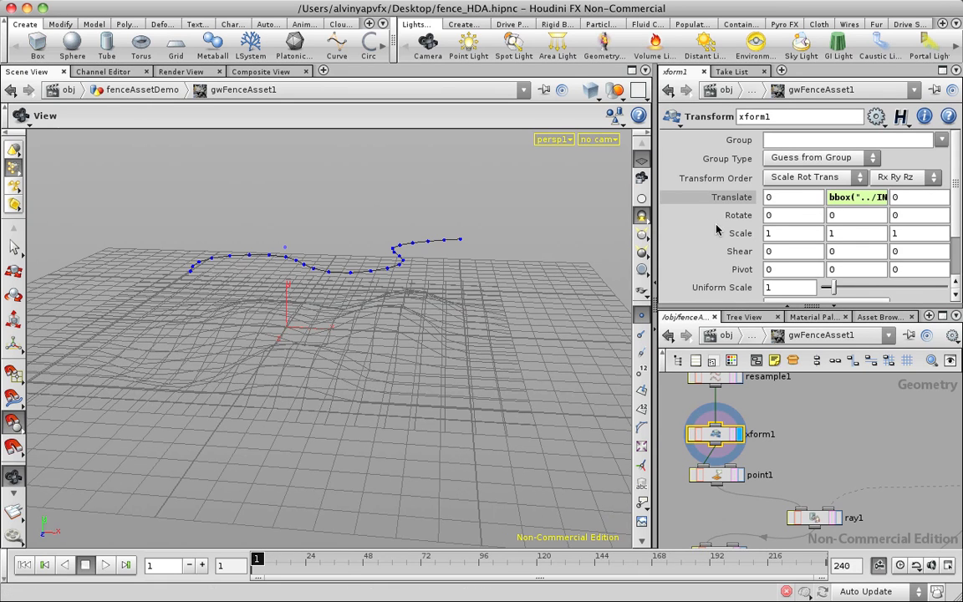
{"action": "left_click", "coordinate": [857, 196]}
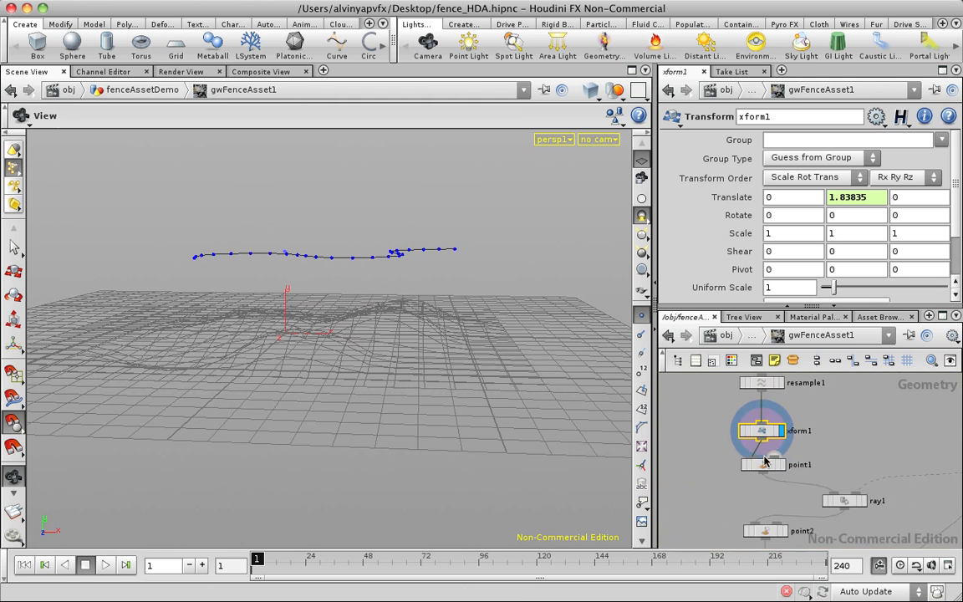
{"action": "left_click", "coordinate": [762, 466]}
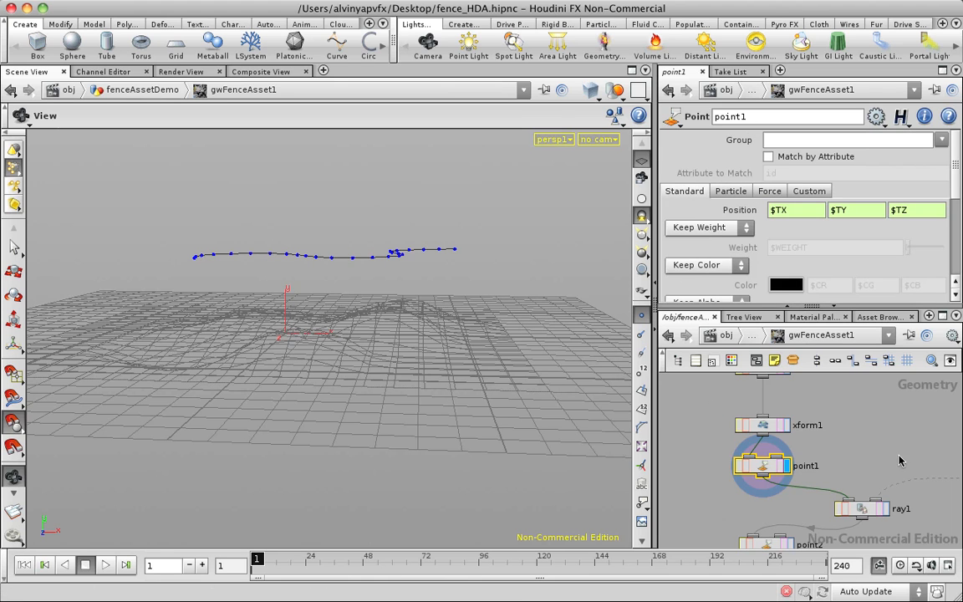
Display ray1's curve draped over the hills and orbit to inspect it
{"action": "left_click", "coordinate": [861, 508]}
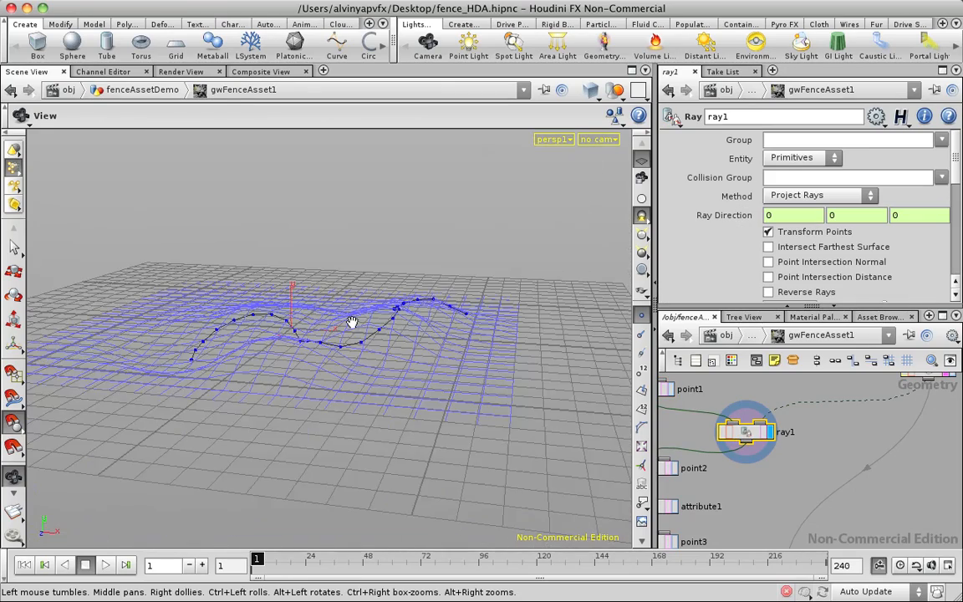
{"action": "left_click_drag", "start_coordinate": [351, 322], "coordinate": [406, 374]}
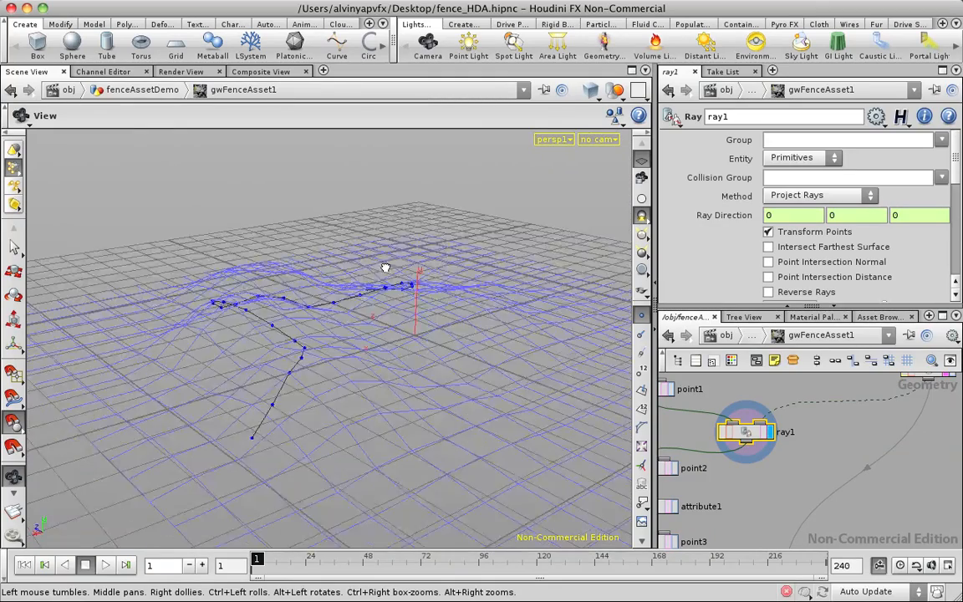
{"action": "left_click_drag", "start_coordinate": [385, 268], "coordinate": [582, 269]}
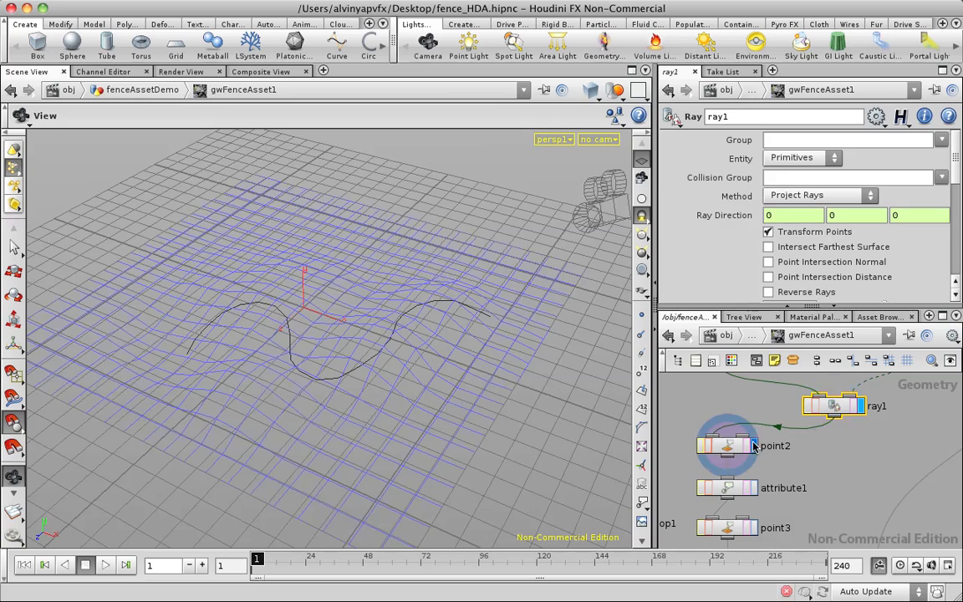
Select vopsop2 (RotateOut 0, Use Y 1) and orbit around the terrain-following curve
{"action": "left_click", "coordinate": [726, 446]}
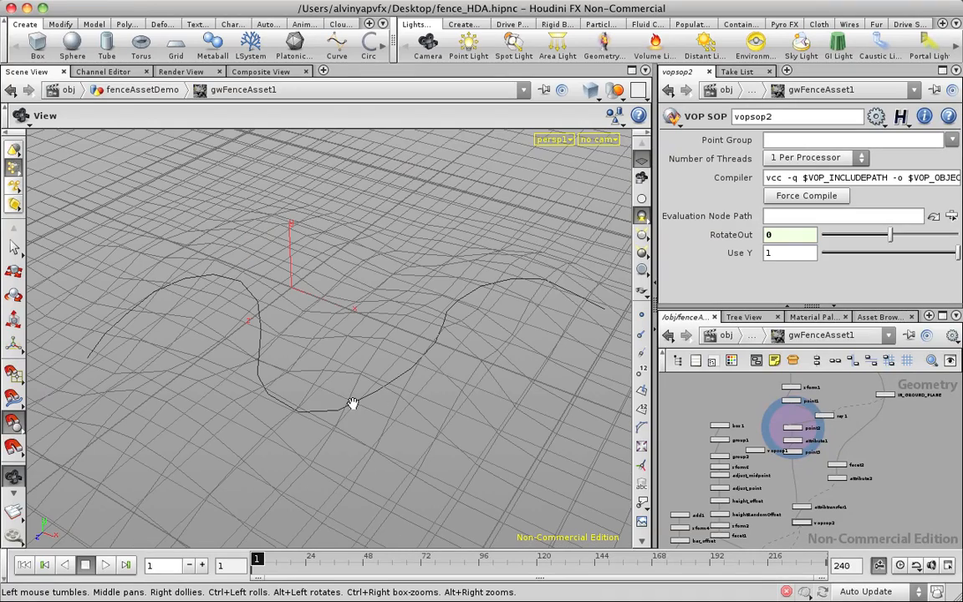
{"action": "mouse_move", "coordinate": [343, 409]}
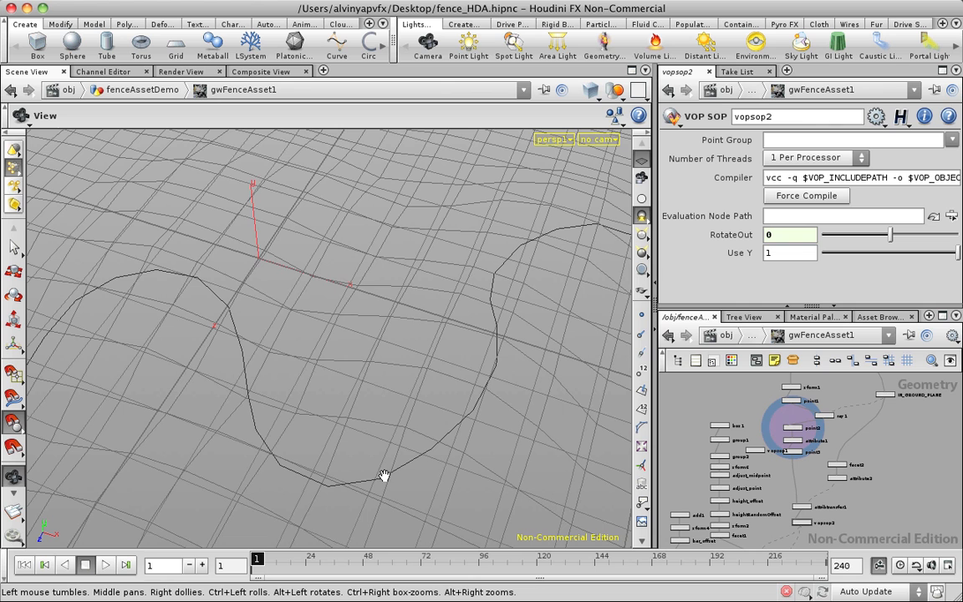
{"action": "mouse_move", "coordinate": [357, 470]}
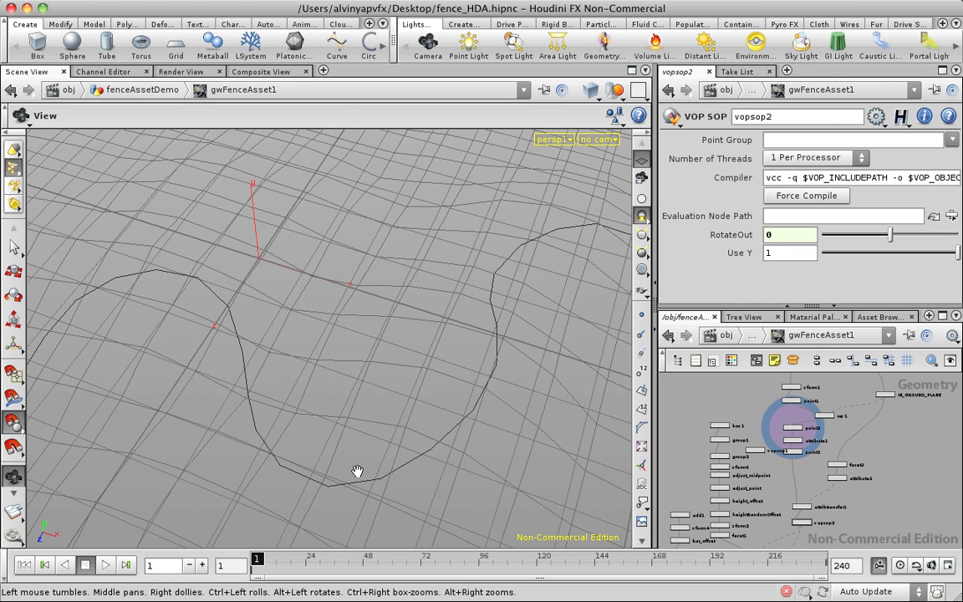
{"action": "left_click_drag", "start_coordinate": [357, 471], "coordinate": [363, 318]}
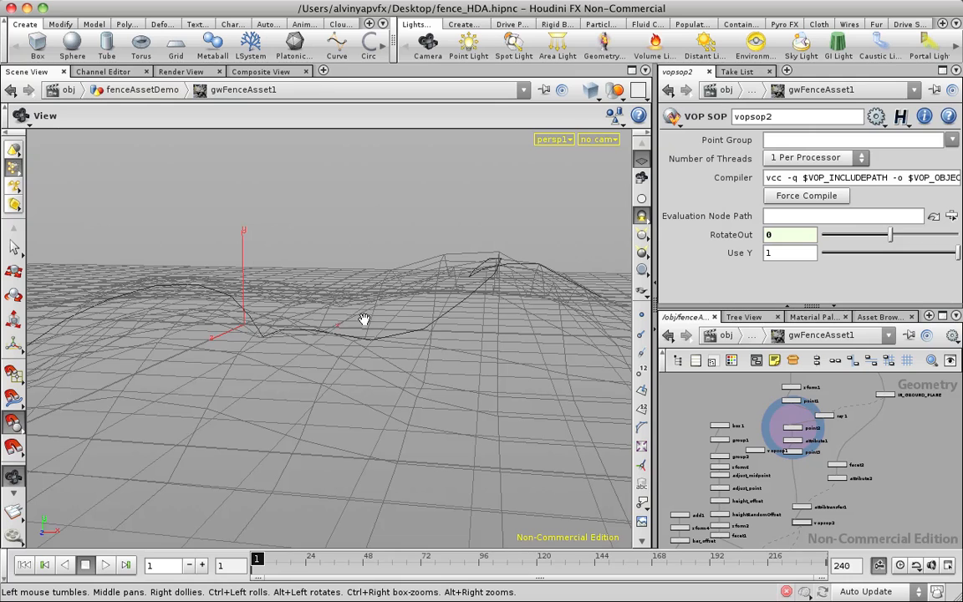
{"action": "mouse_move", "coordinate": [393, 326]}
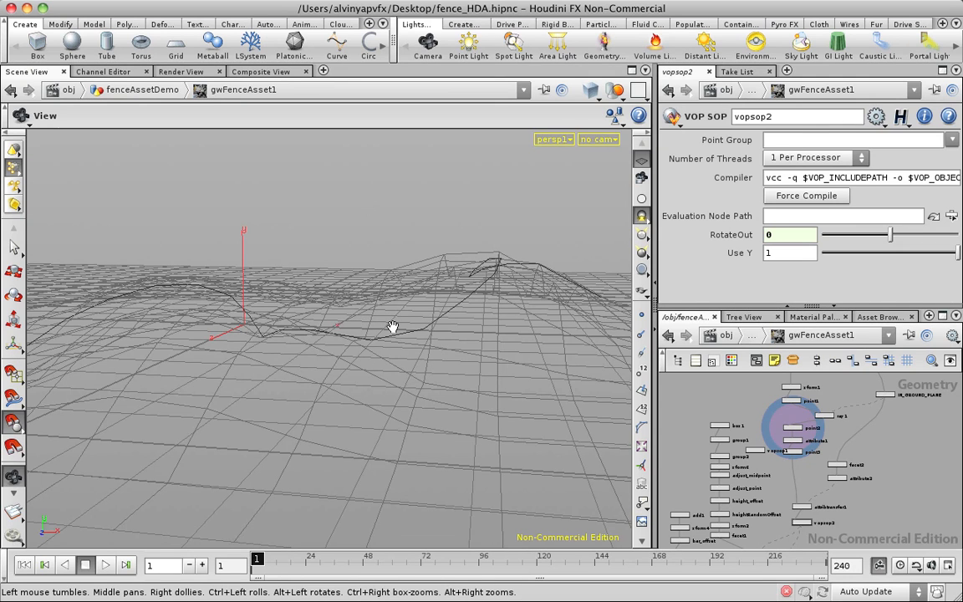
{"action": "left_click_drag", "start_coordinate": [393, 326], "coordinate": [458, 323]}
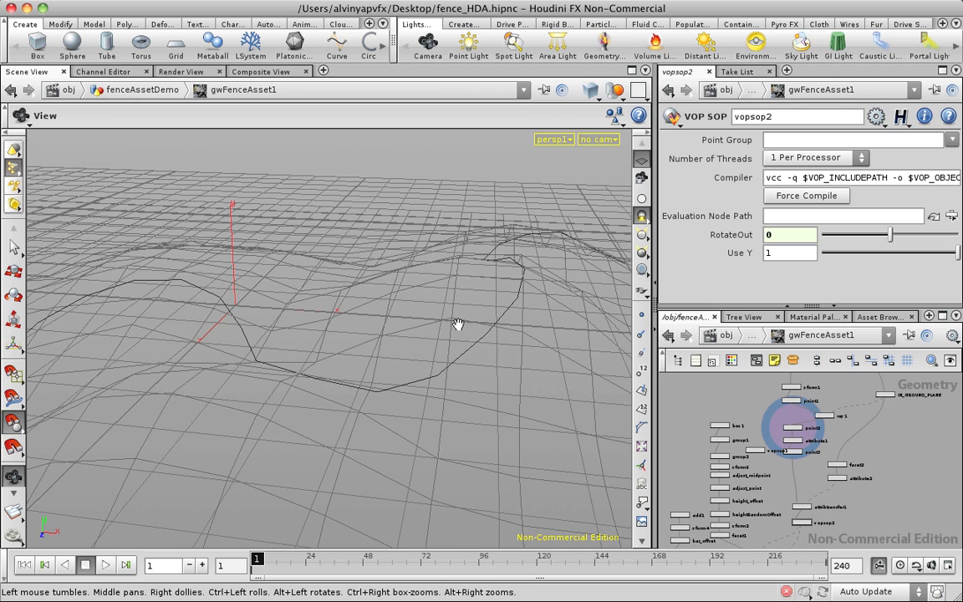
{"action": "mouse_move", "coordinate": [449, 321]}
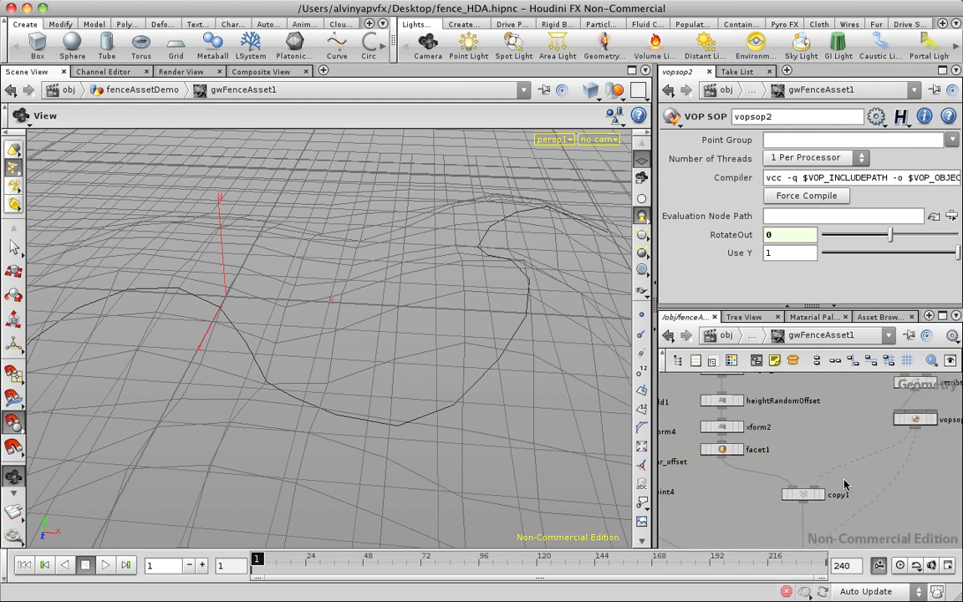
Display copy1's pickets along the curve, toggle back to vopsop2, then redisplay the pickets
{"action": "left_click", "coordinate": [802, 494]}
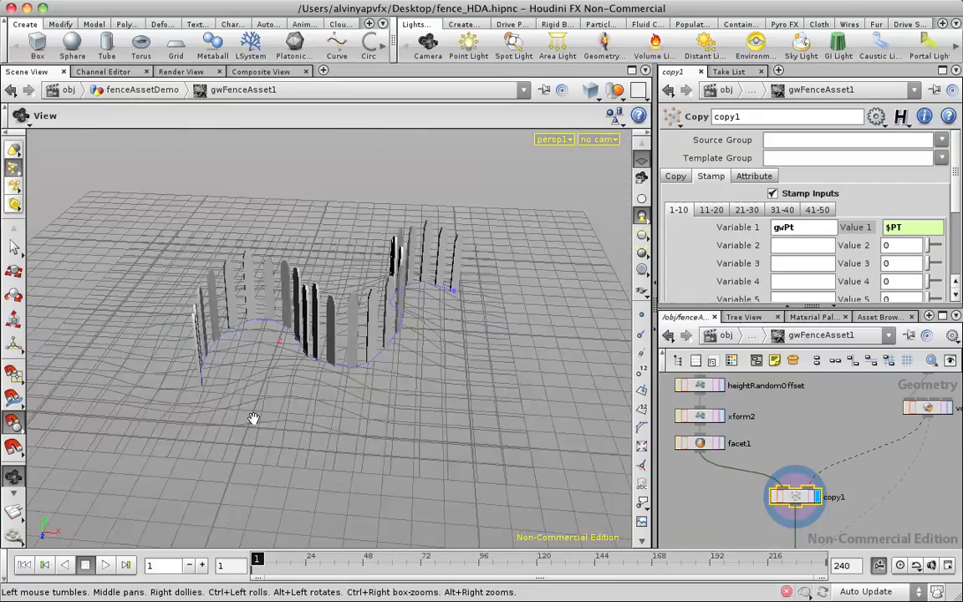
{"action": "left_click_drag", "start_coordinate": [254, 418], "coordinate": [134, 272]}
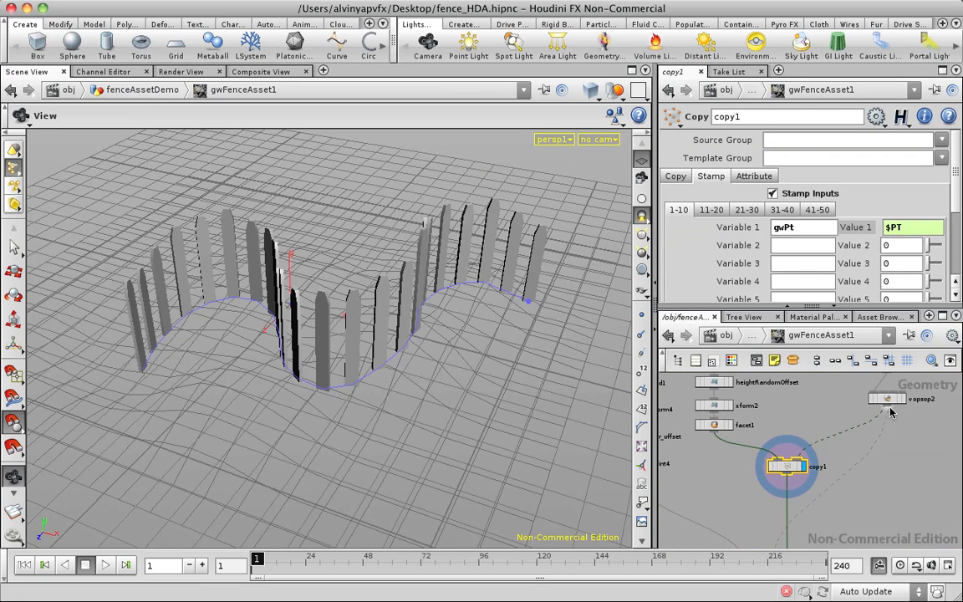
{"action": "left_click", "coordinate": [888, 399]}
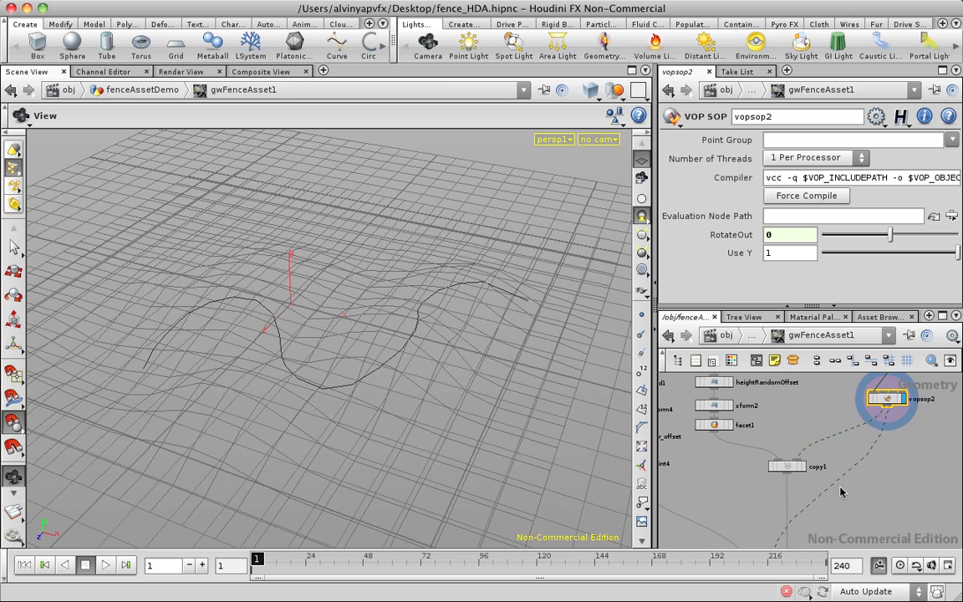
{"action": "left_click", "coordinate": [882, 398]}
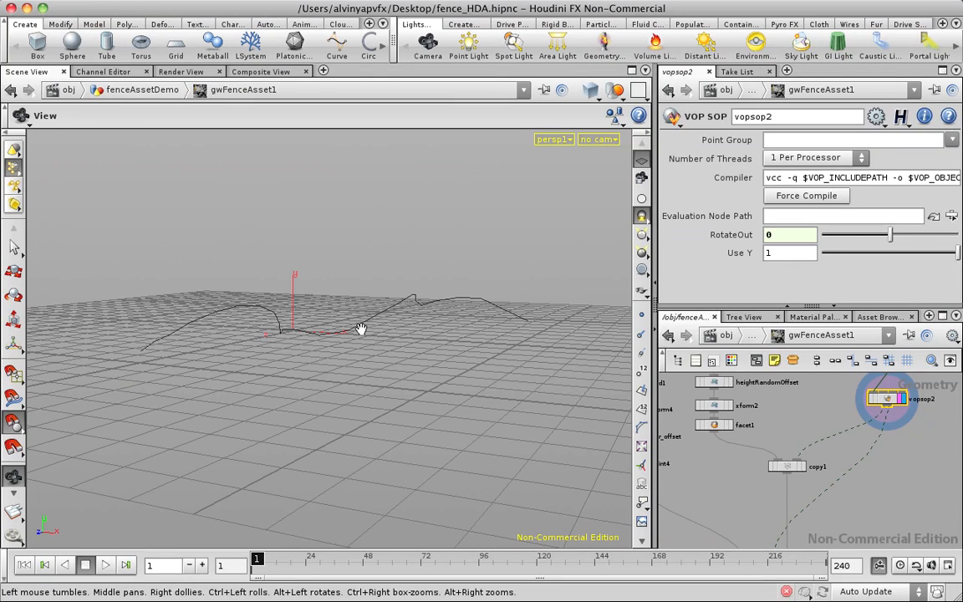
{"action": "mouse_move", "coordinate": [785, 458]}
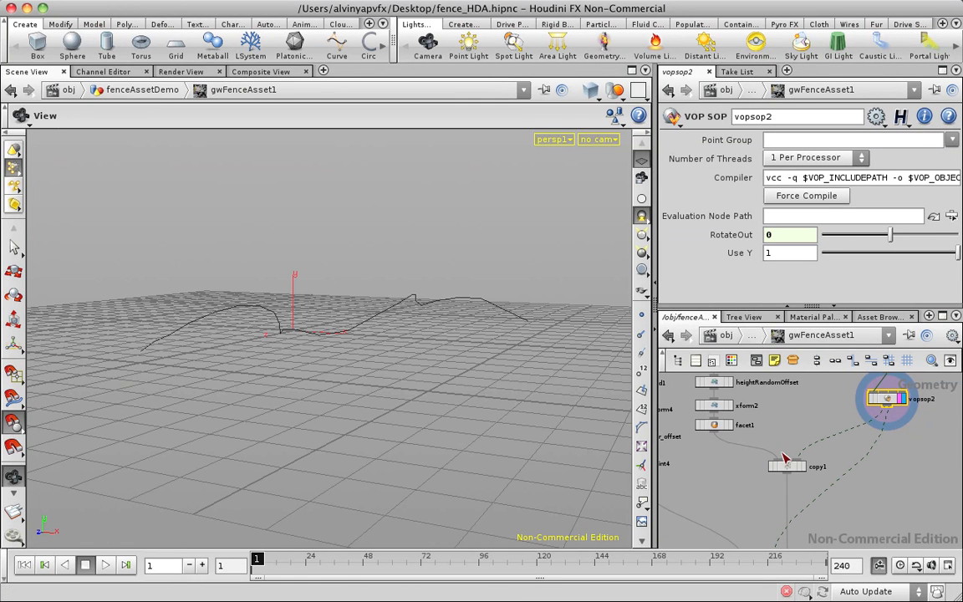
{"action": "mouse_move", "coordinate": [781, 460]}
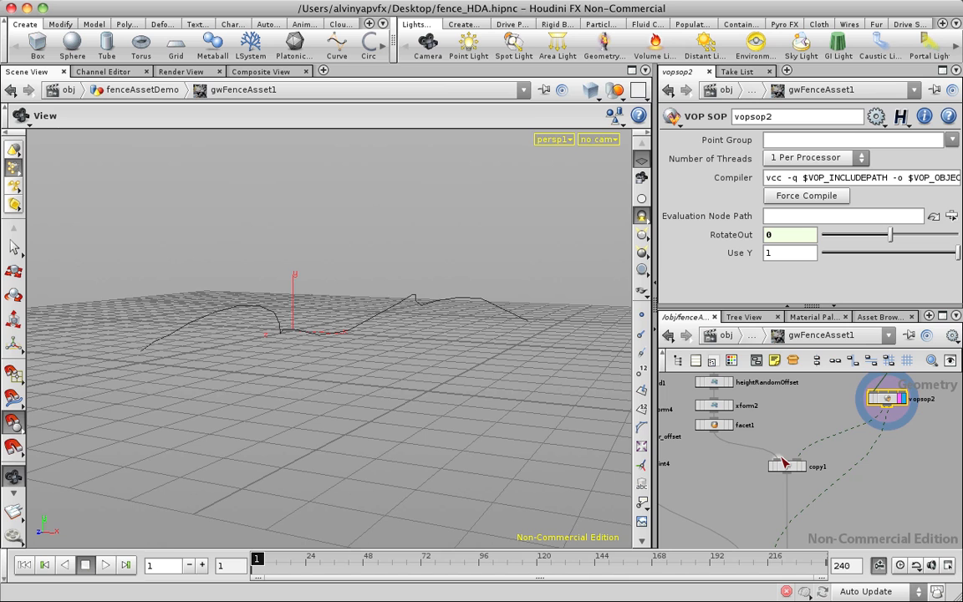
{"action": "mouse_move", "coordinate": [748, 455]}
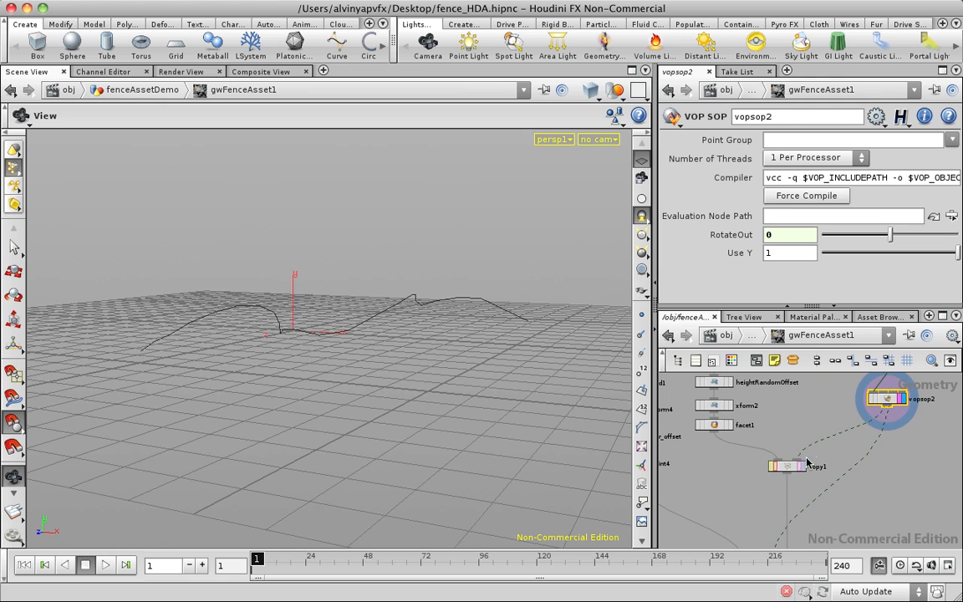
{"action": "left_click", "coordinate": [785, 466]}
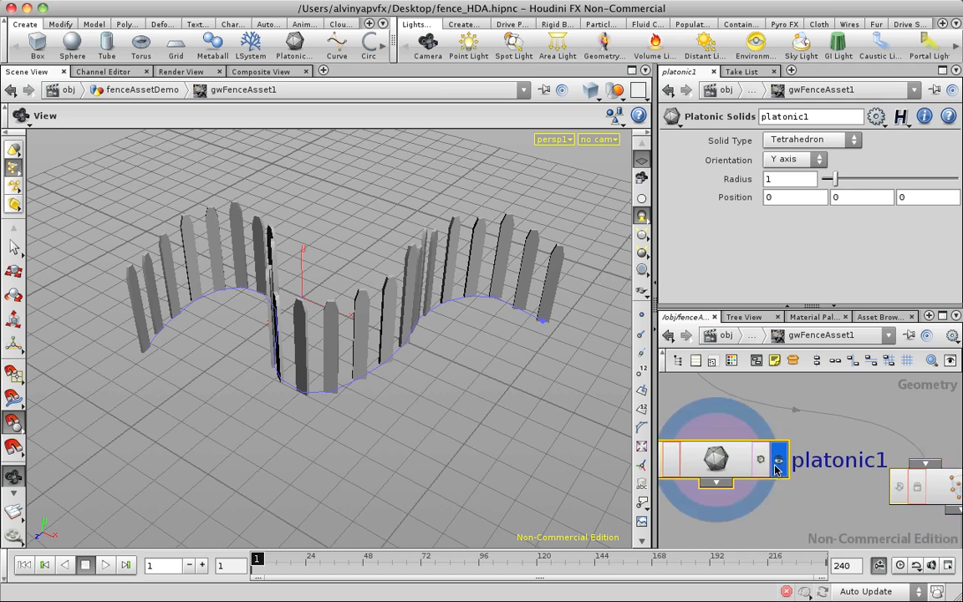
Browse platonic1's Solid Type list, then view copy1 stamping gwPt per point
{"action": "left_click", "coordinate": [811, 139]}
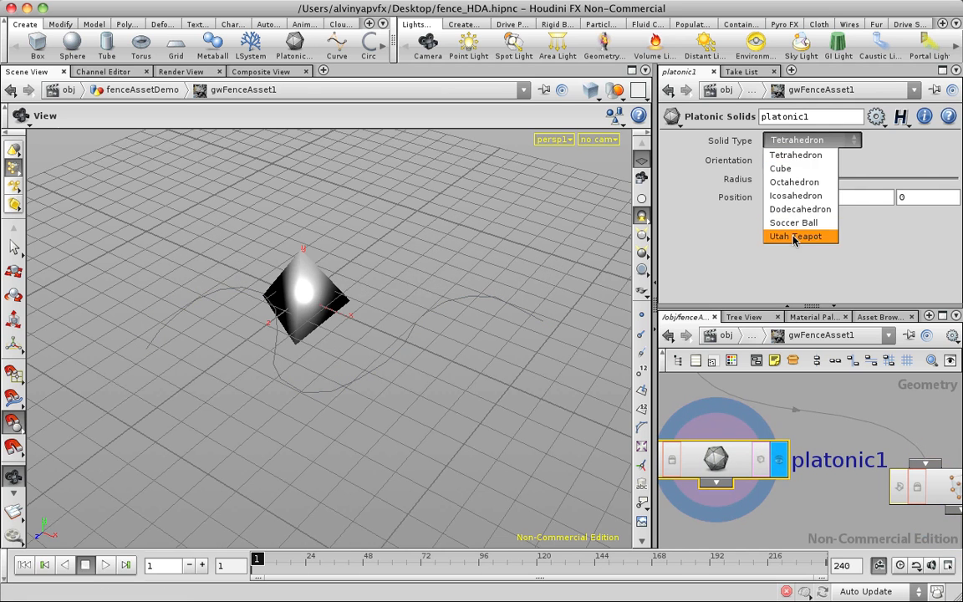
{"action": "left_click", "coordinate": [799, 236]}
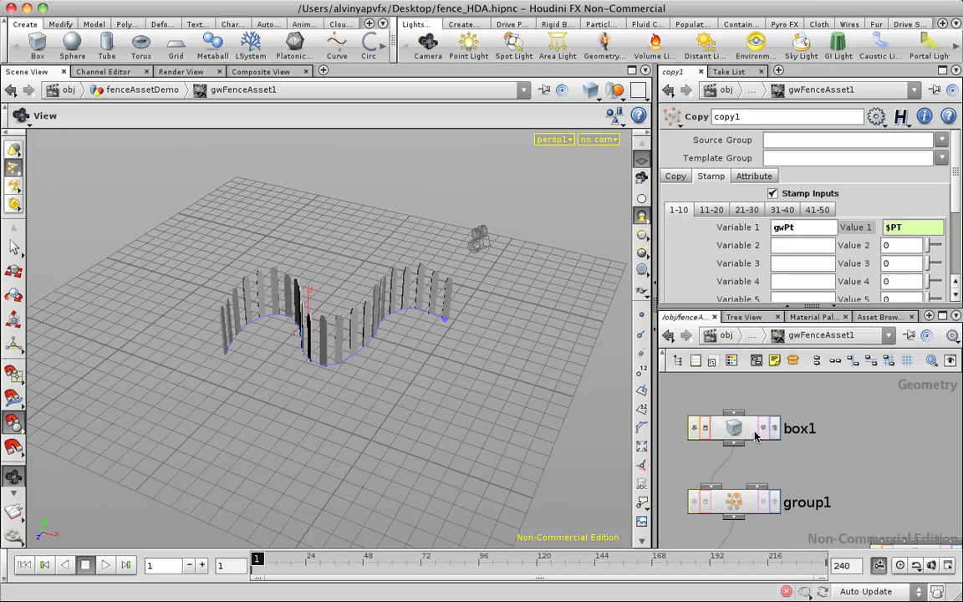
Inspect the plank chain: 0.05×0.2×1.5 box1, copy1, and the topPoints and midPoints groups
{"action": "left_click", "coordinate": [734, 428]}
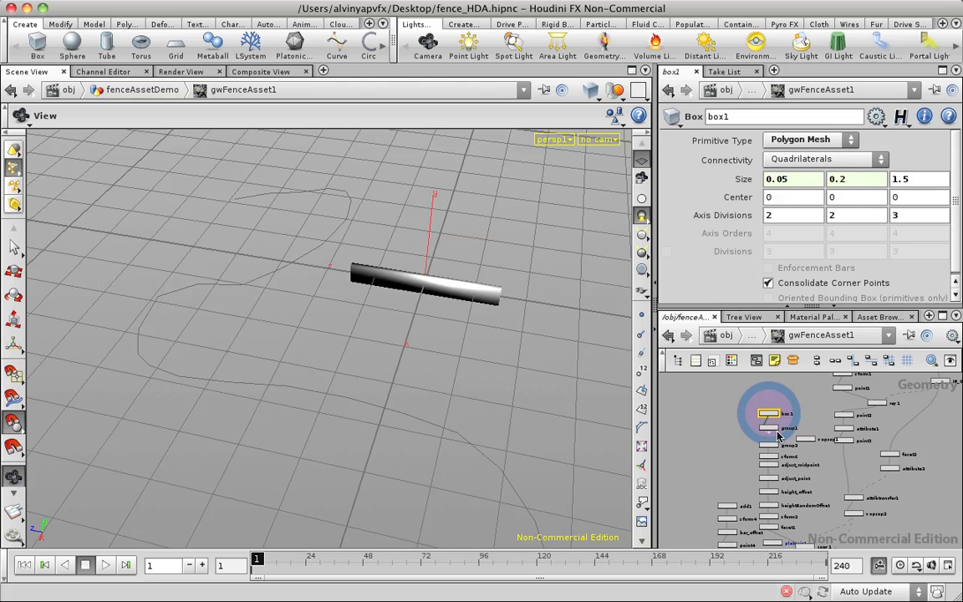
{"action": "mouse_move", "coordinate": [771, 408]}
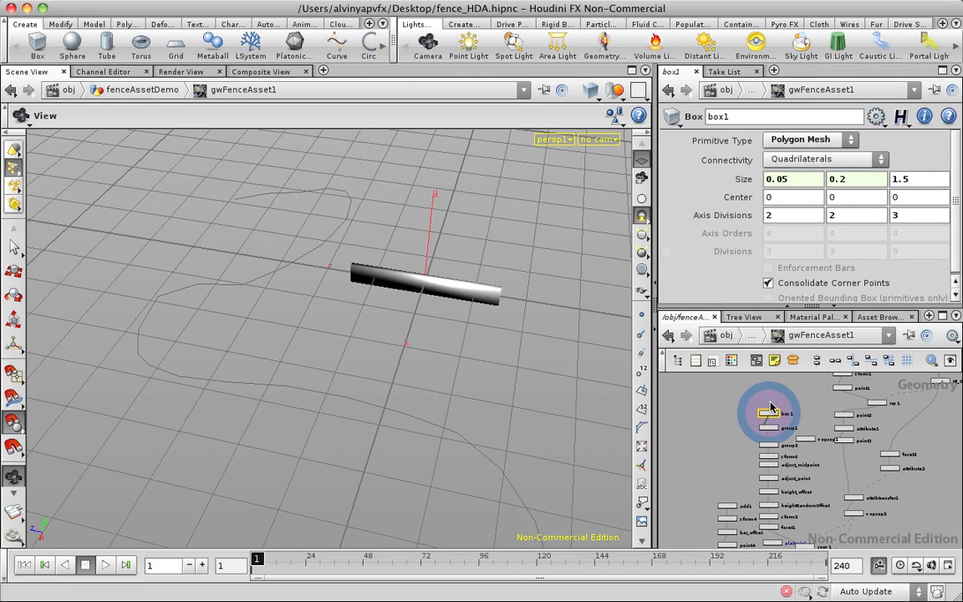
{"action": "mouse_move", "coordinate": [745, 429]}
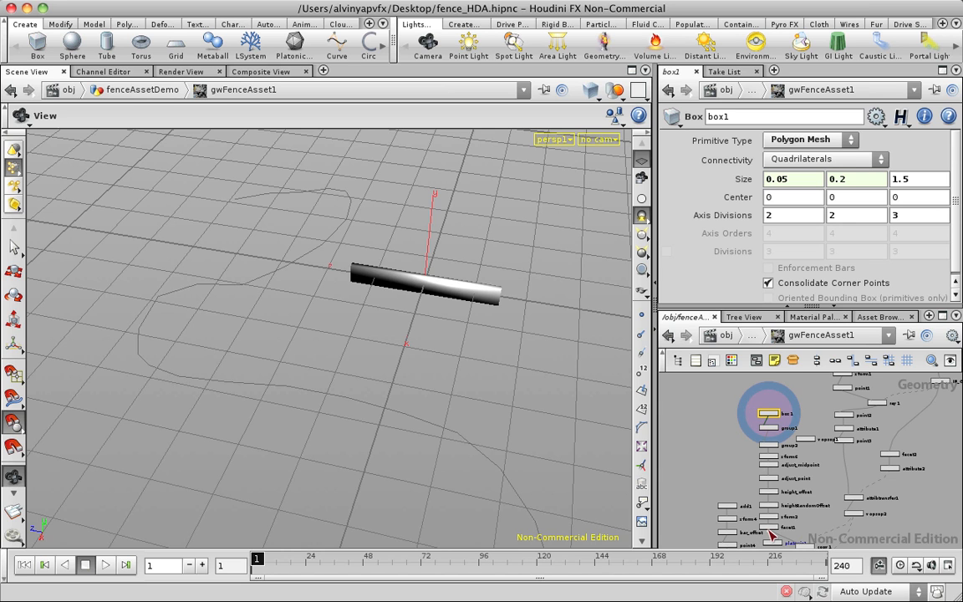
{"action": "mouse_move", "coordinate": [499, 306]}
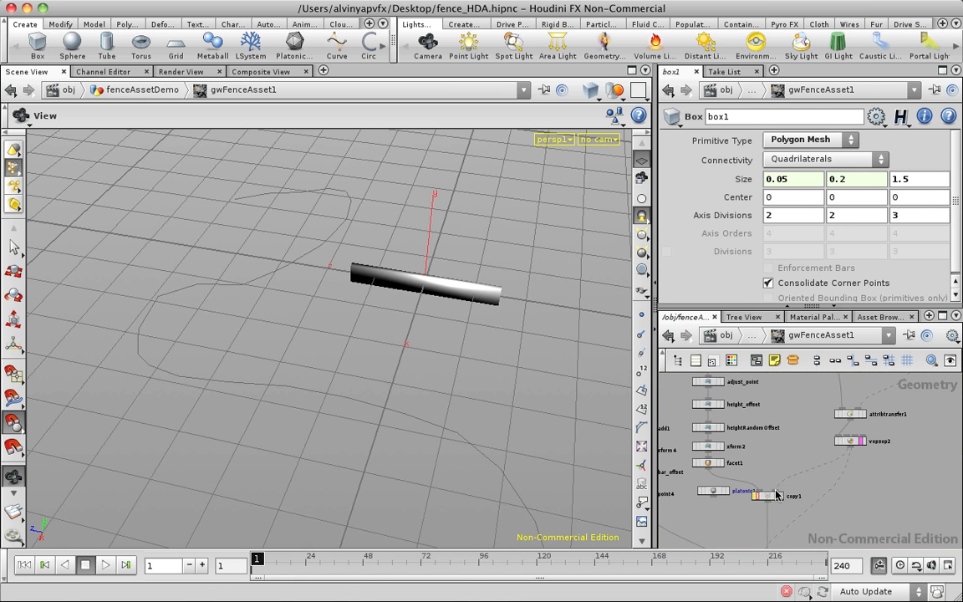
{"action": "left_click", "coordinate": [766, 495]}
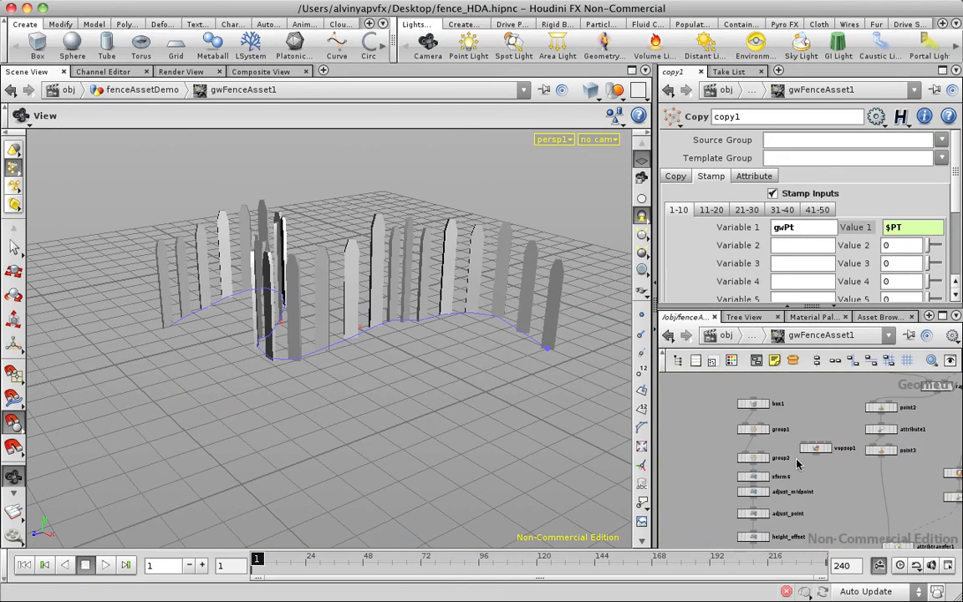
{"action": "left_click", "coordinate": [750, 403]}
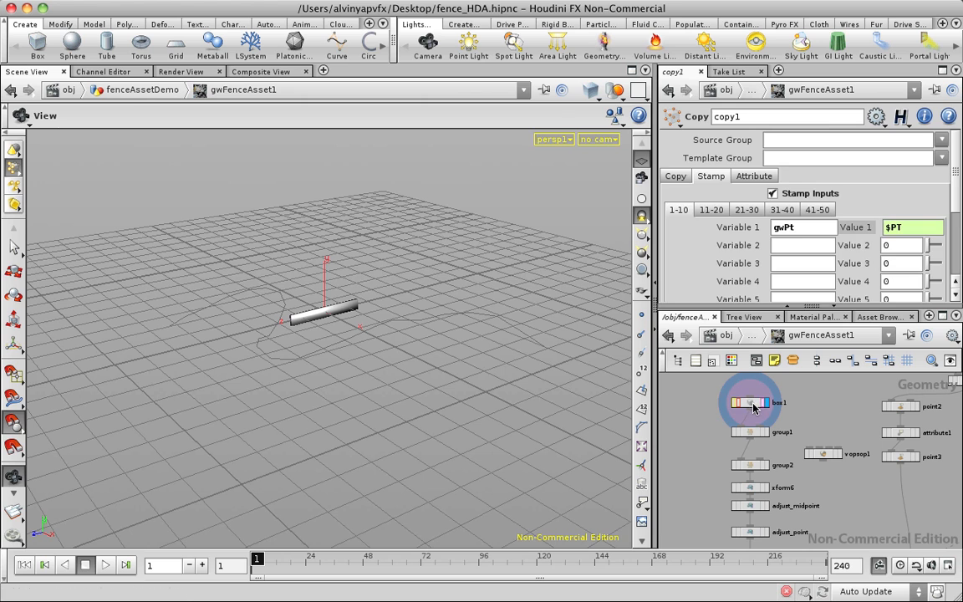
{"action": "left_click", "coordinate": [750, 403]}
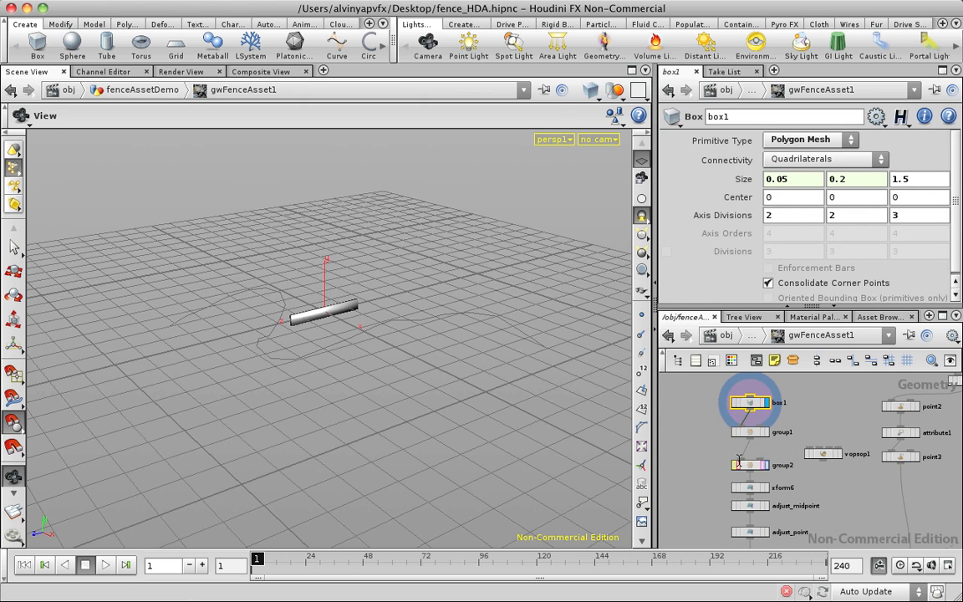
{"action": "left_click", "coordinate": [748, 464]}
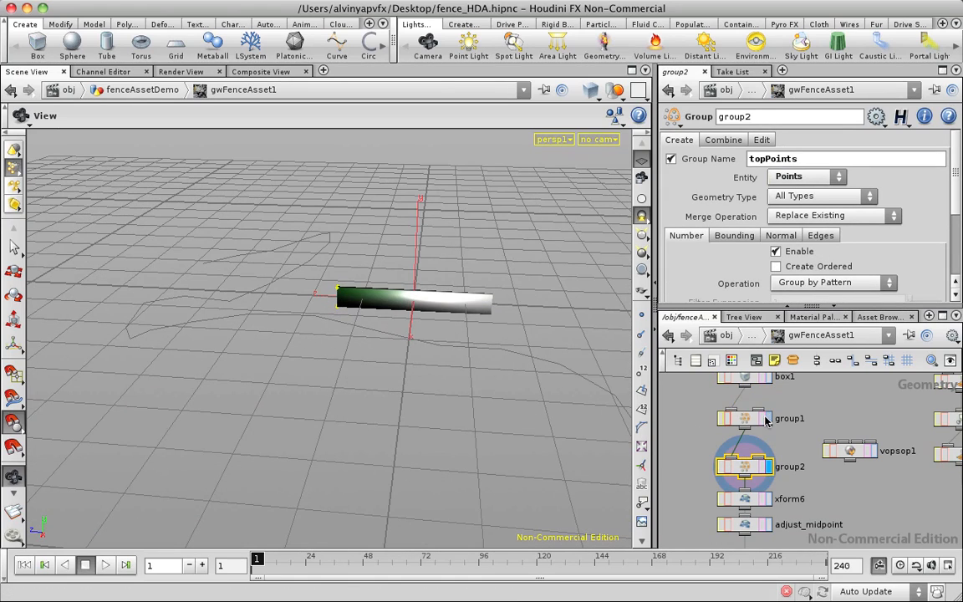
{"action": "left_click", "coordinate": [744, 418]}
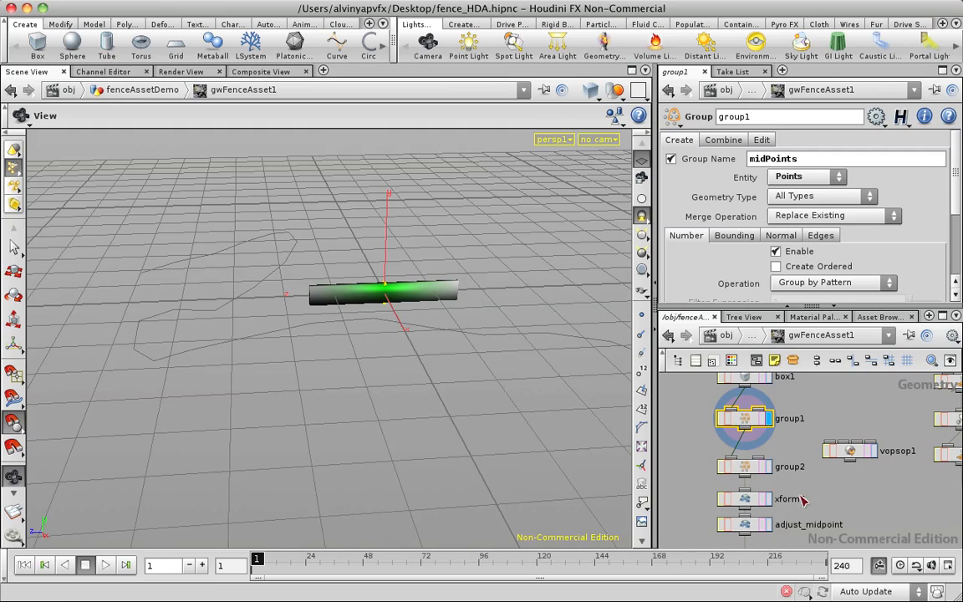
{"action": "scroll", "scroll_direction": "down", "scroll_amount": 3}
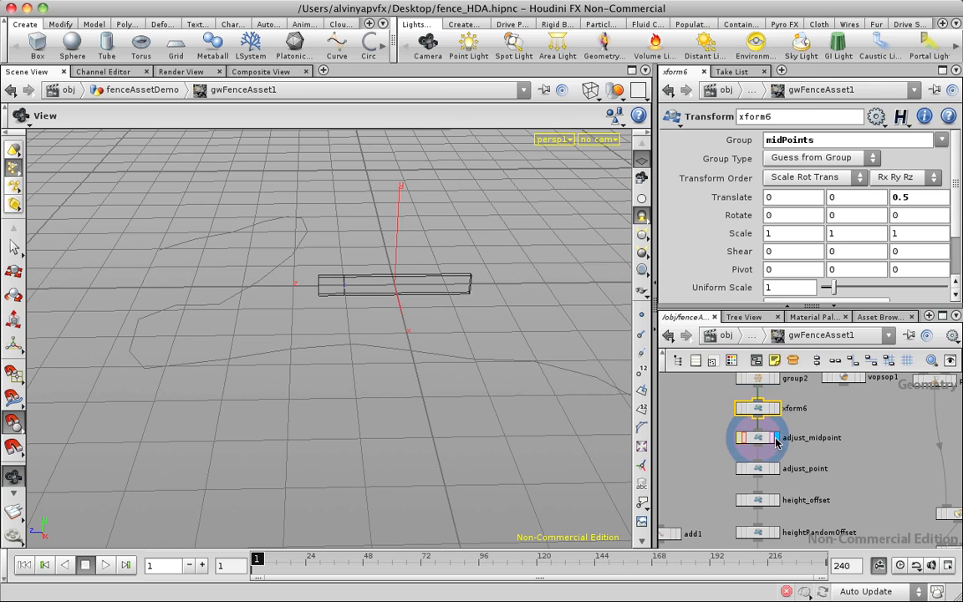
Inspect the adjust_midpoint node on the way to viewing the pointed plank row along the curve
{"action": "left_click", "coordinate": [757, 437]}
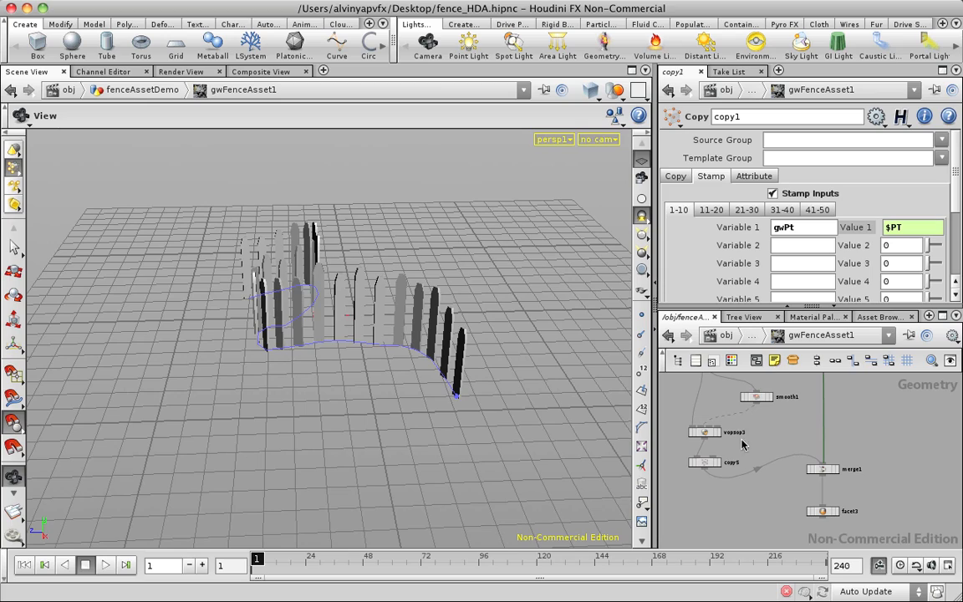
Inspect the bar nodes copy5, copy2, copy3 and smooth1, then reselect gwFenceAsset1 at top level
{"action": "left_click", "coordinate": [705, 462]}
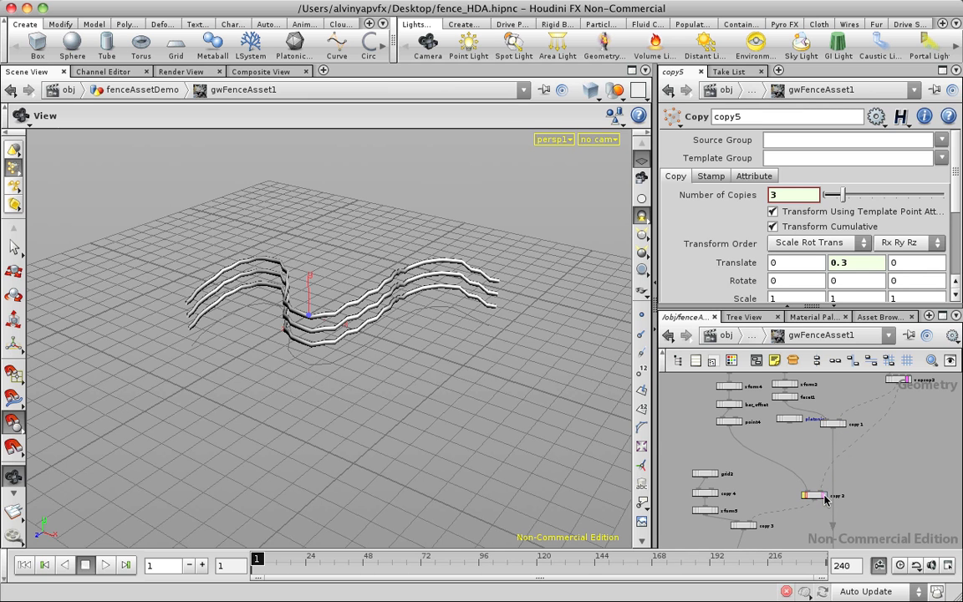
{"action": "left_click", "coordinate": [815, 495]}
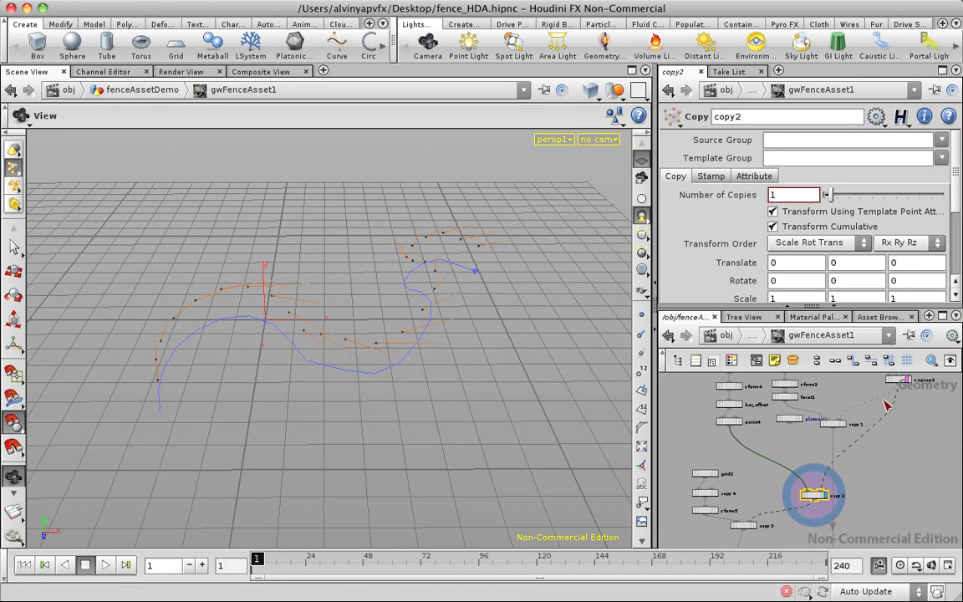
{"action": "left_click", "coordinate": [744, 525]}
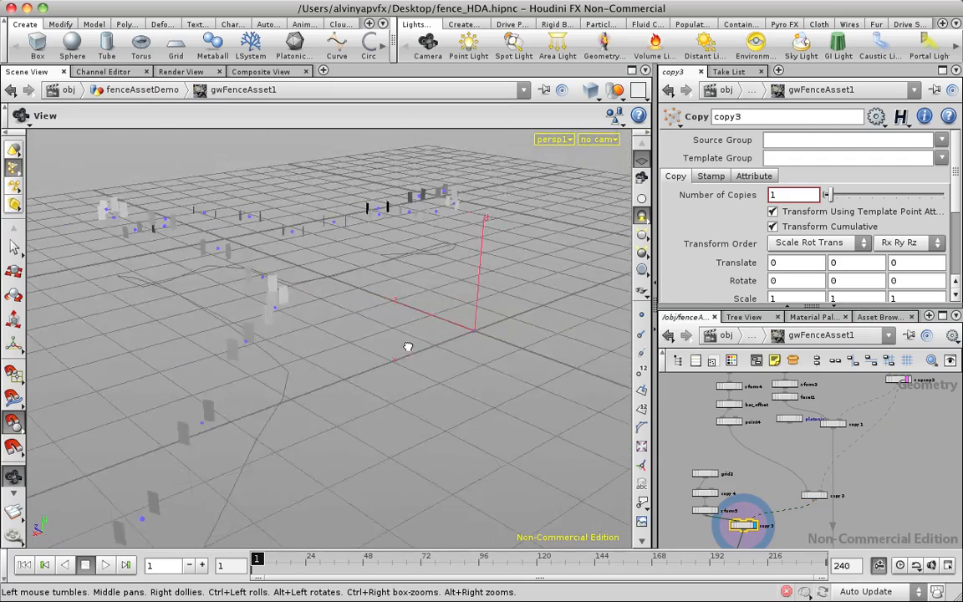
{"action": "left_click_drag", "start_coordinate": [408, 347], "coordinate": [174, 455]}
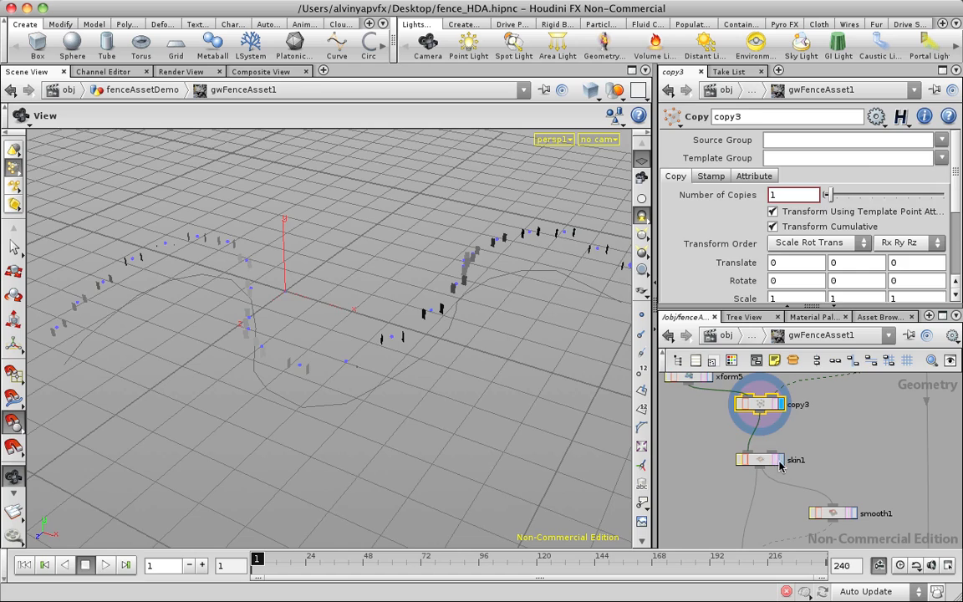
{"action": "left_click", "coordinate": [760, 460]}
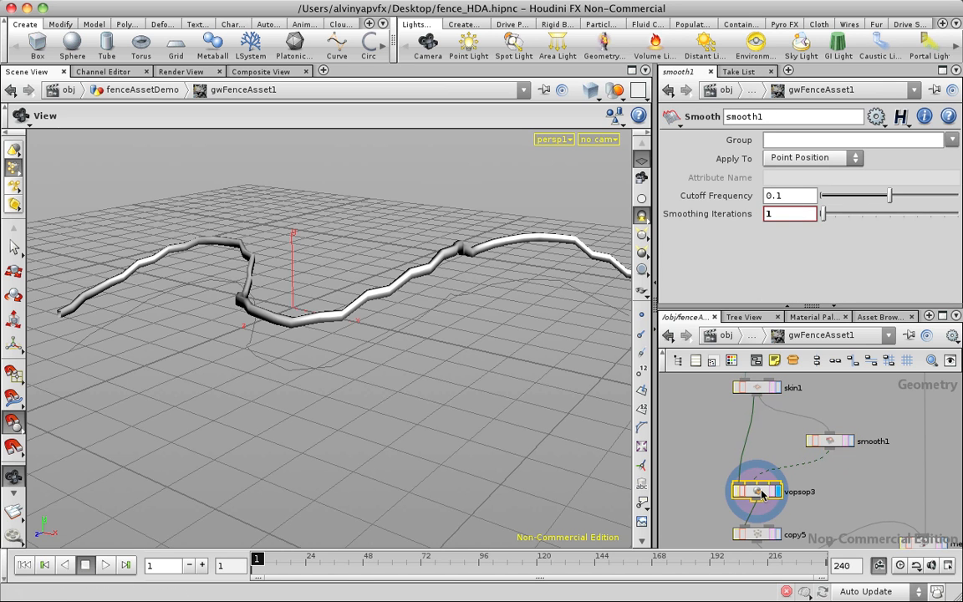
{"action": "left_click", "coordinate": [757, 490]}
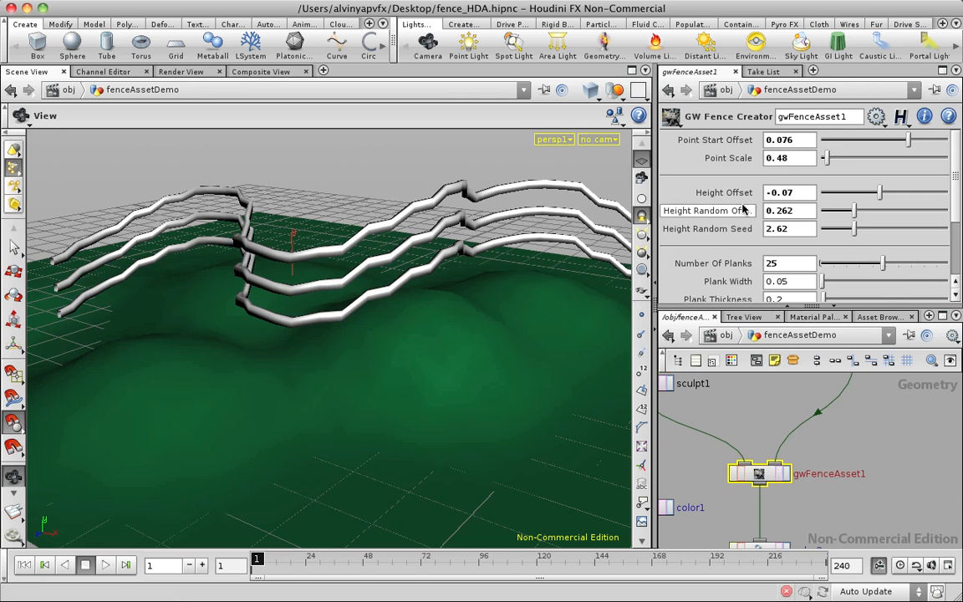
Display facet3's merged planks and bars, then return to gwFenceAsset1 in obj/fenceAssetDemo
{"action": "scroll", "scroll_direction": "down", "scroll_amount": 3}
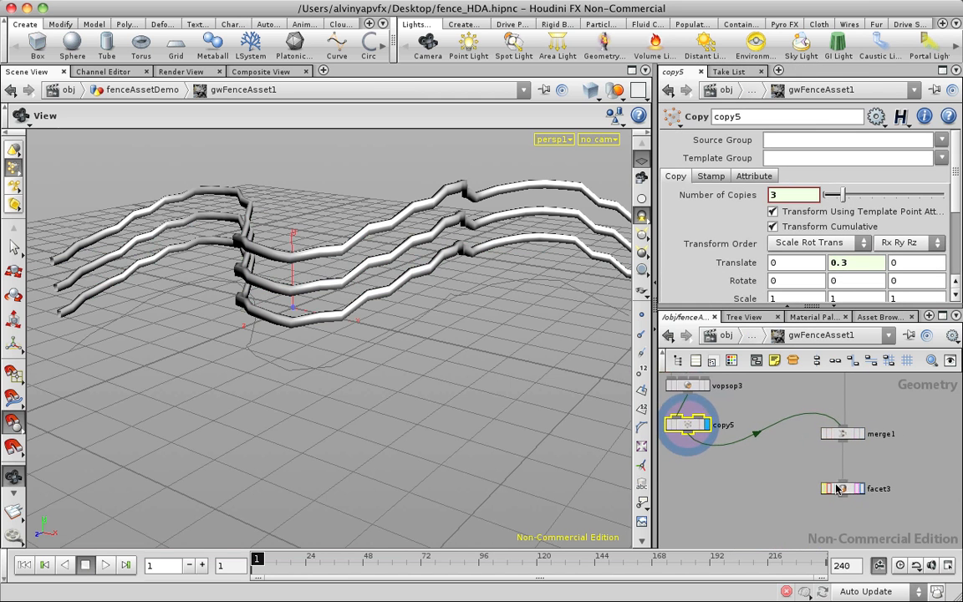
{"action": "left_click", "coordinate": [842, 487]}
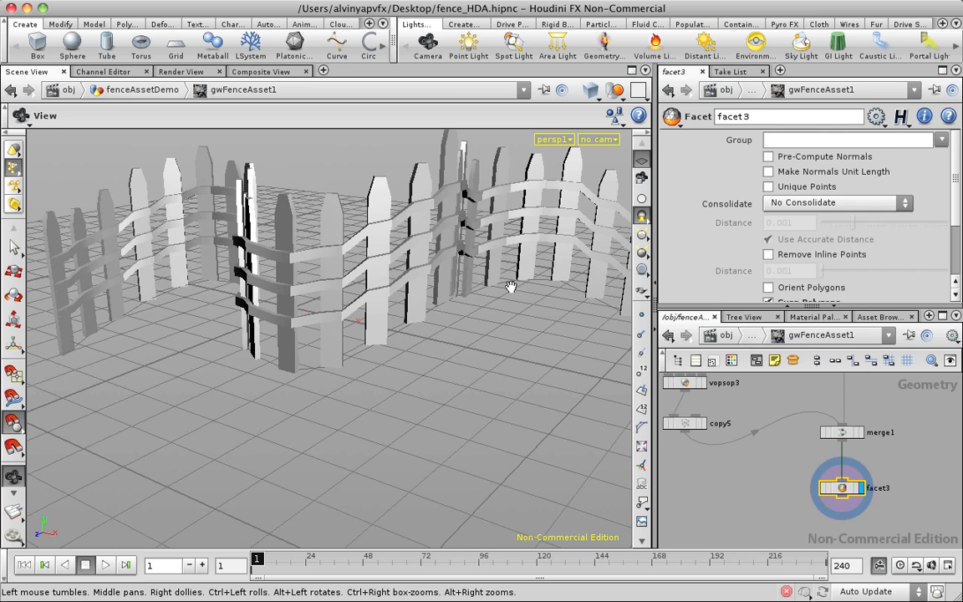
{"action": "left_click", "coordinate": [597, 139]}
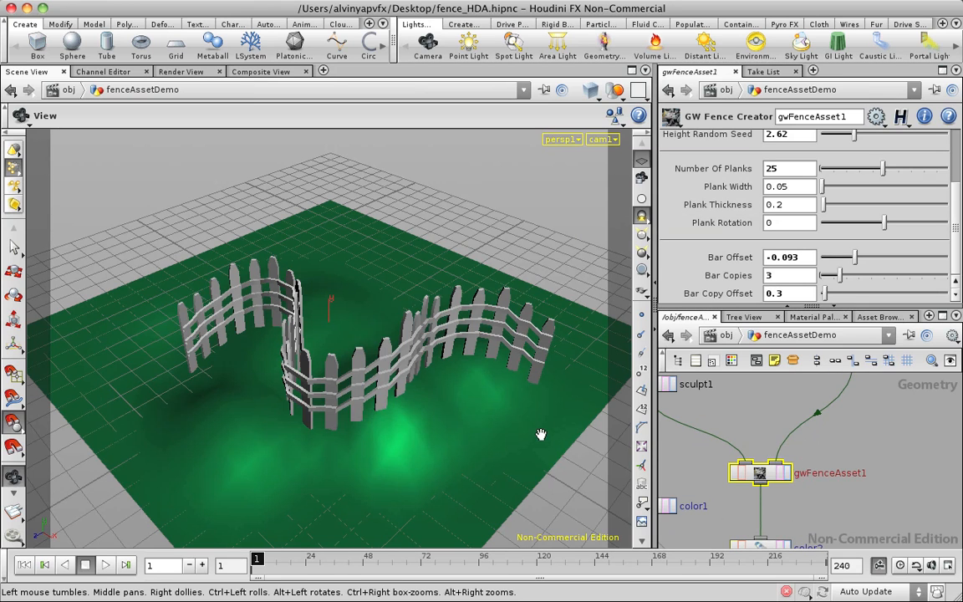
{"action": "left_click_drag", "start_coordinate": [541, 434], "coordinate": [410, 355]}
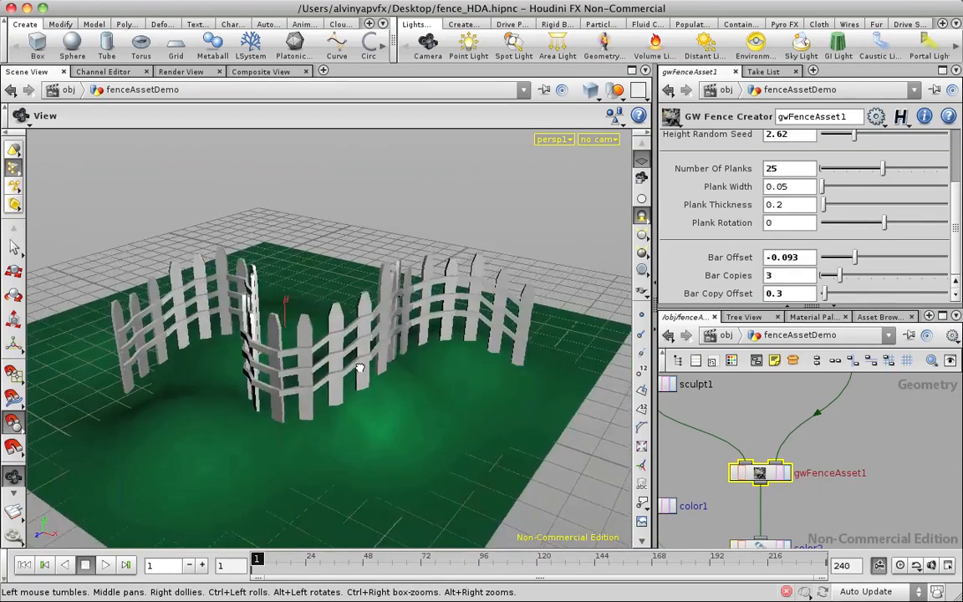
{"action": "left_click_drag", "start_coordinate": [359, 367], "coordinate": [321, 372]}
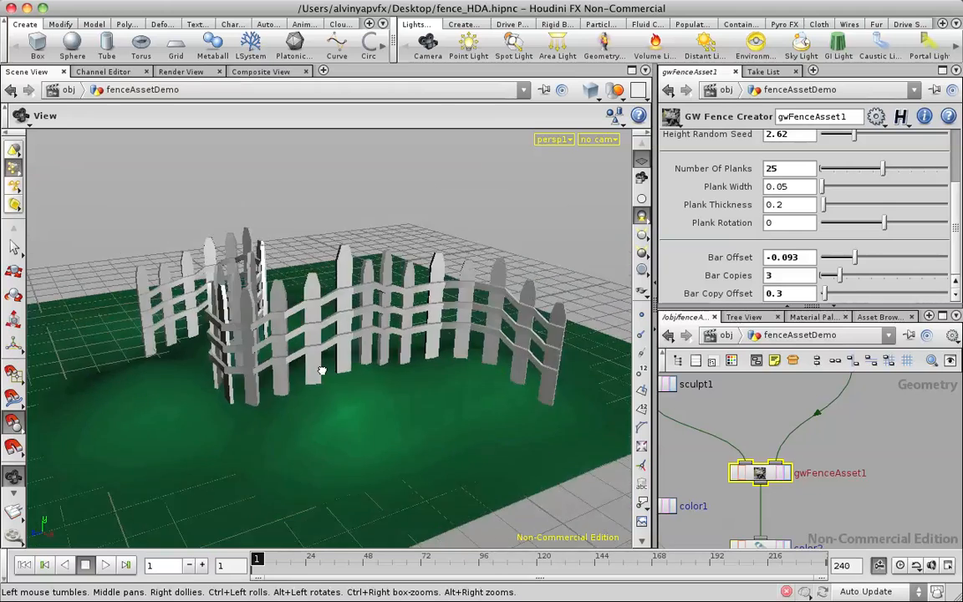
{"action": "left_click_drag", "start_coordinate": [322, 370], "coordinate": [364, 359]}
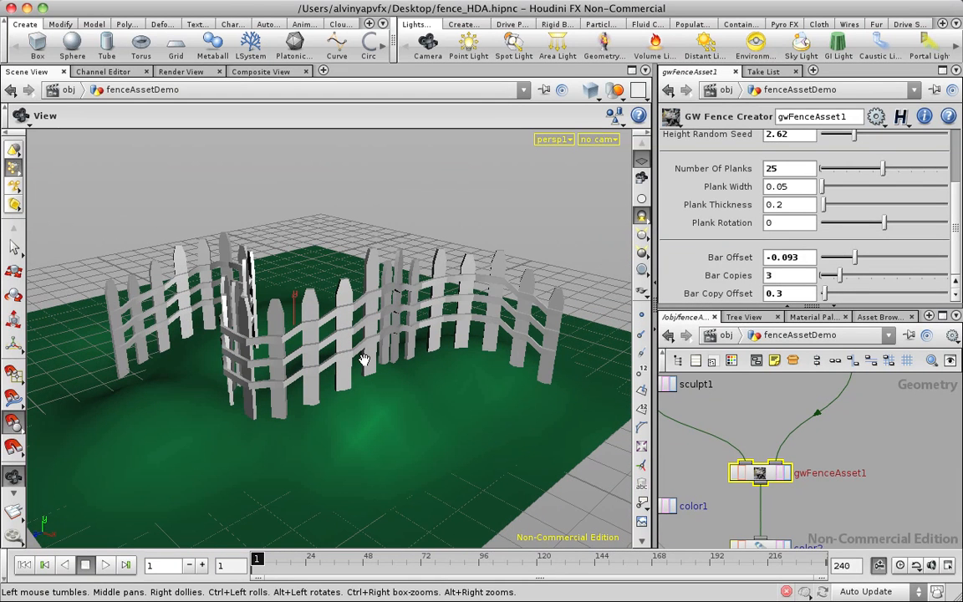
{"action": "mouse_move", "coordinate": [750, 419]}
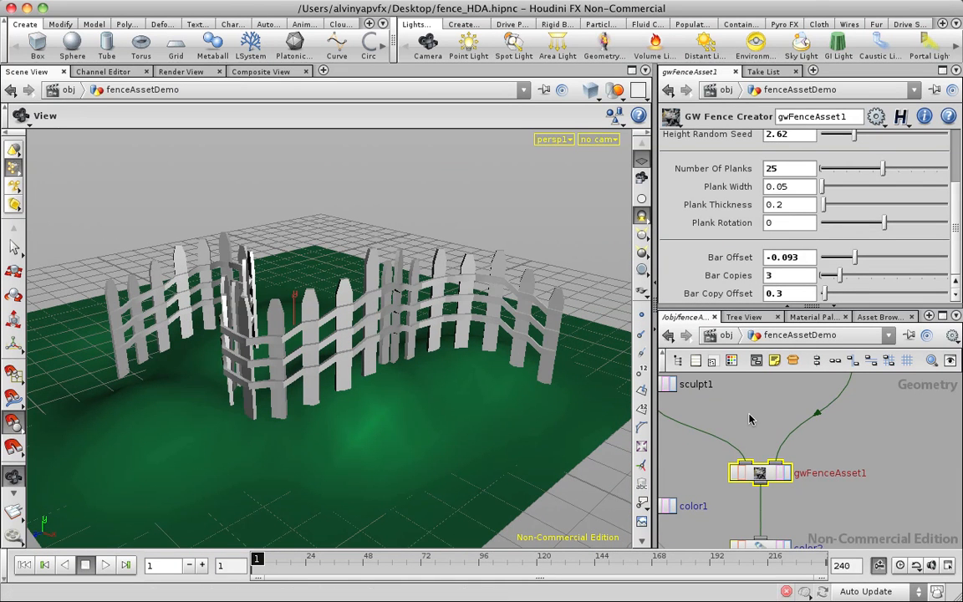